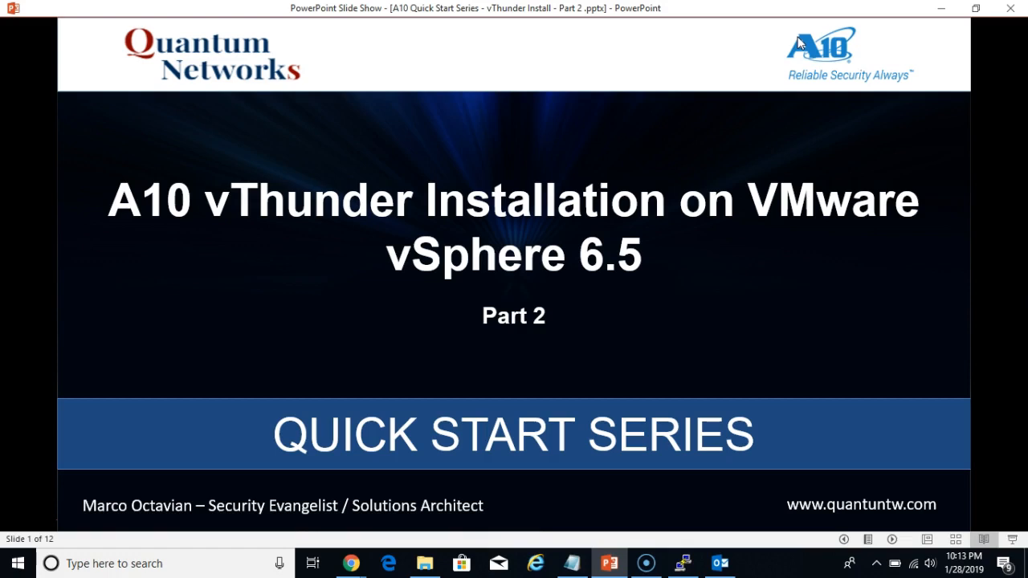
pyautogui.moveTo(1024, 301)
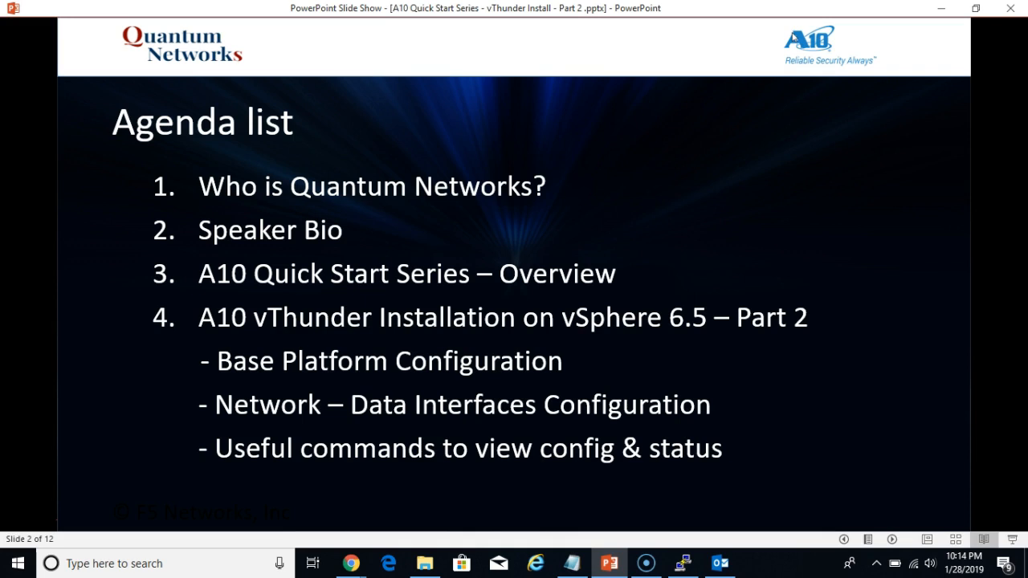
# Advance the slide show past the speaker bio to the A10 Quick Start Series intro slide.
pyautogui.press('right')
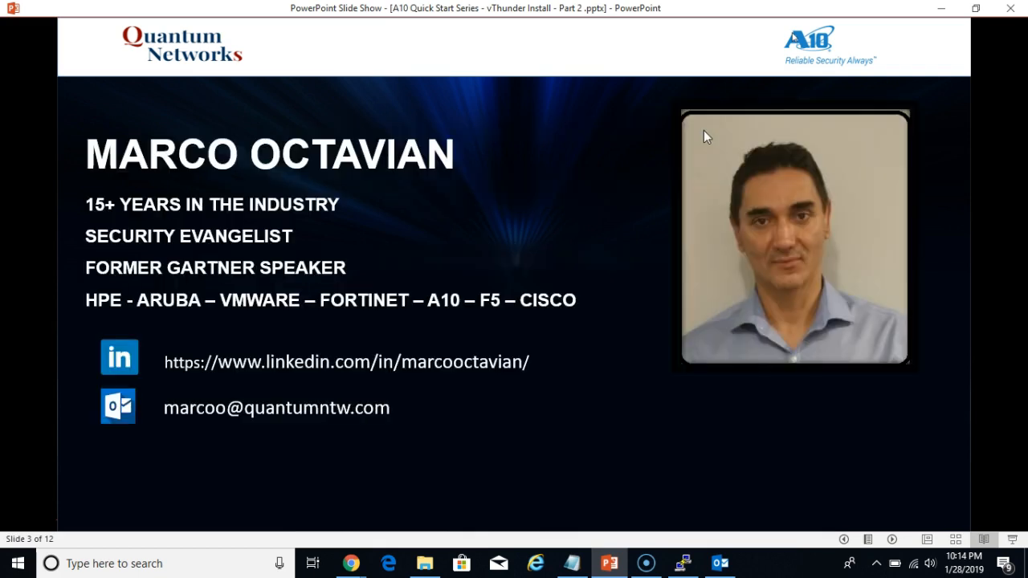
pyautogui.press('right')
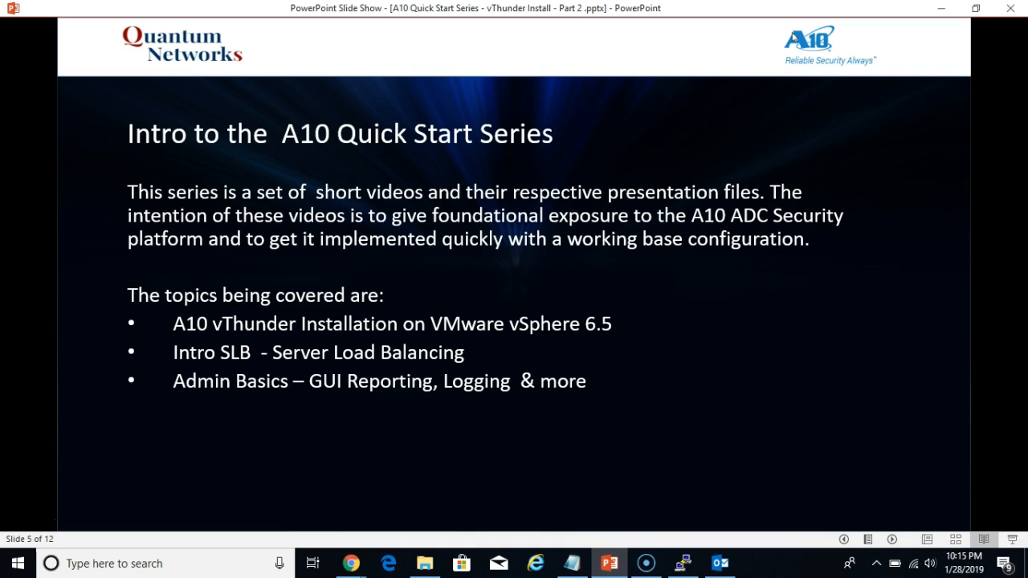
# Advance through the 'Let's Begin' slide to the Lab Drawing of management and data networks.
pyautogui.press('right')
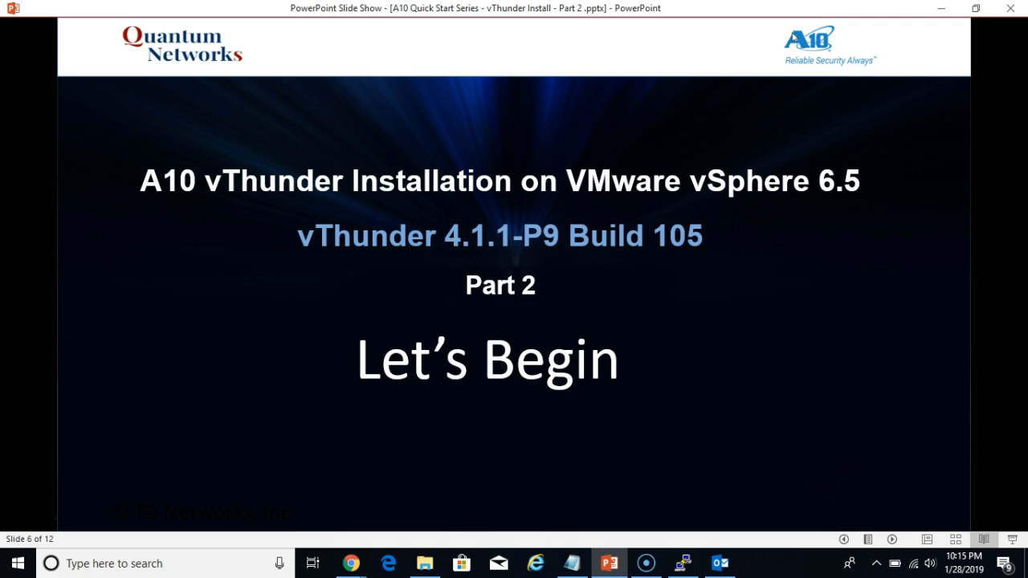
pyautogui.press('right')
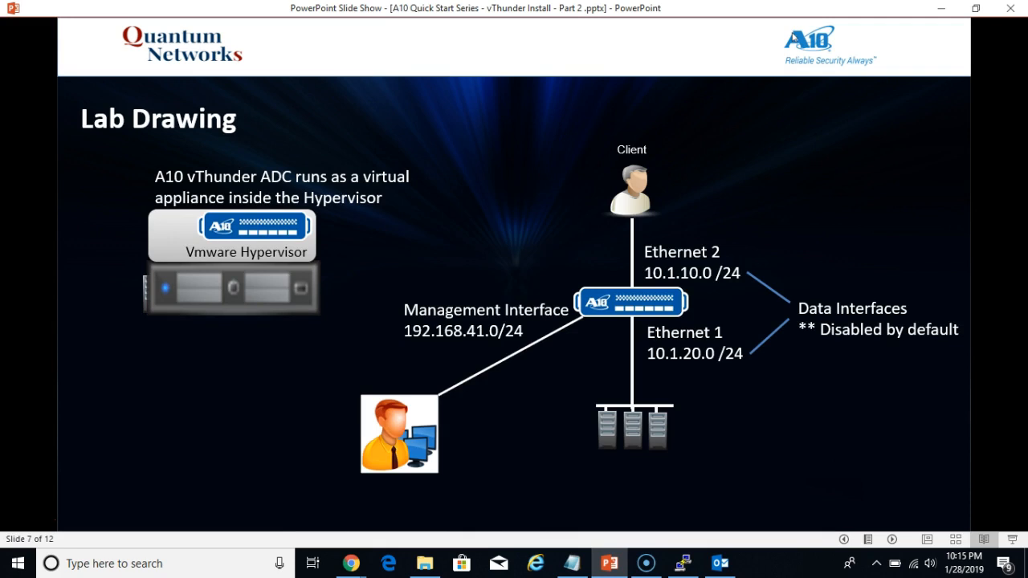
pyautogui.moveTo(643, 330)
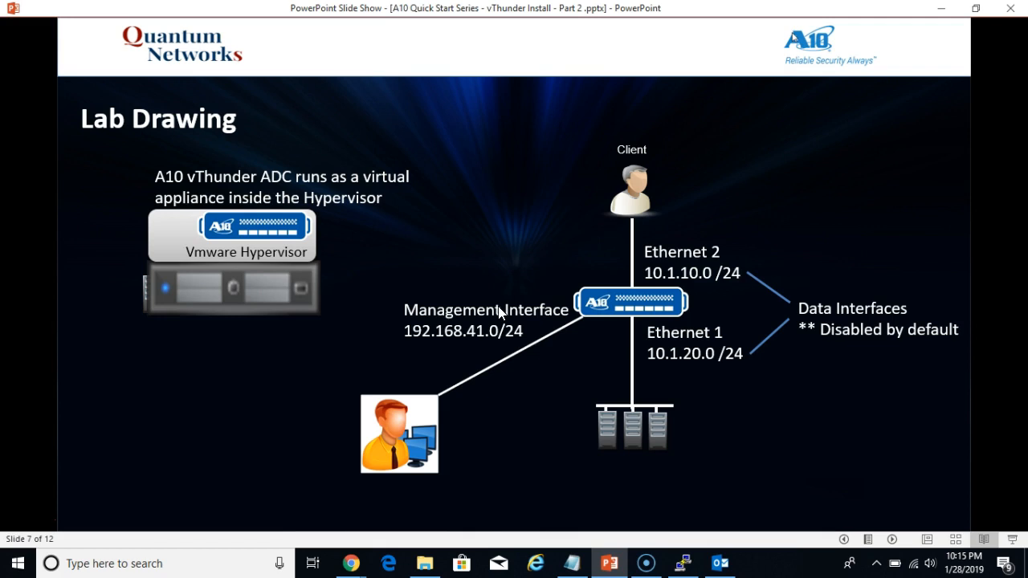
pyautogui.moveTo(507, 309)
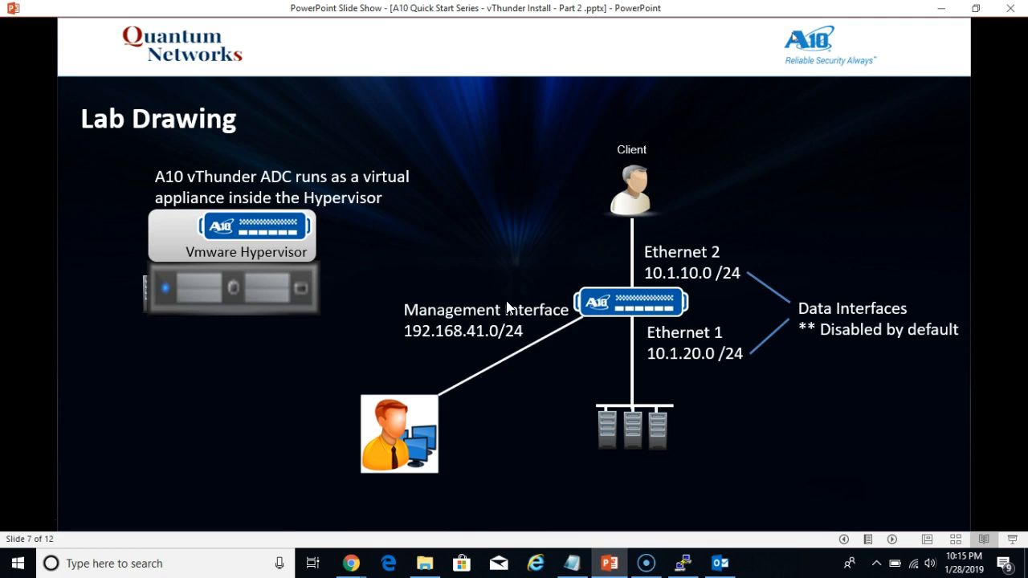
pyautogui.moveTo(565, 325)
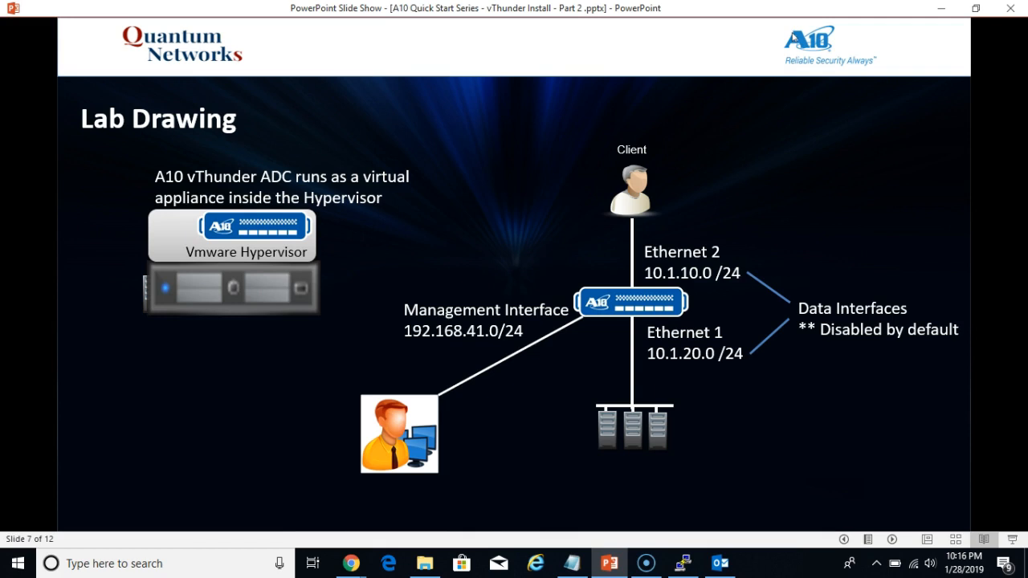
# Advance to slide 8, the Base Platform Configuration table of ACOS CLI commands.
pyautogui.press('right')
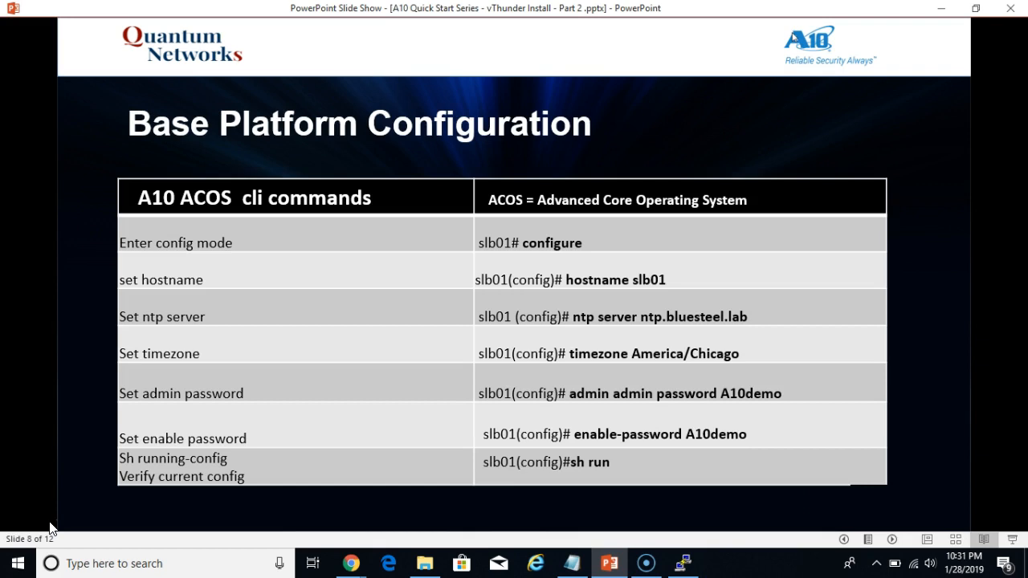
pyautogui.moveTo(356, 479)
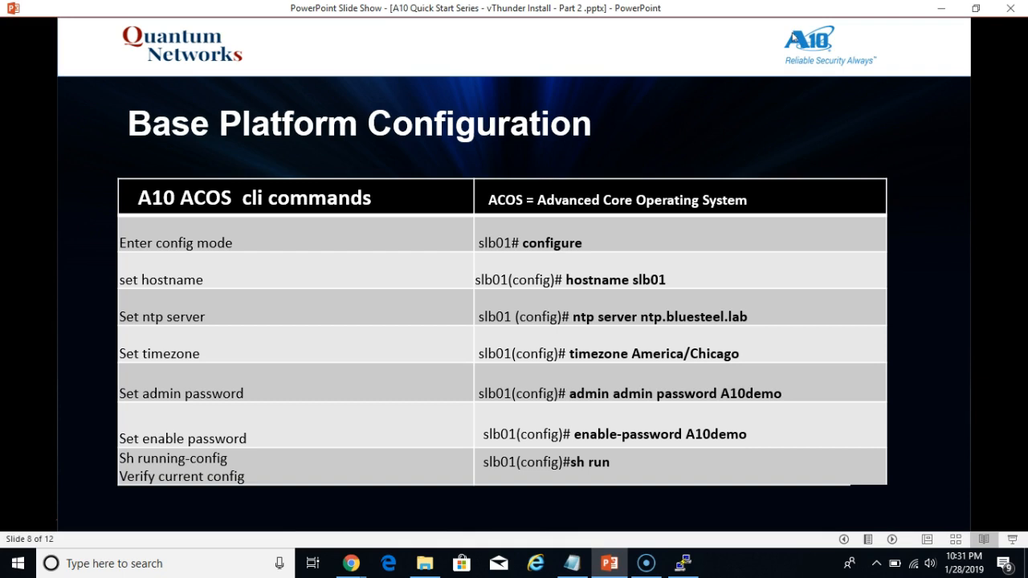
pyautogui.moveTo(344, 341)
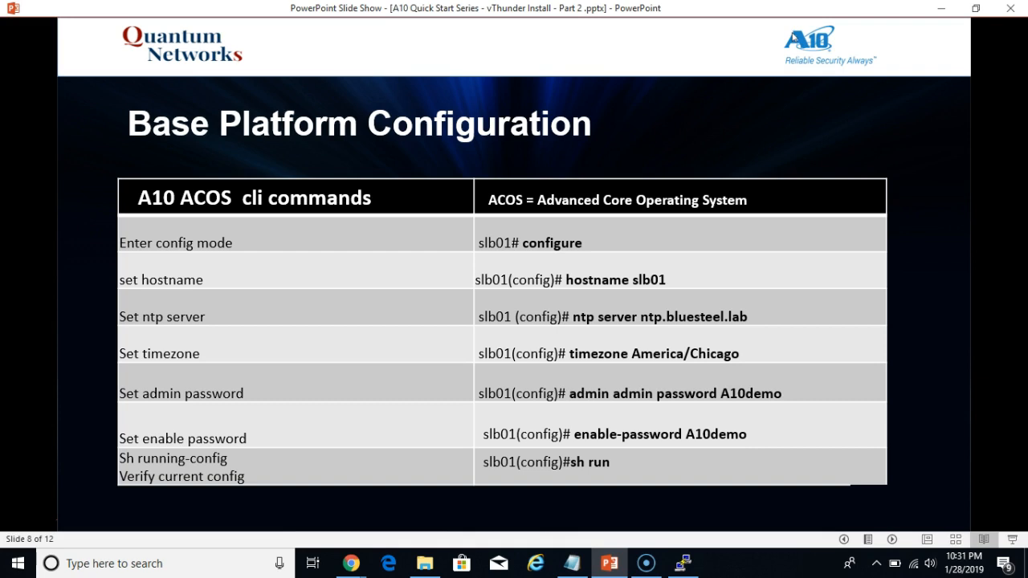
pyautogui.moveTo(755, 437)
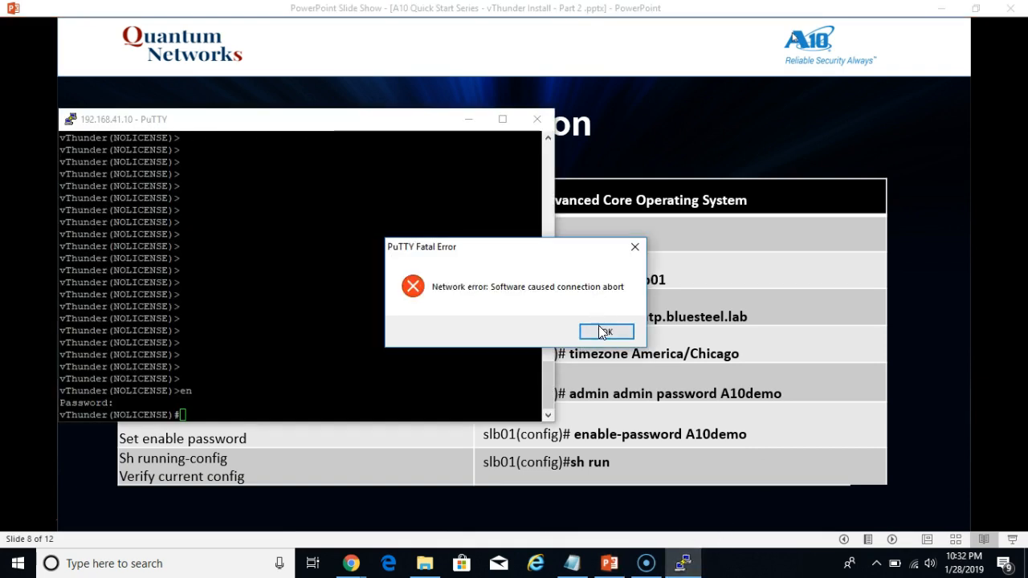
# Restart the dropped PuTTY session, log in as admin, enter enable mode and then configuration mode.
pyautogui.click(605, 331)
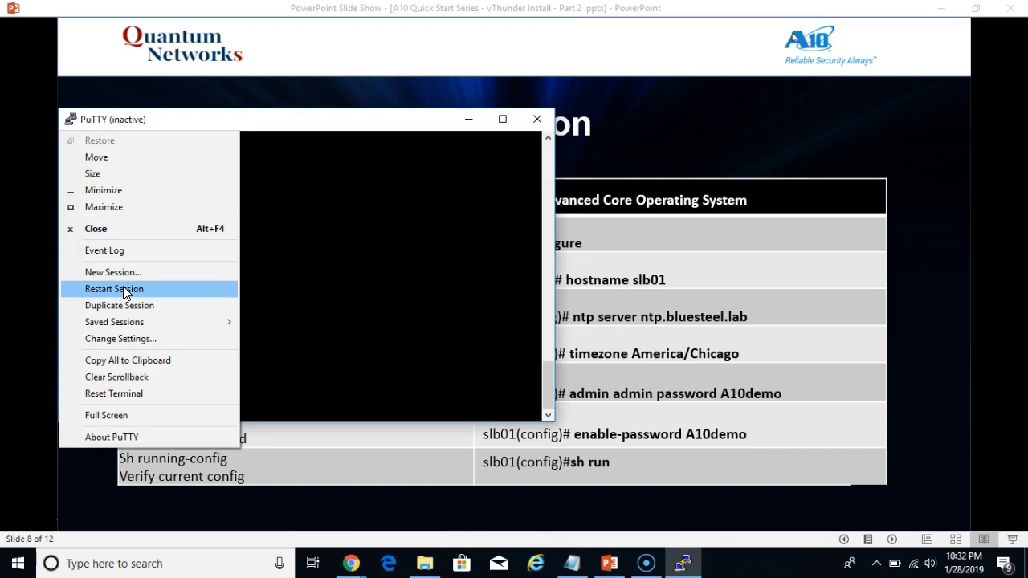
pyautogui.click(112, 290)
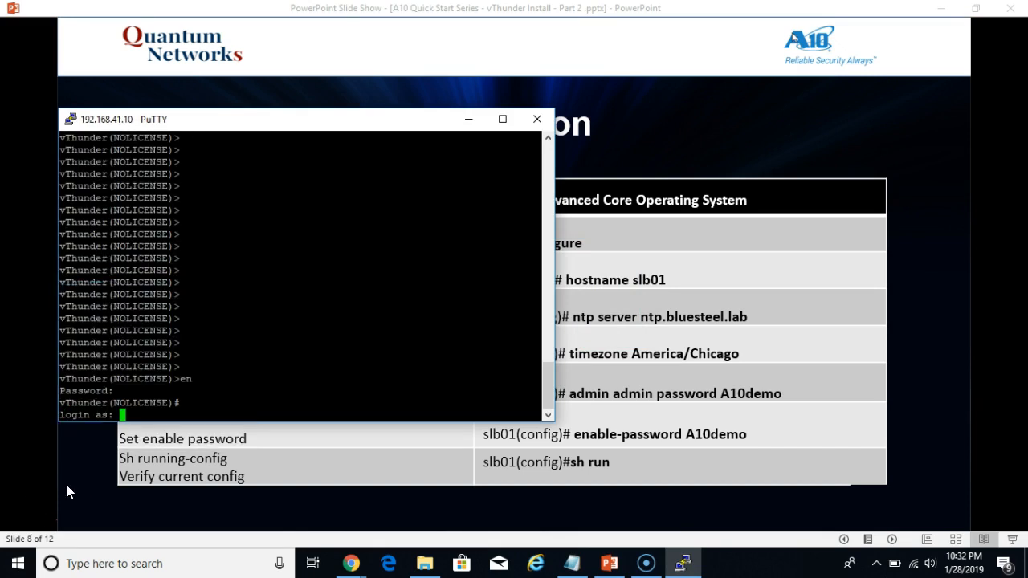
pyautogui.write('admin')
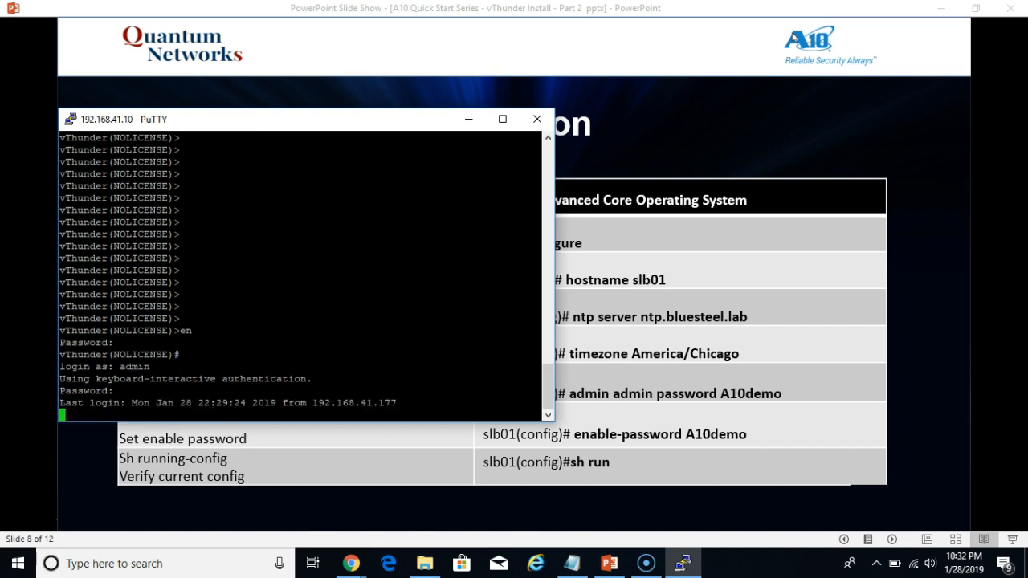
pyautogui.write('en')
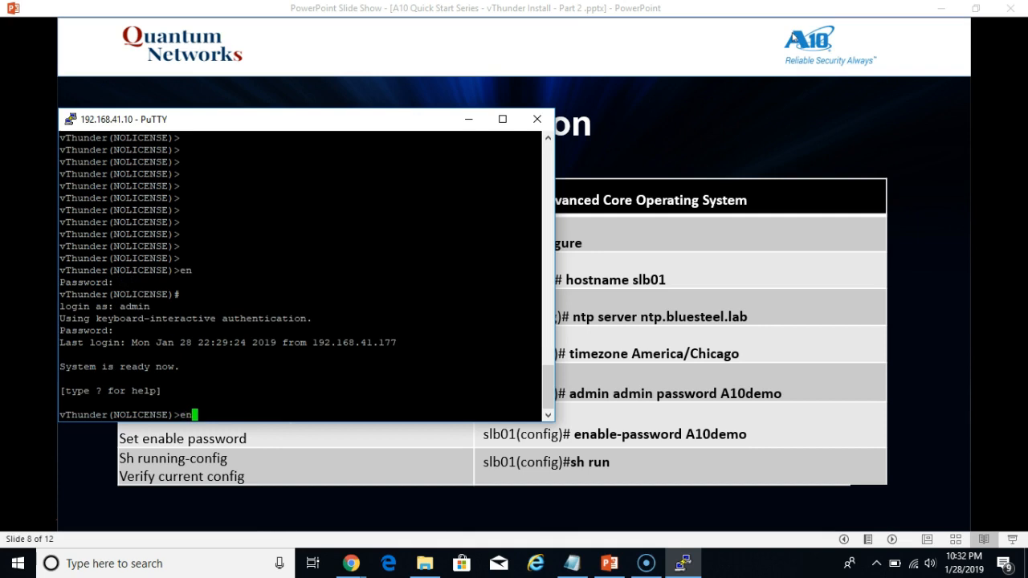
pyautogui.write('able')
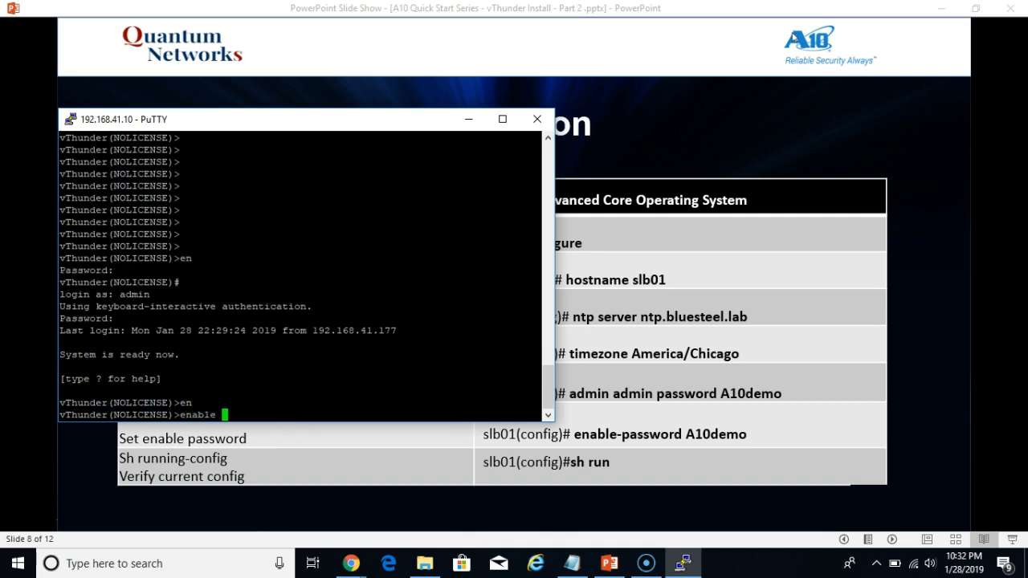
pyautogui.press('enter')
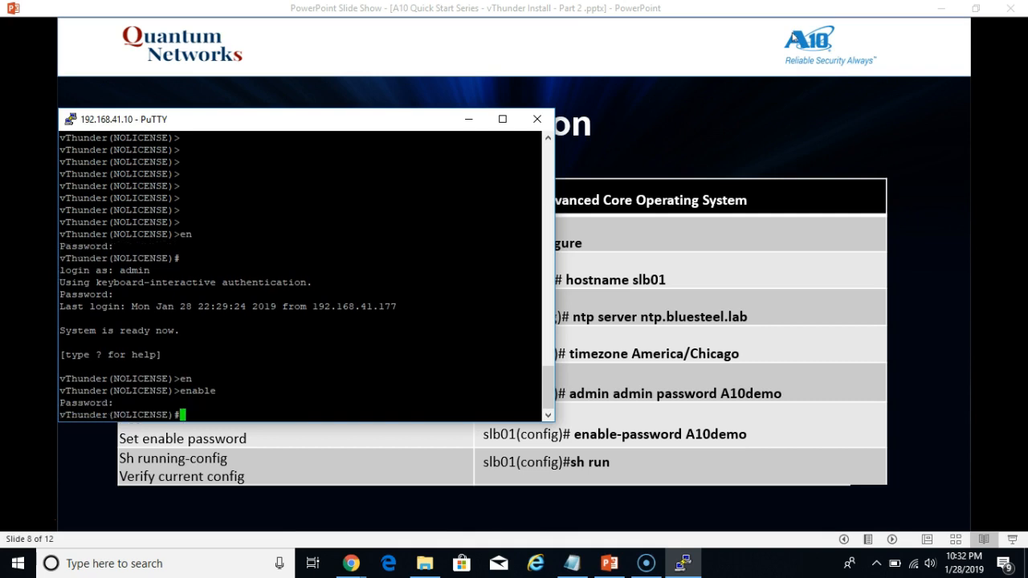
pyautogui.write('conf')
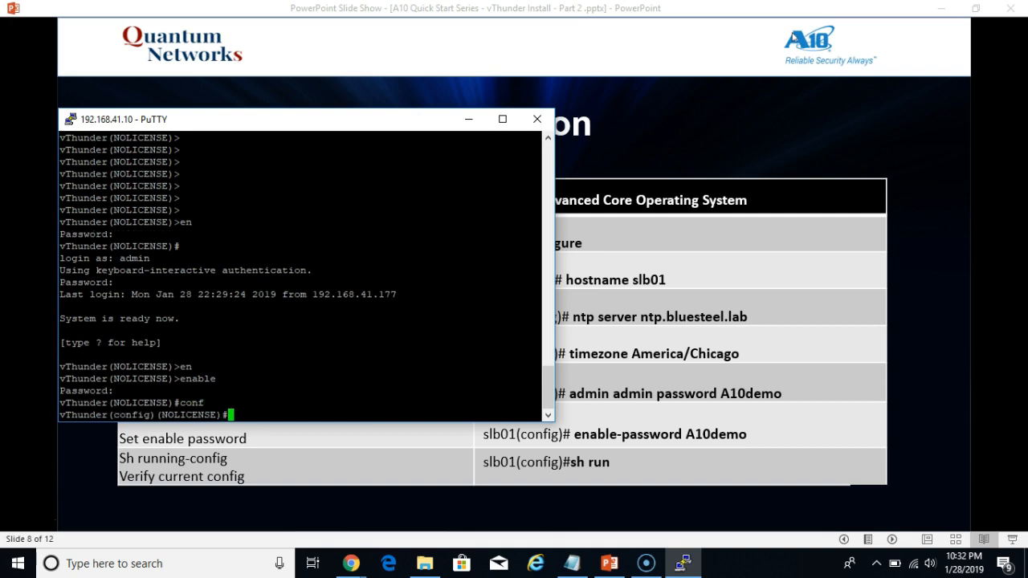
# Set the vThunder hostname to slb01.
pyautogui.write('hostnam')
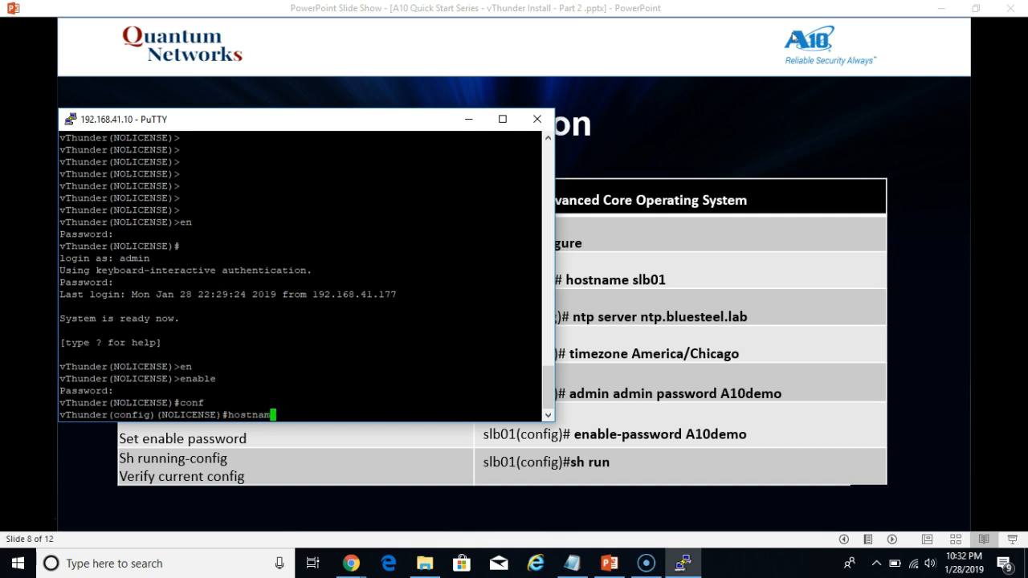
pyautogui.write('slb')
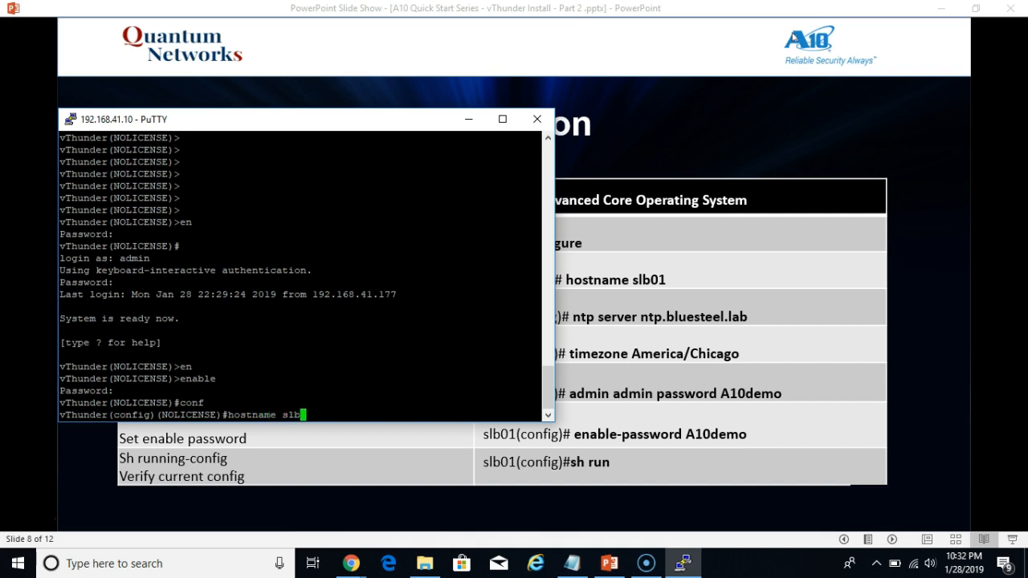
pyautogui.write('01')
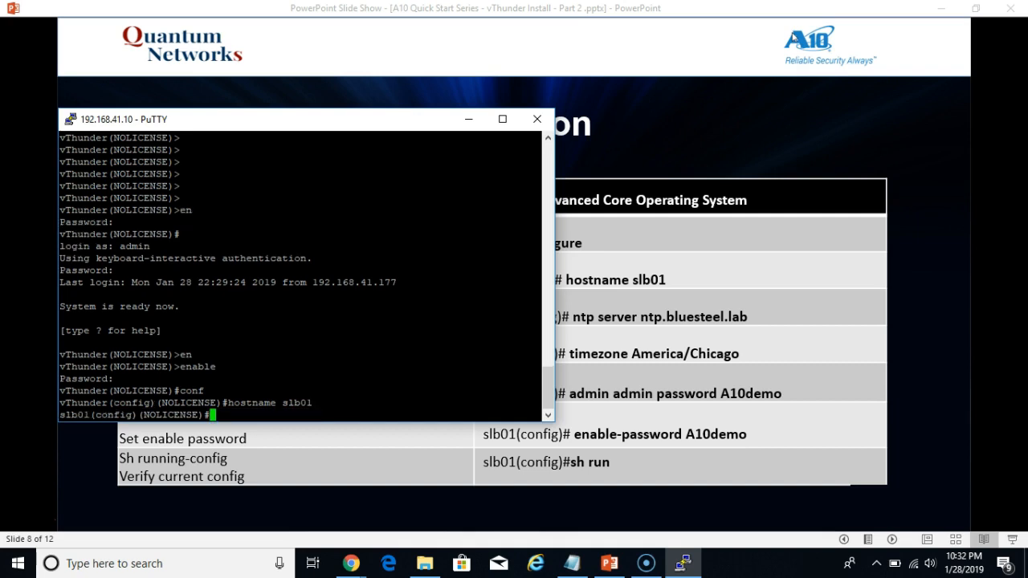
# Set the NTP server to ntp.bluesteel.lab.
pyautogui.write('ntp ss')
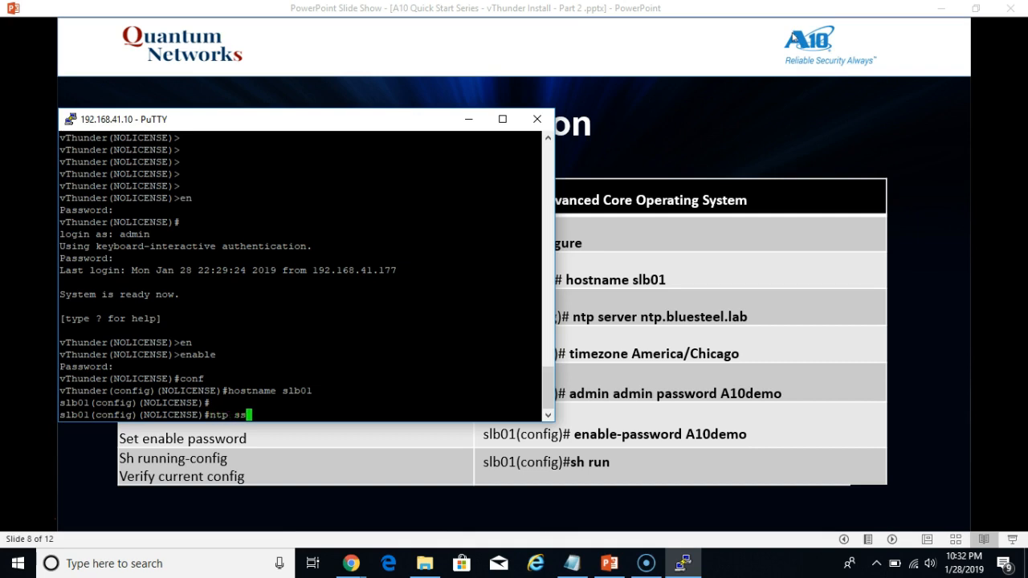
pyautogui.write('erver')
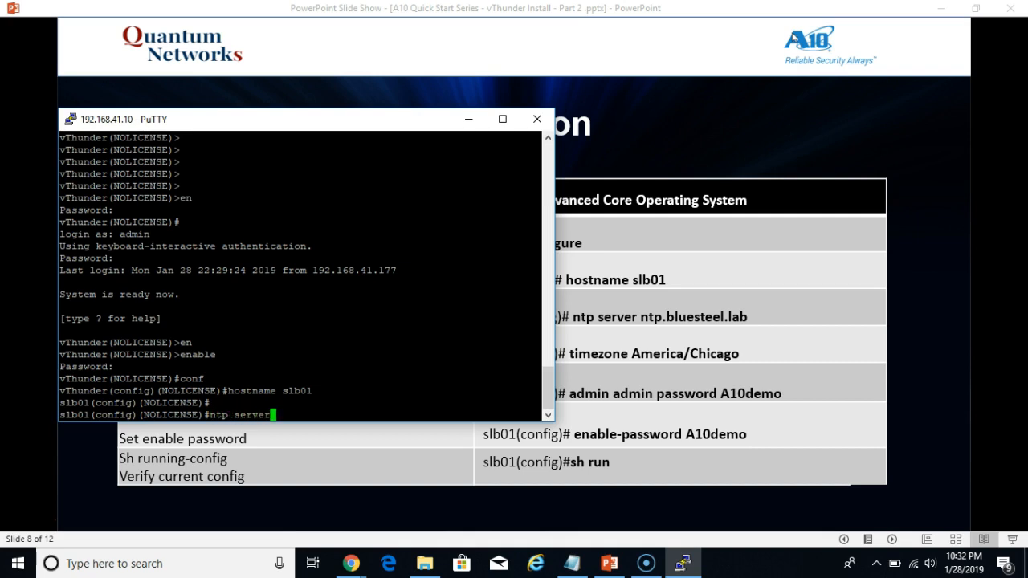
pyautogui.write('n')
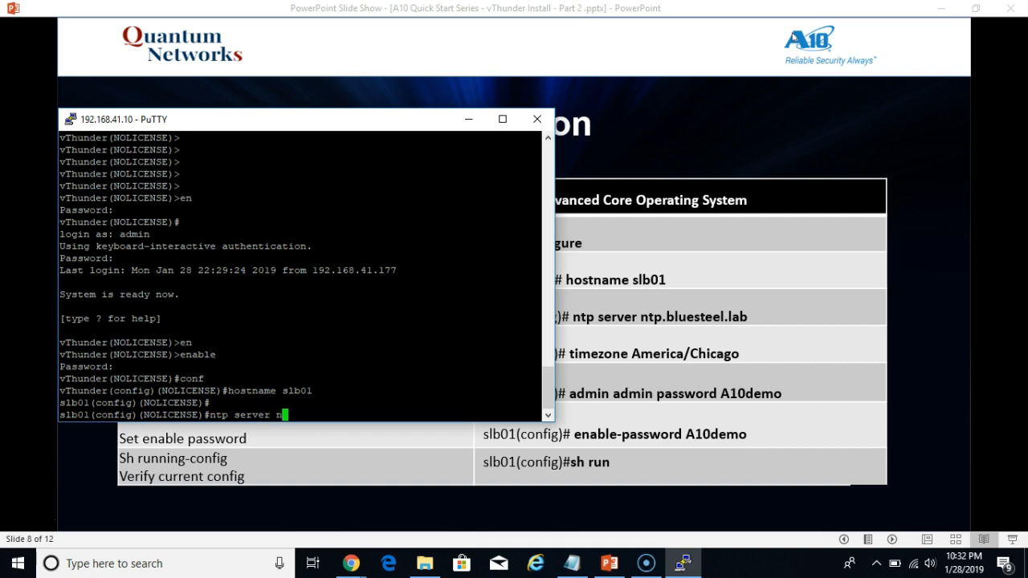
pyautogui.write('tp.bluestee')
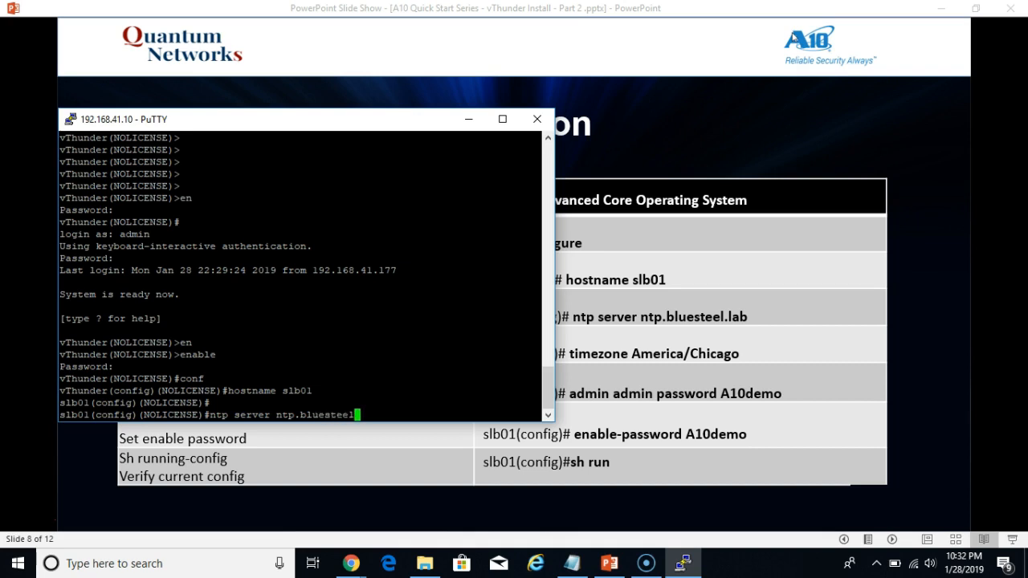
pyautogui.write('lab')
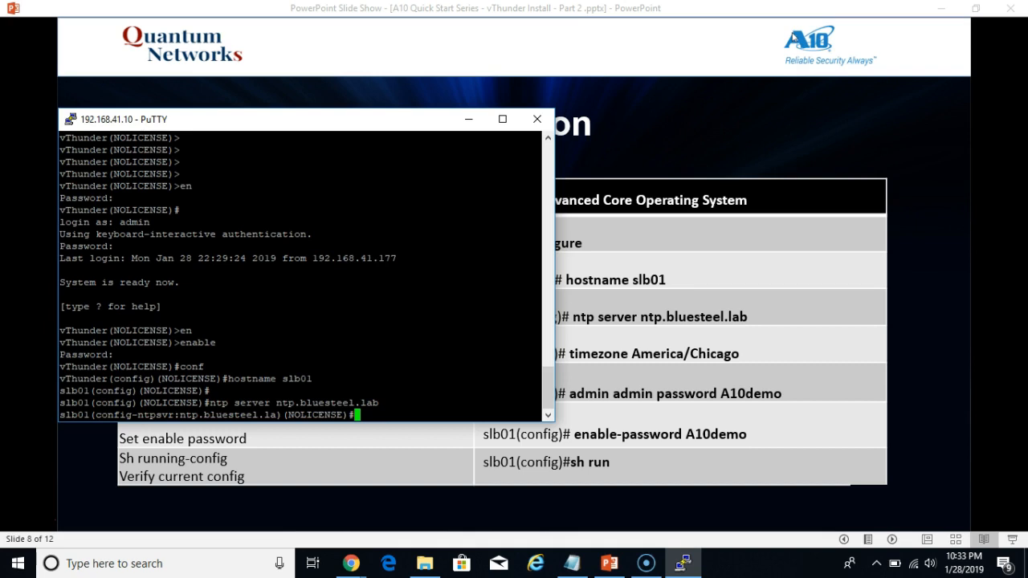
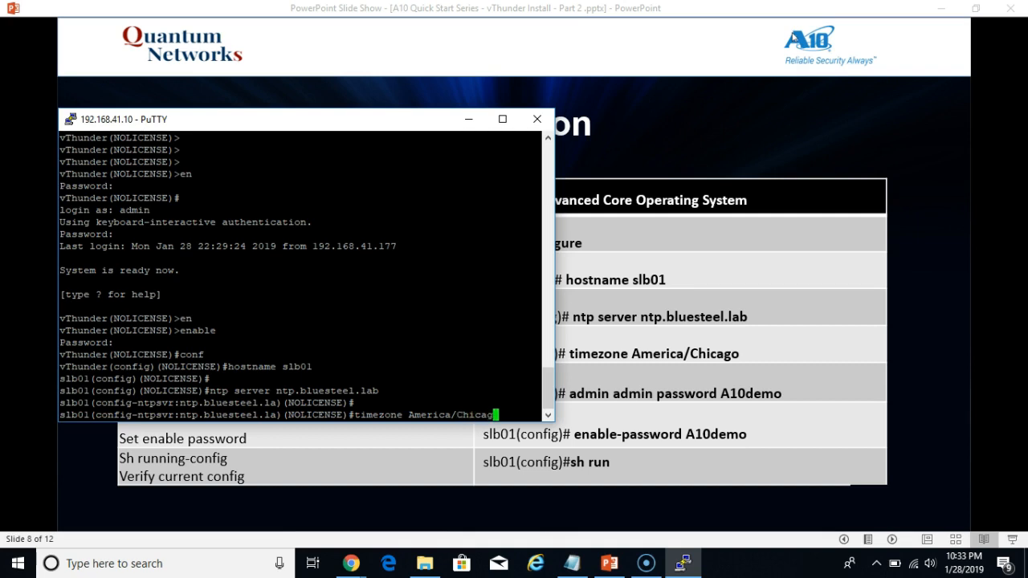
# Set the timezone to America/Chicago.
pyautogui.press('enter')
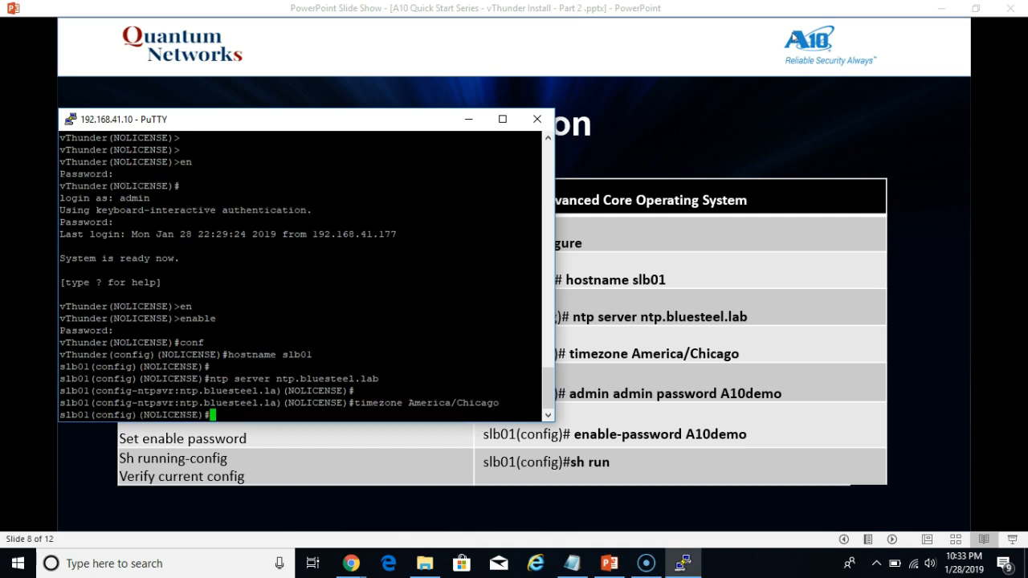
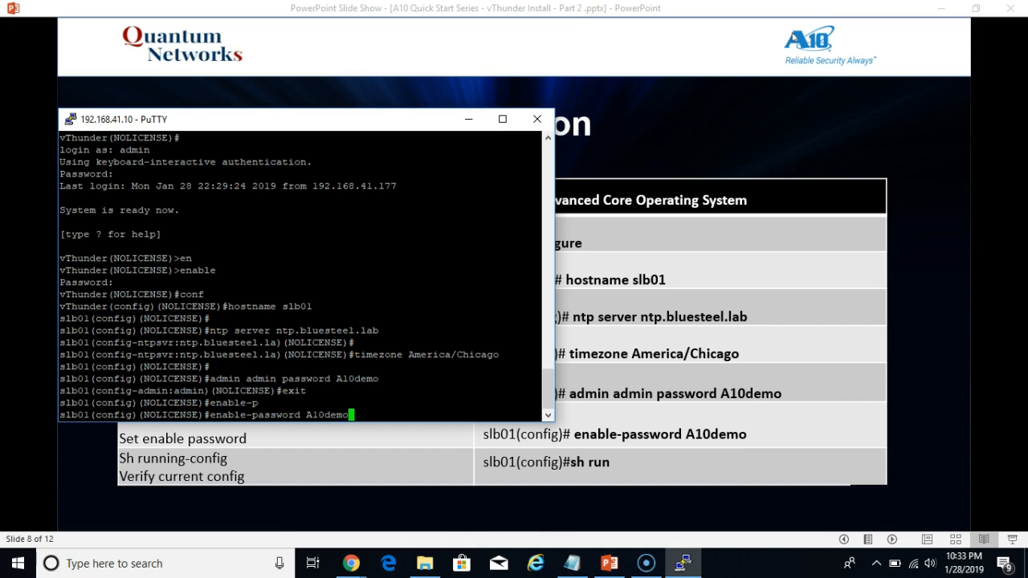
pyautogui.press('enter')
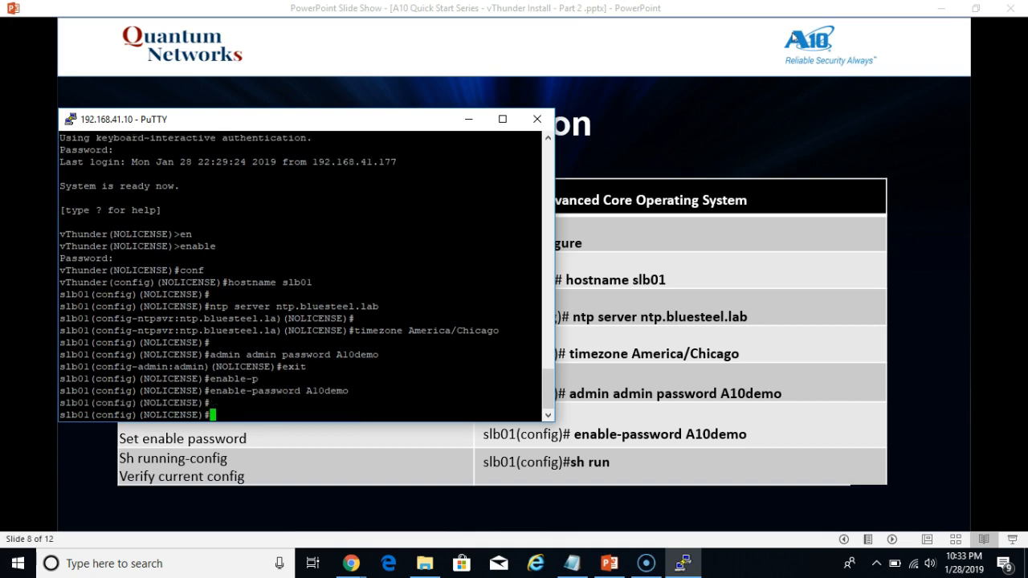
# Show the running configuration to verify the hostname and NTP settings.
pyautogui.write('sh')
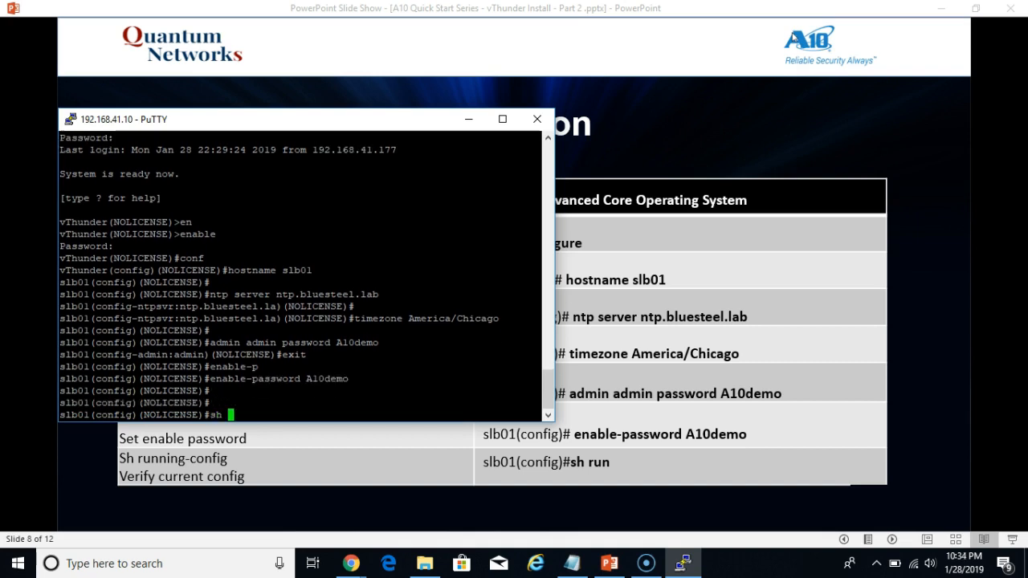
pyautogui.write('run')
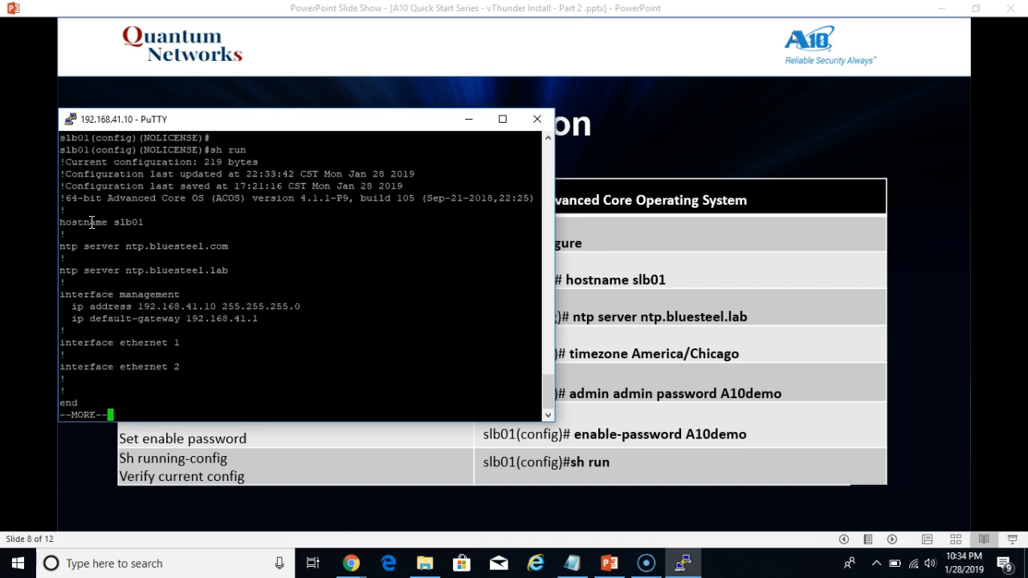
pyautogui.doubleClick(137, 247)
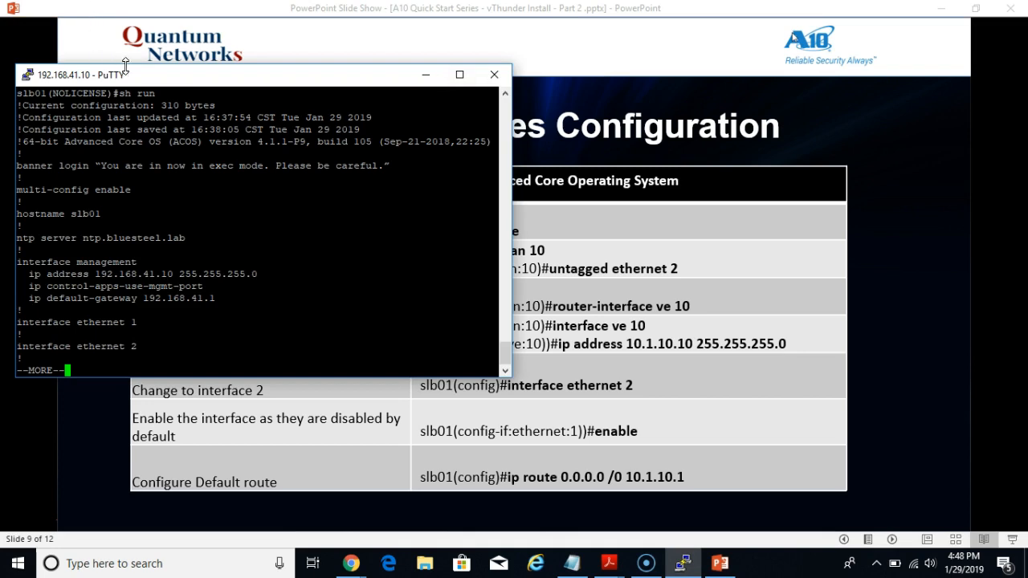
pyautogui.moveTo(215, 80)
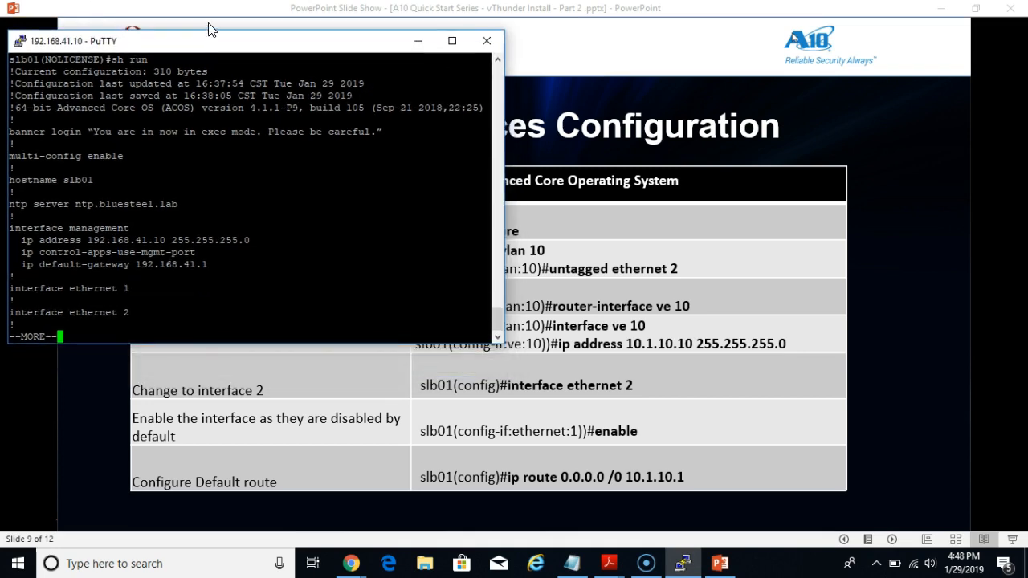
# In config mode, create VLAN 10 with untagged ethernet 2 and router-interface ve 10.
pyautogui.write('conf')
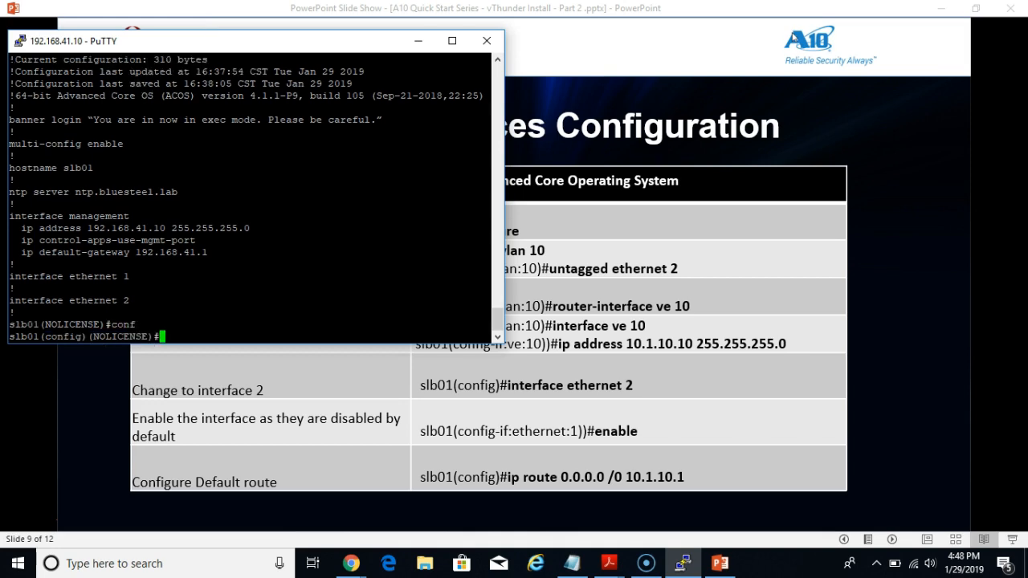
pyautogui.write('vlan 10')
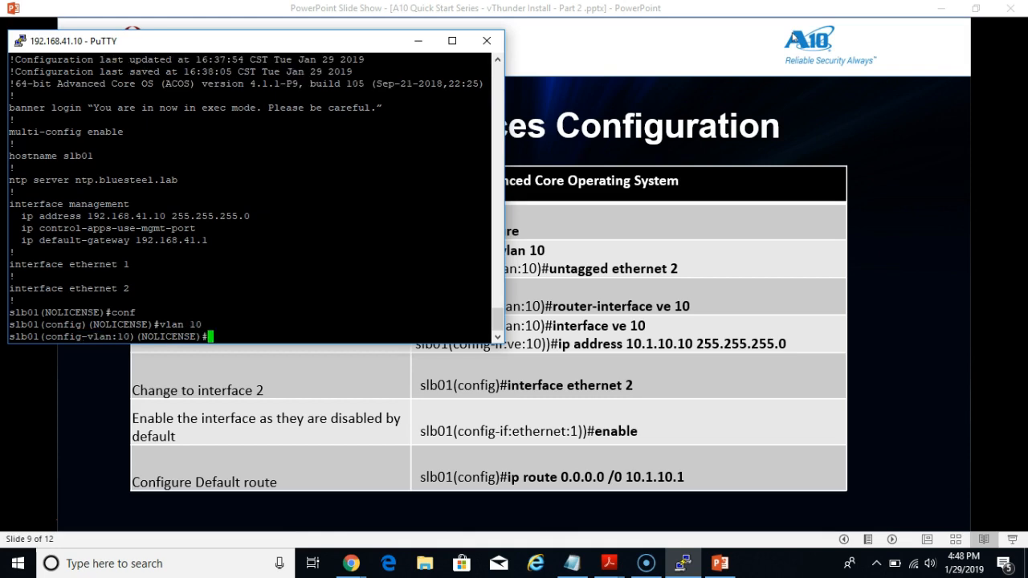
pyautogui.write('untag eth 2')
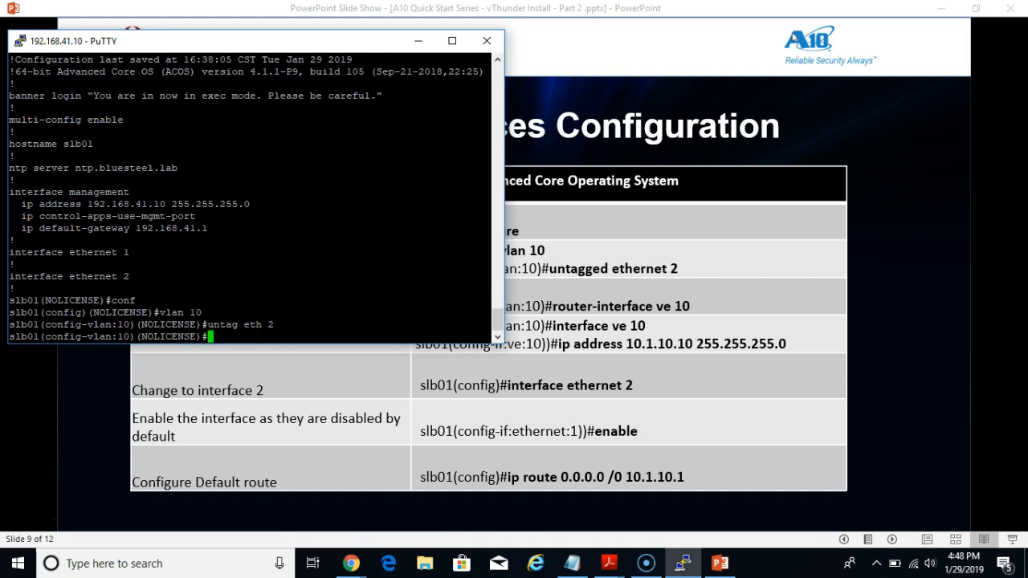
pyautogui.write('ru')
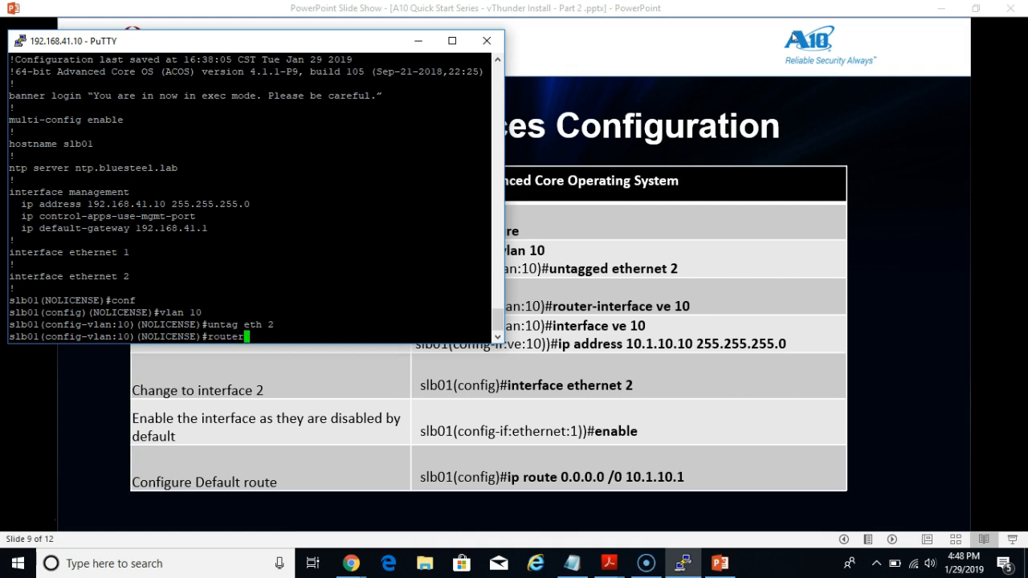
pyautogui.write('interface')
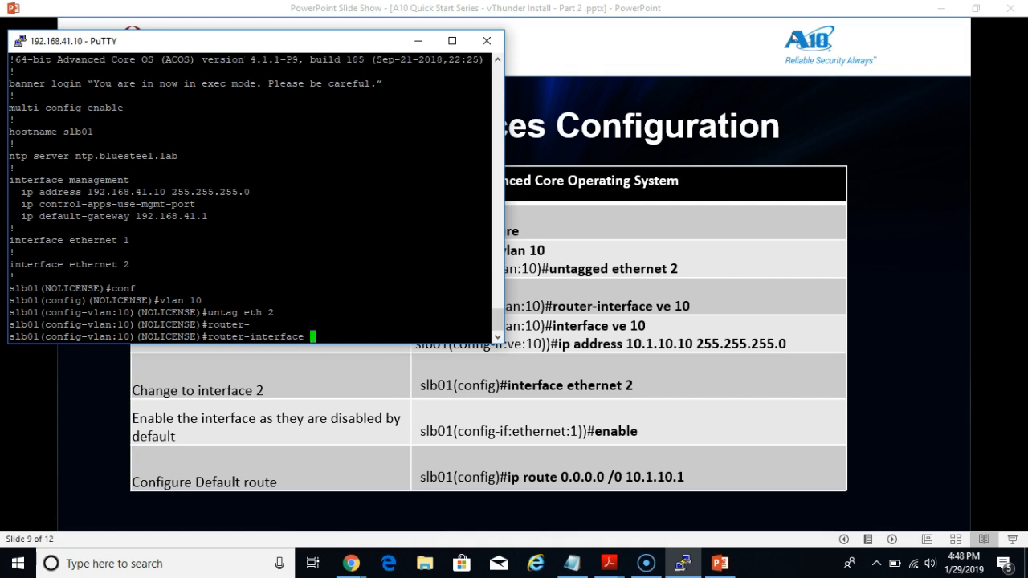
pyautogui.write('ve 10')
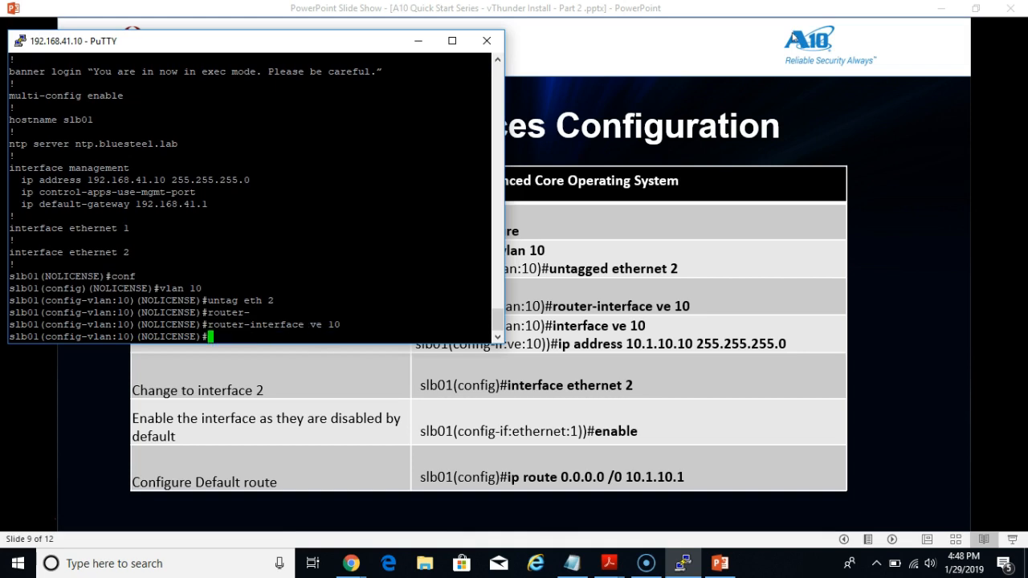
# Give interface ve 10 the IP address 10.1.10.10 255.255.255.0.
pyautogui.write('int')
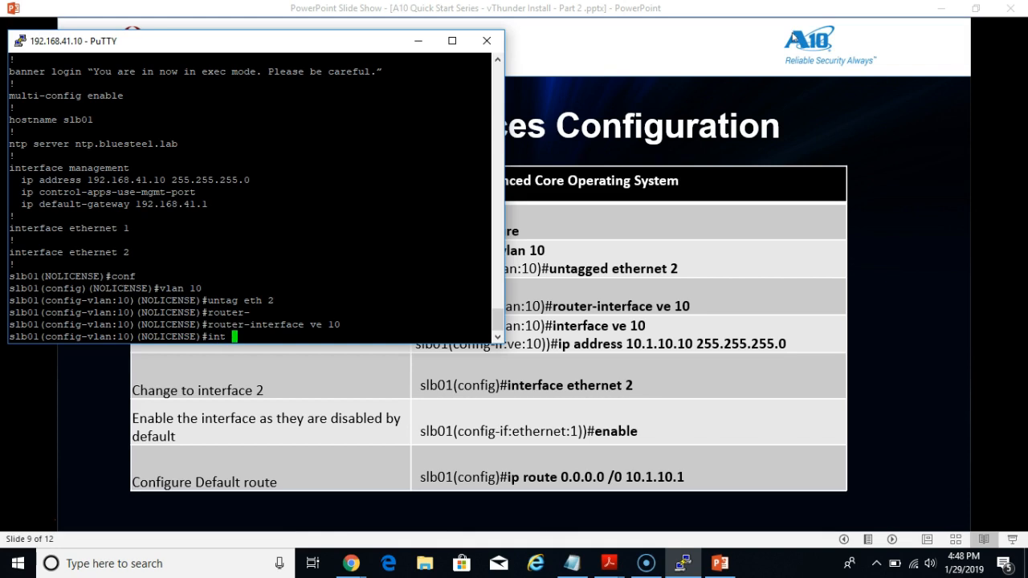
pyautogui.write('ve 10')
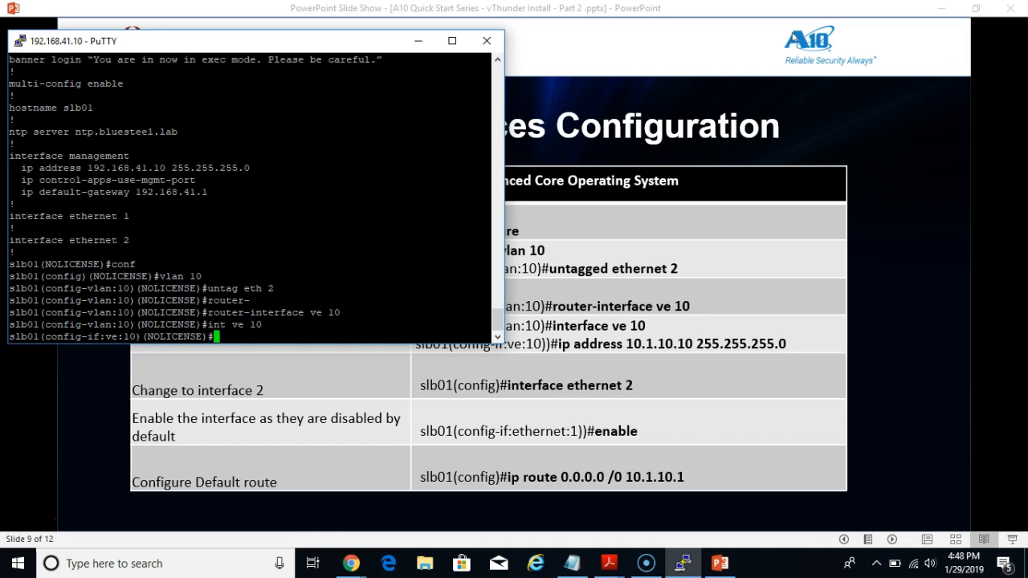
pyautogui.write('ip')
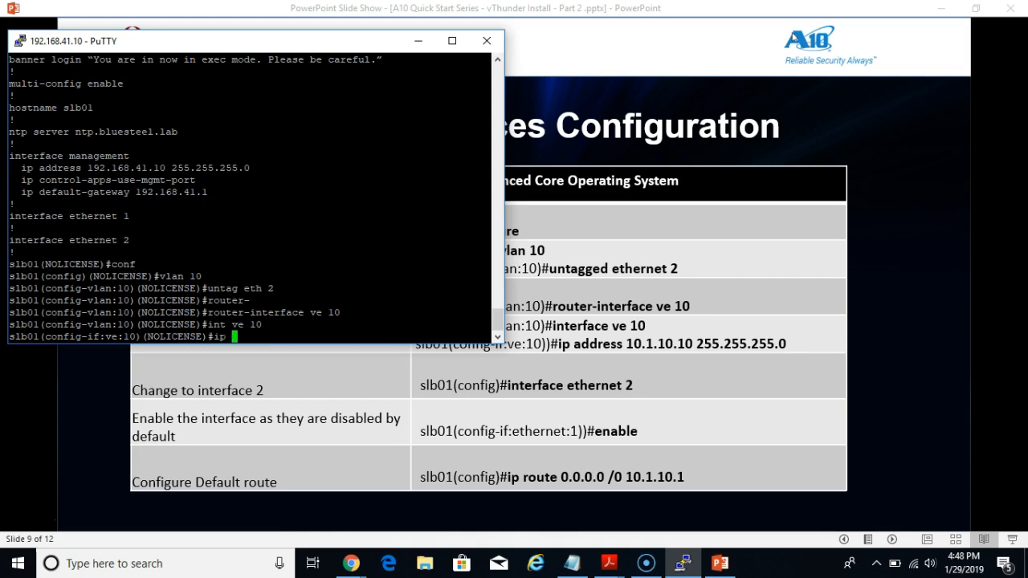
pyautogui.write('address')
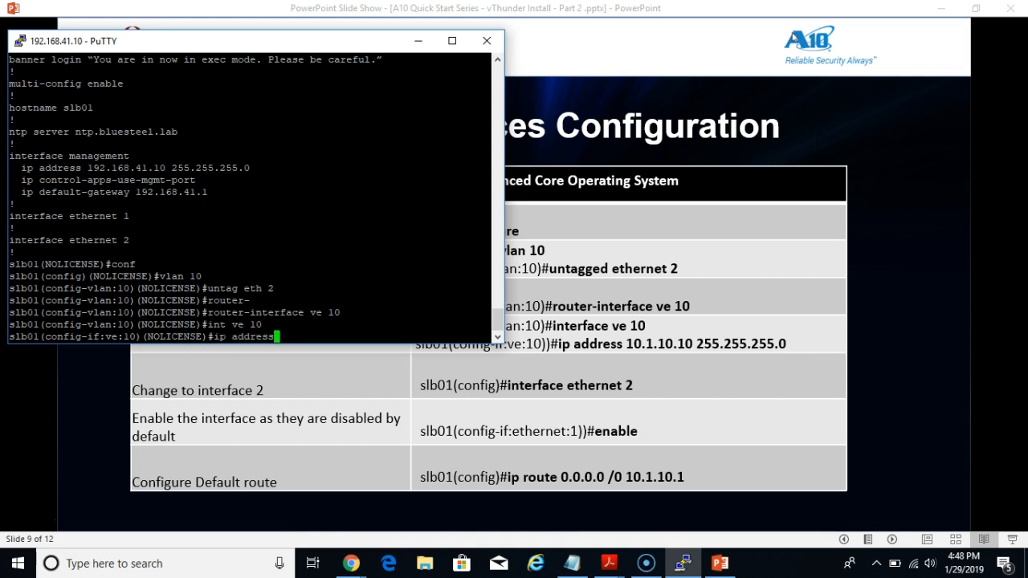
pyautogui.write('10.1.10.1')
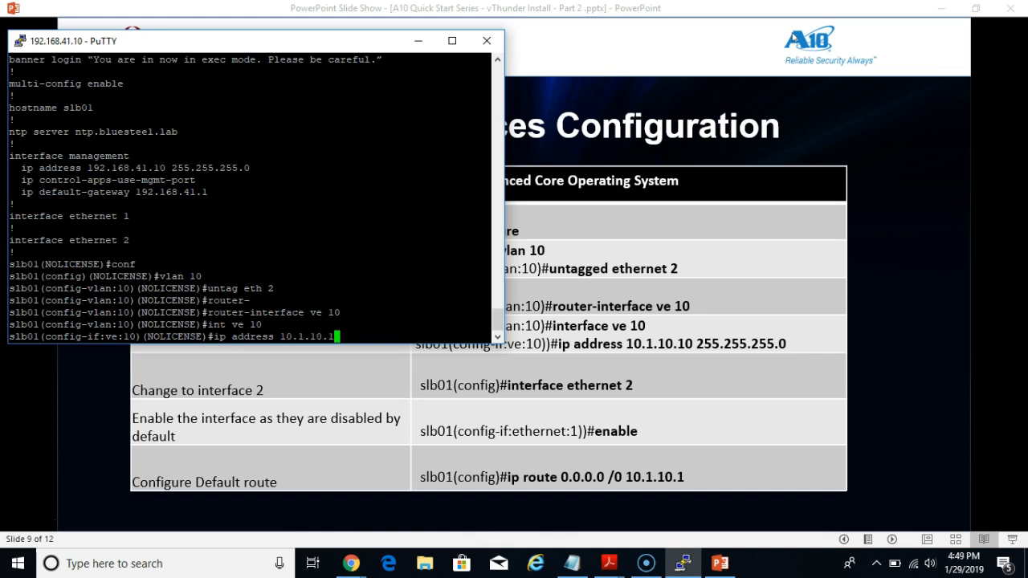
pyautogui.write('255')
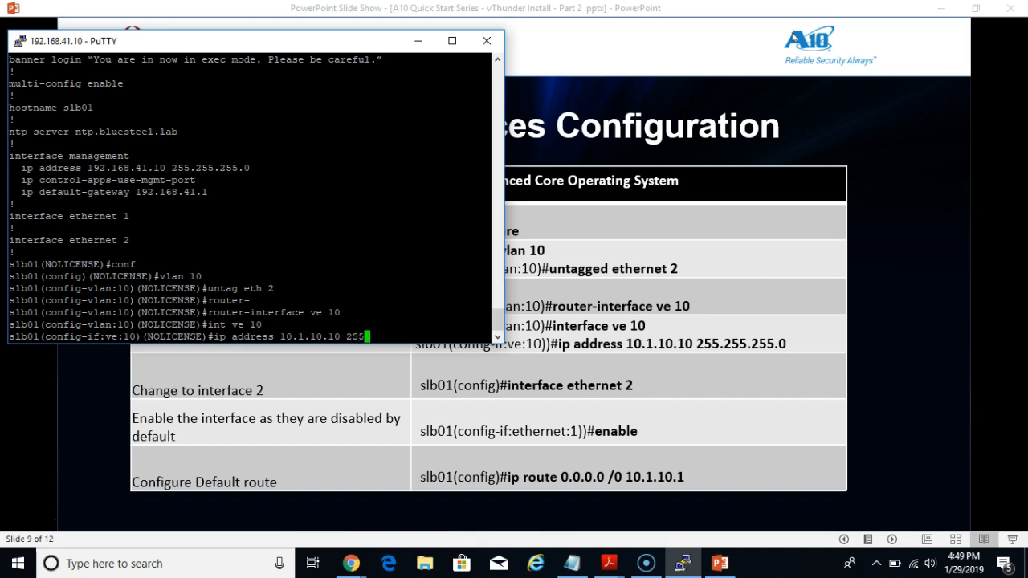
pyautogui.write('255.255.0')
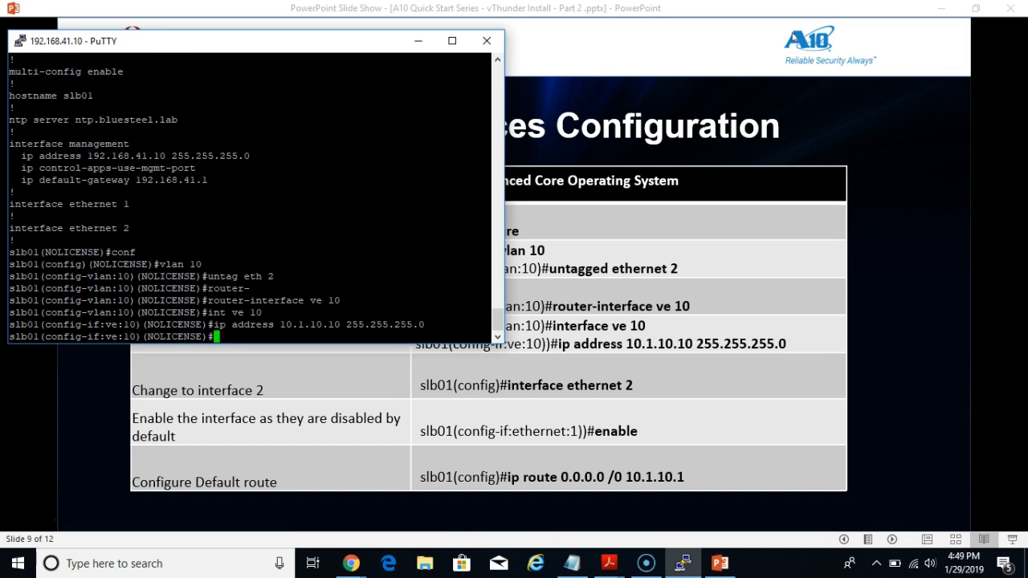
# Enable interface ethernet 2.
pyautogui.write('int eth 2')
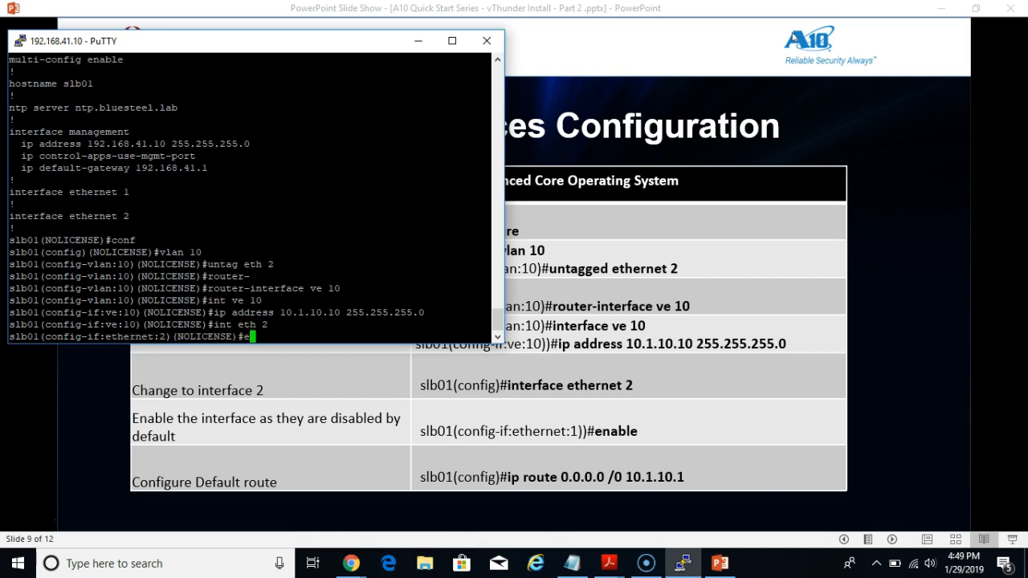
pyautogui.write('enabl')
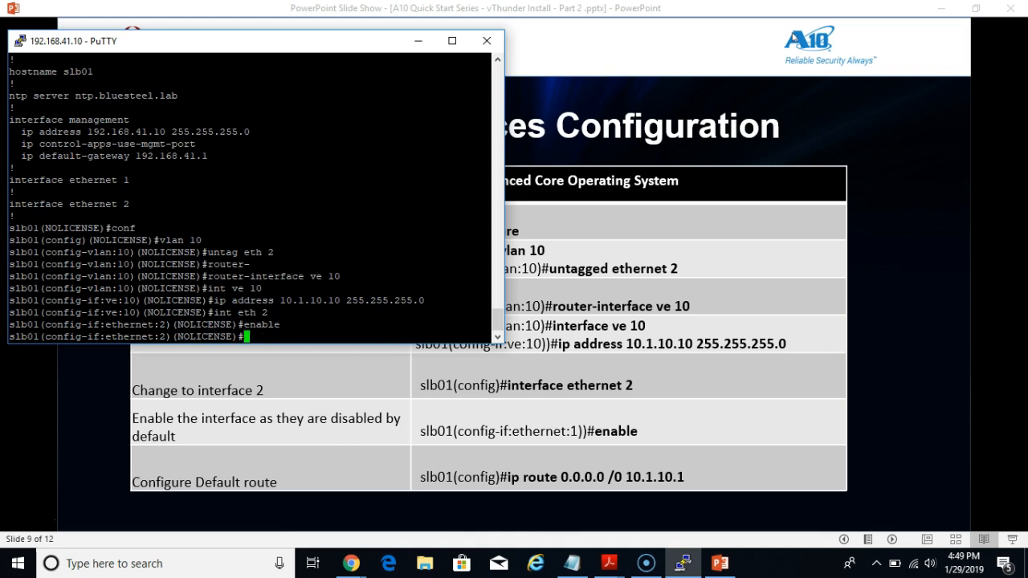
pyautogui.write('exit')
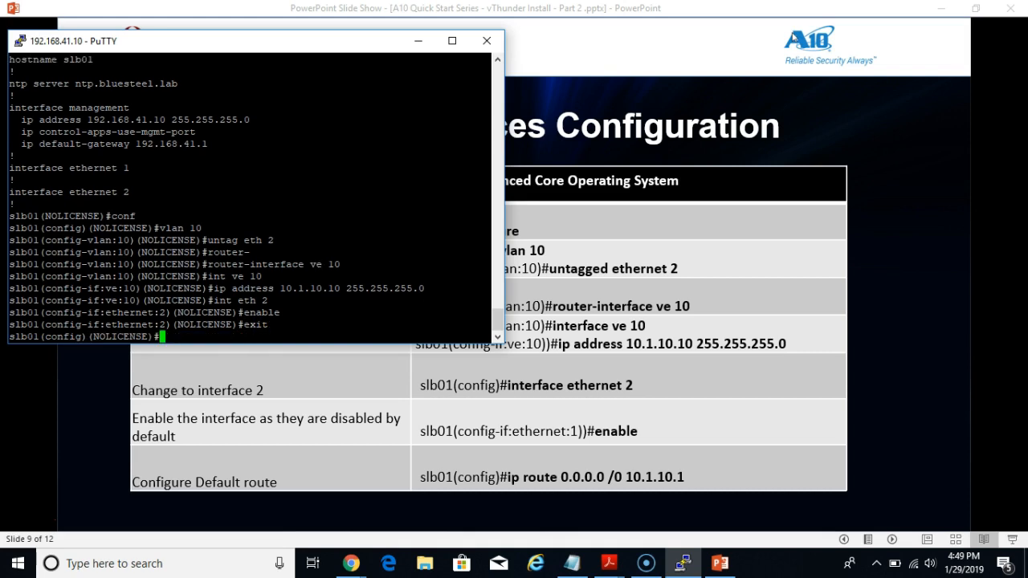
# Add the default route 0.0.0.0 /0 via 10.1.10.1.
pyautogui.write('ip')
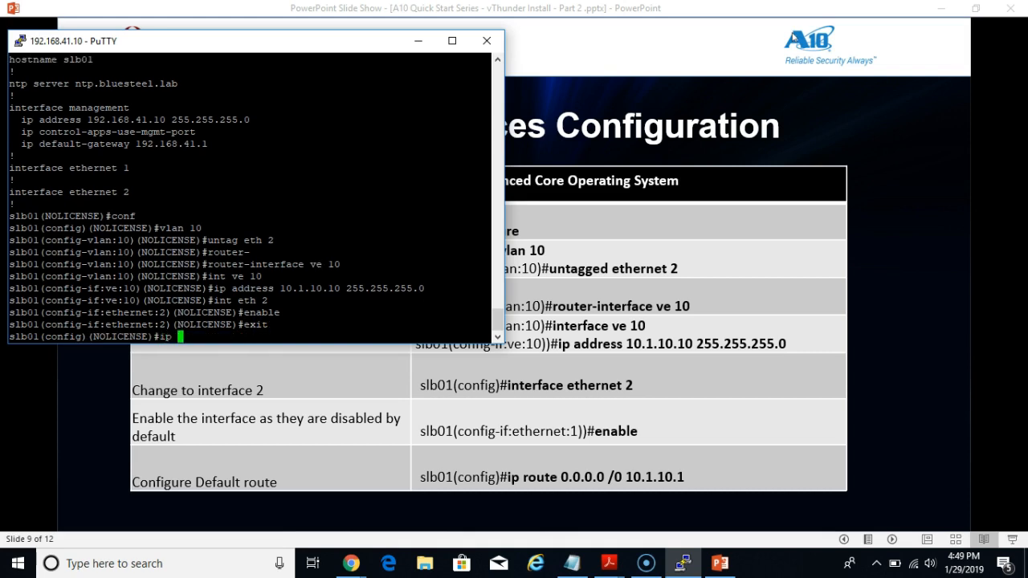
pyautogui.write('route')
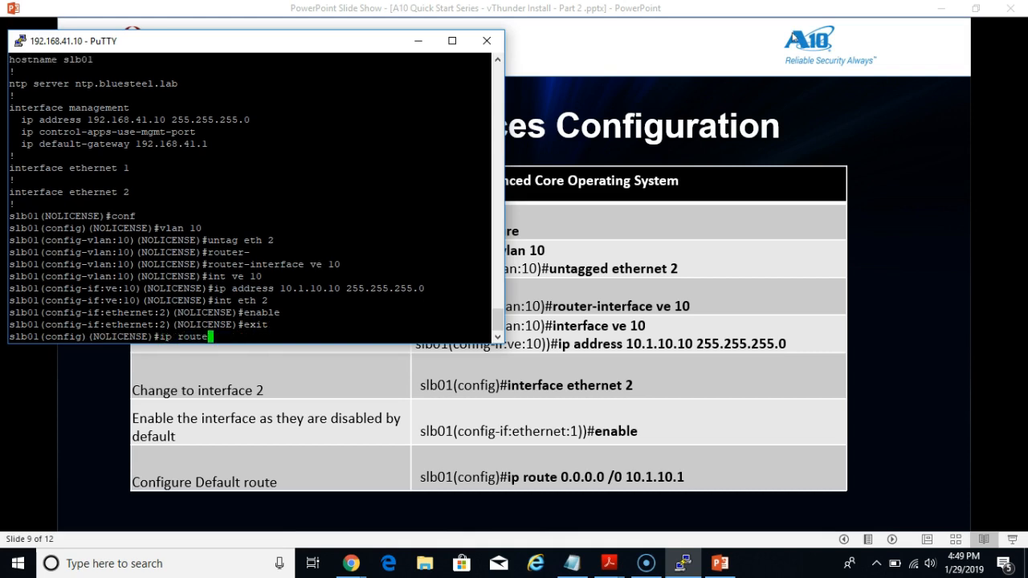
pyautogui.write('0.0')
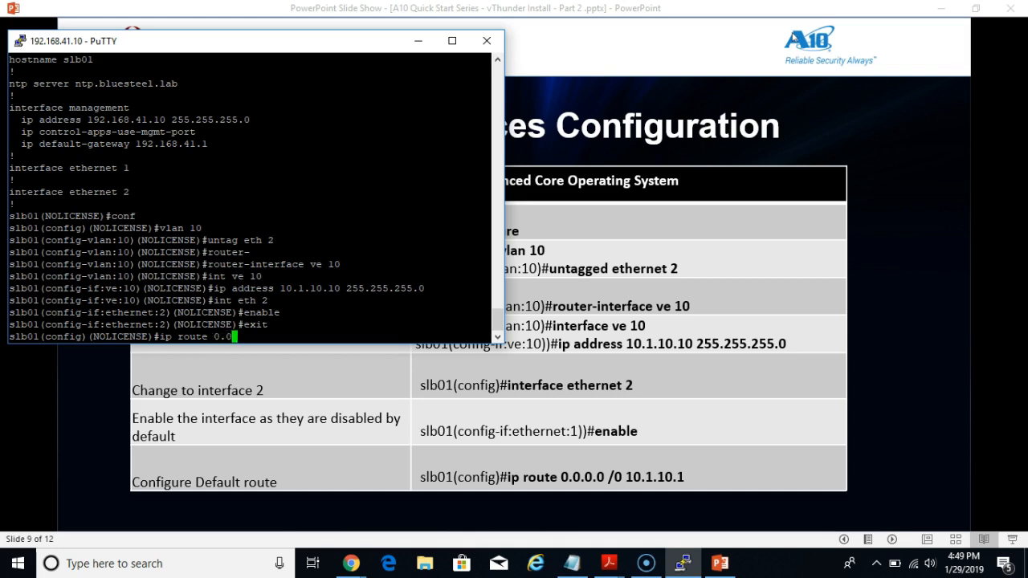
pyautogui.write('0')
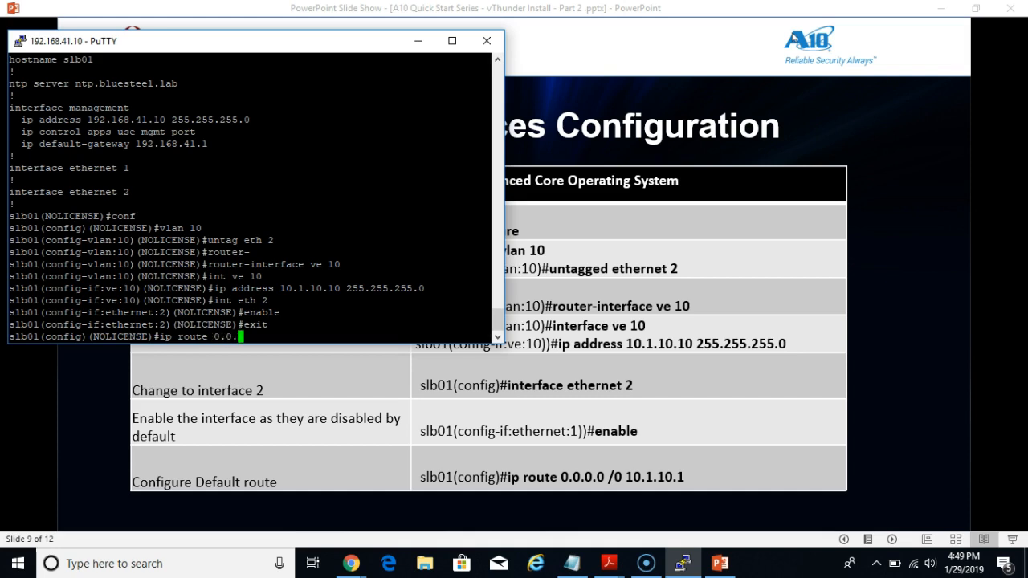
pyautogui.write('/')
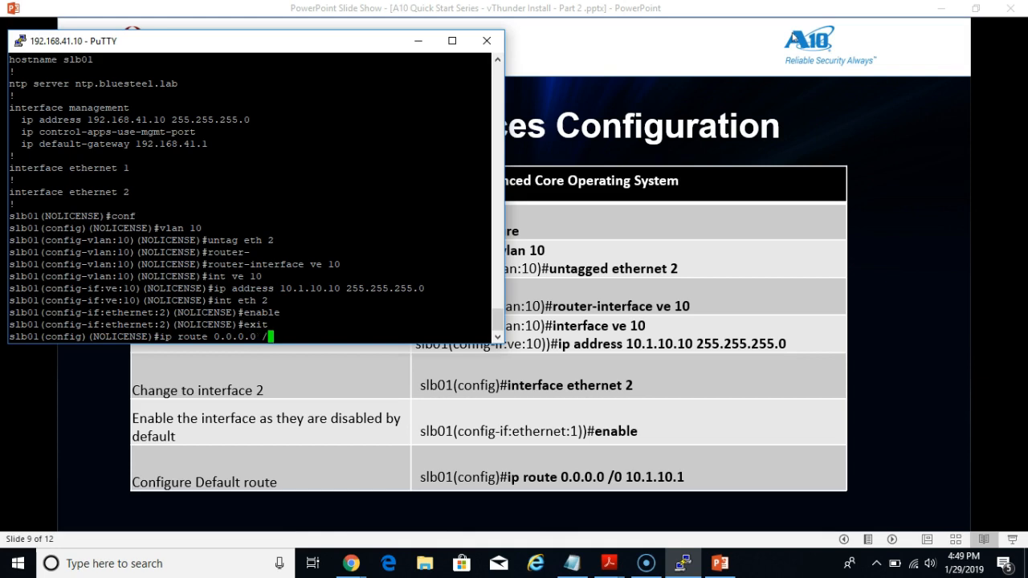
pyautogui.write('10.')
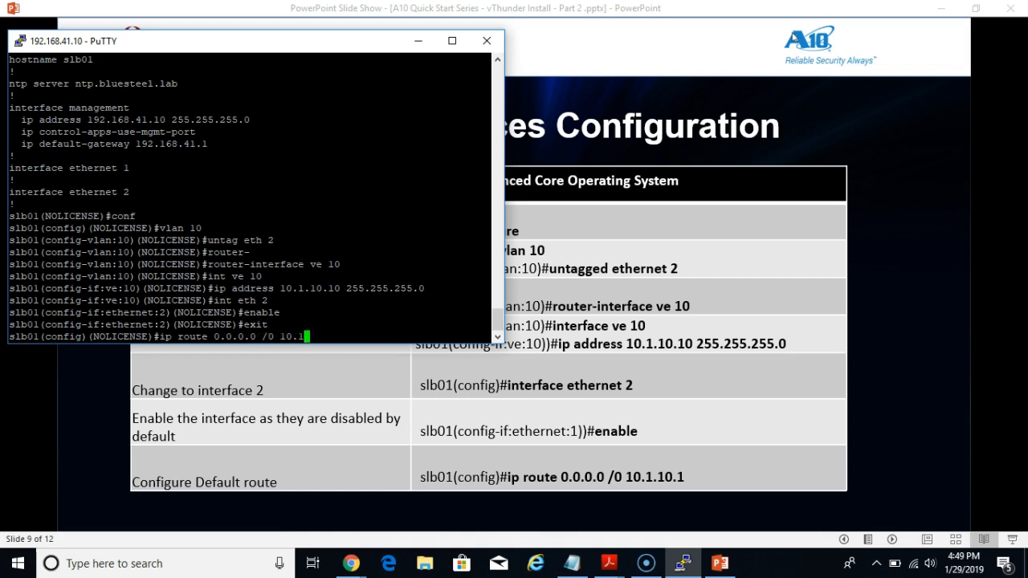
pyautogui.write('10')
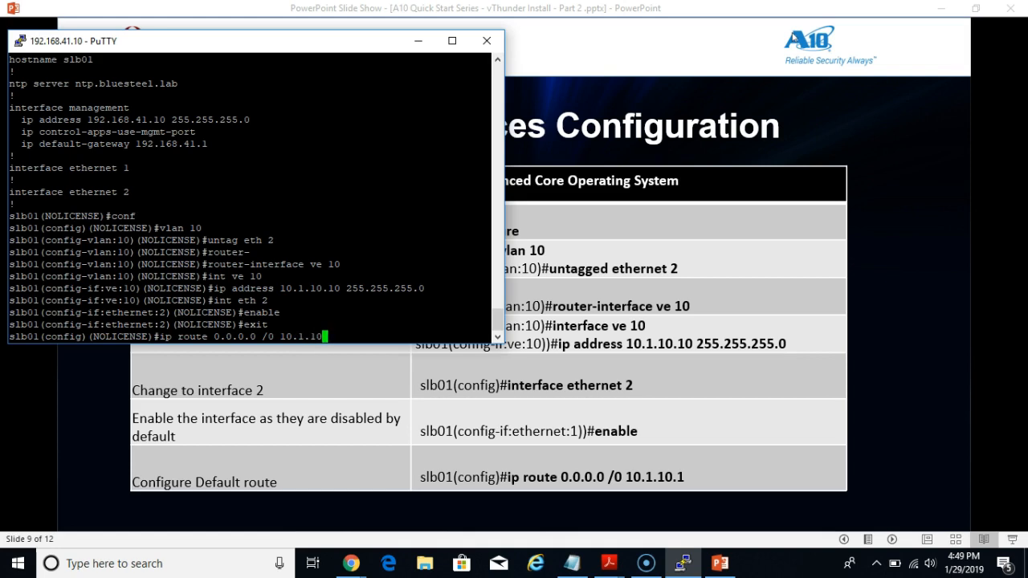
pyautogui.write('1')
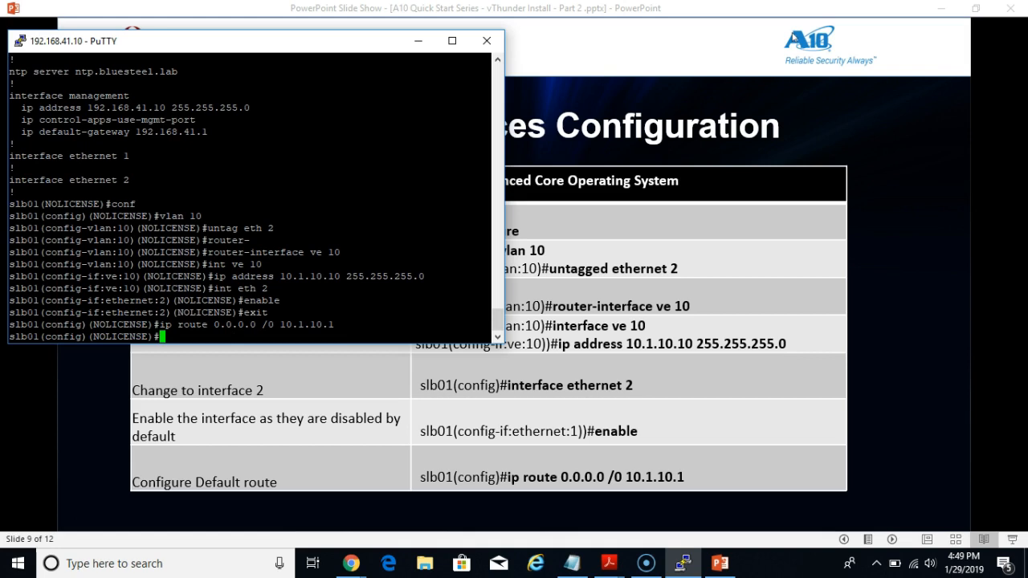
# Show the running configuration to confirm ve 10, ethernet 2 and the default route.
pyautogui.write('sh')
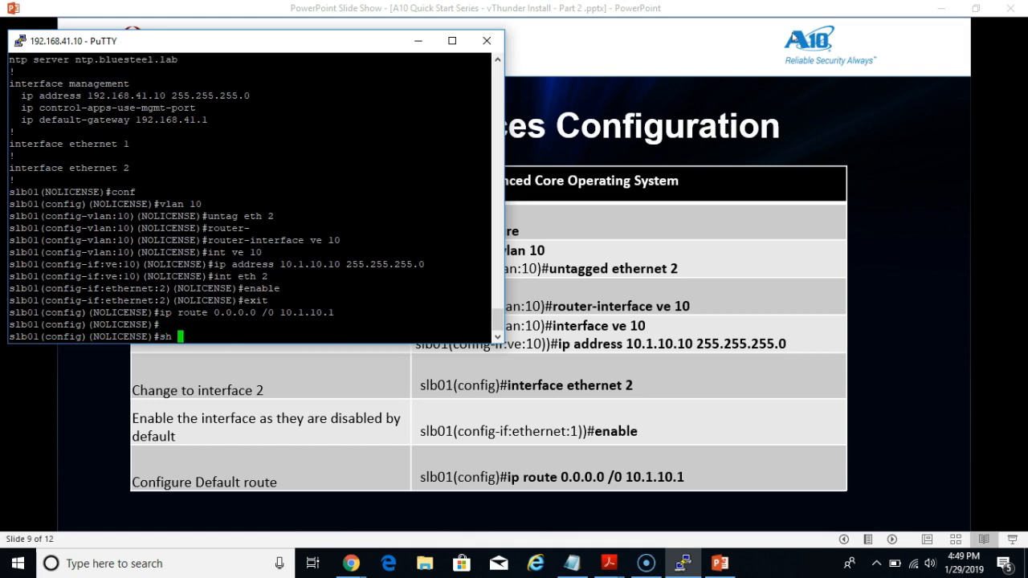
pyautogui.write('run')
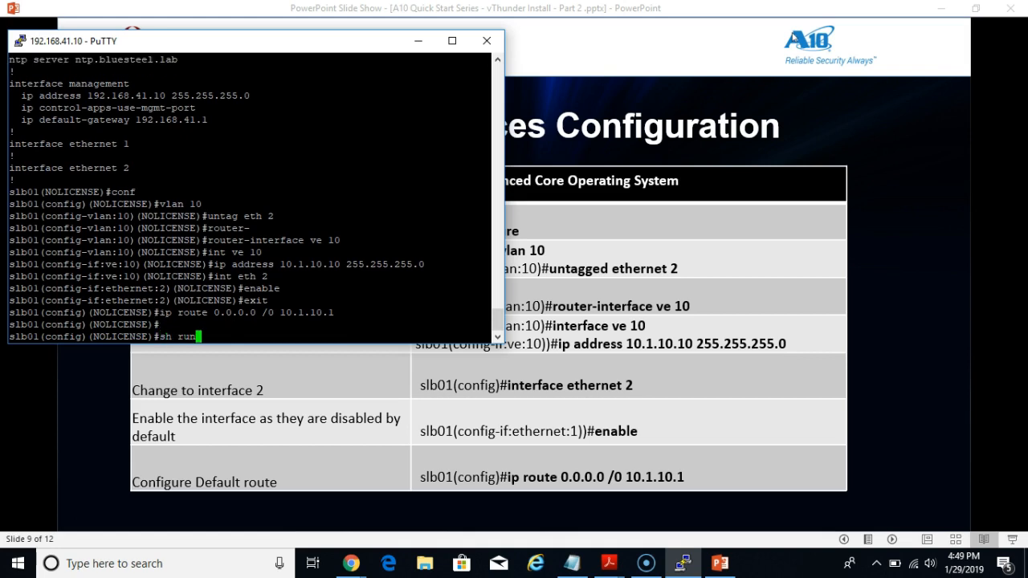
pyautogui.press('Return')
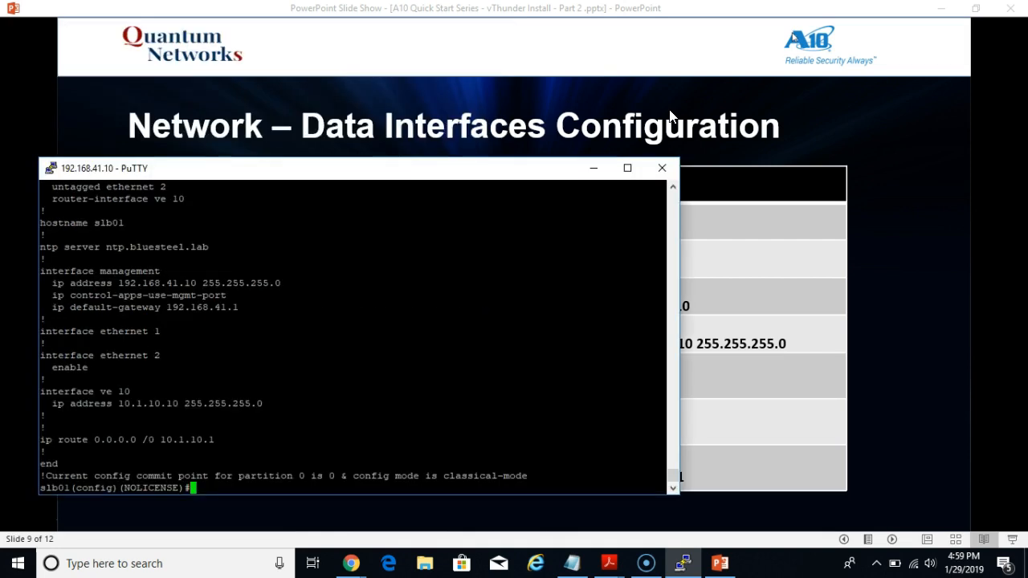
pyautogui.moveTo(800, 111)
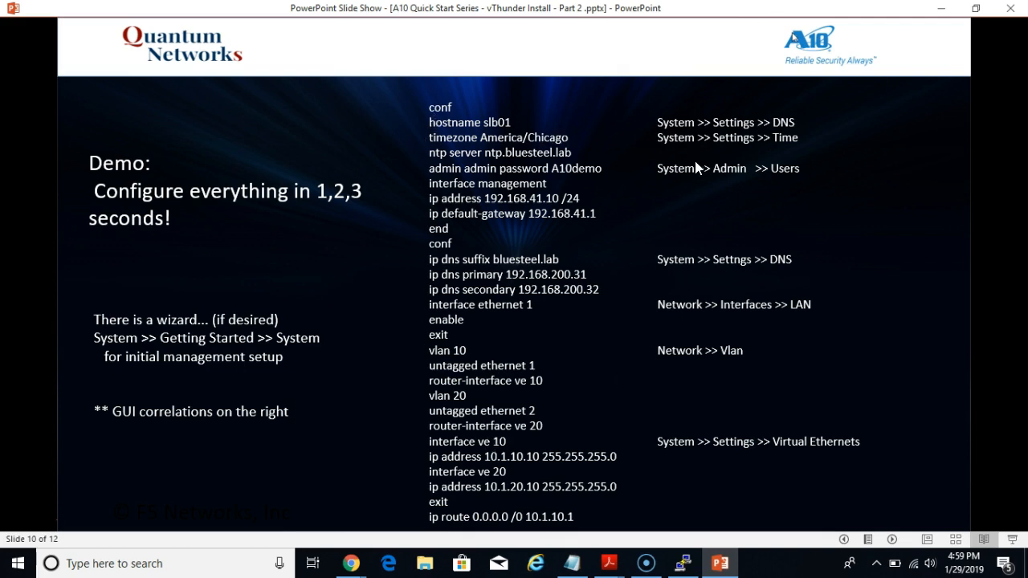
pyautogui.moveTo(662, 128)
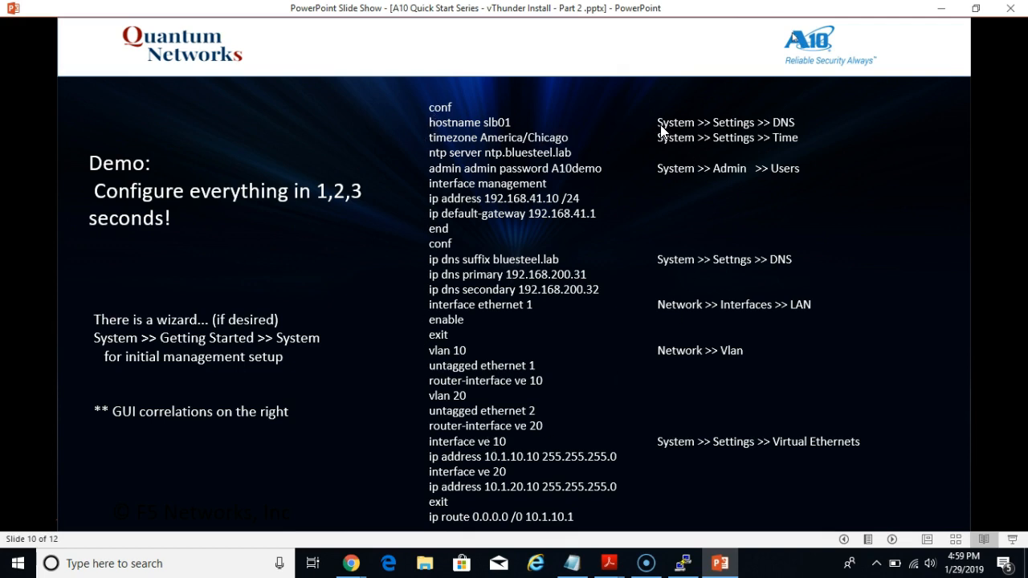
pyautogui.moveTo(789, 133)
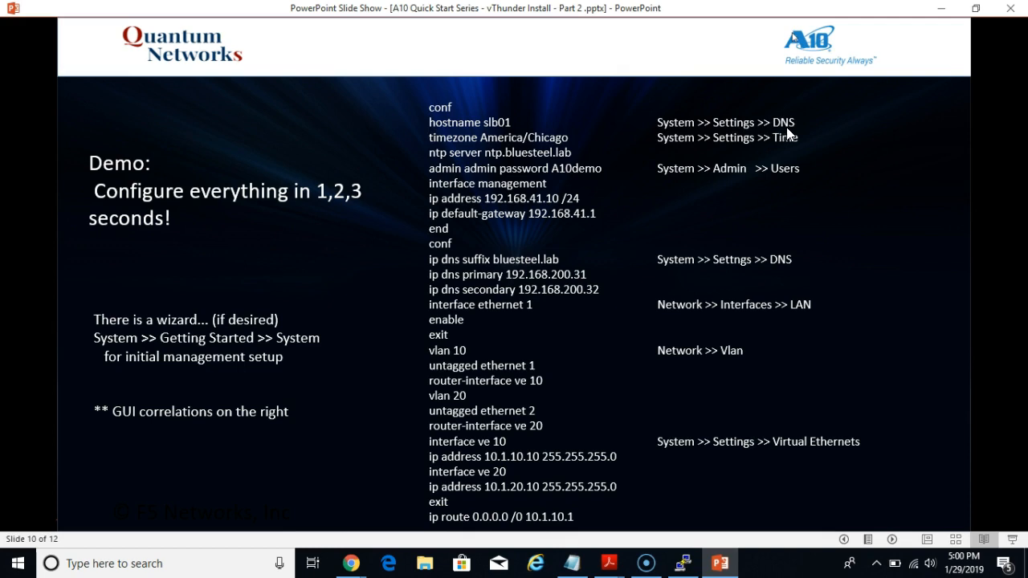
pyautogui.moveTo(775, 125)
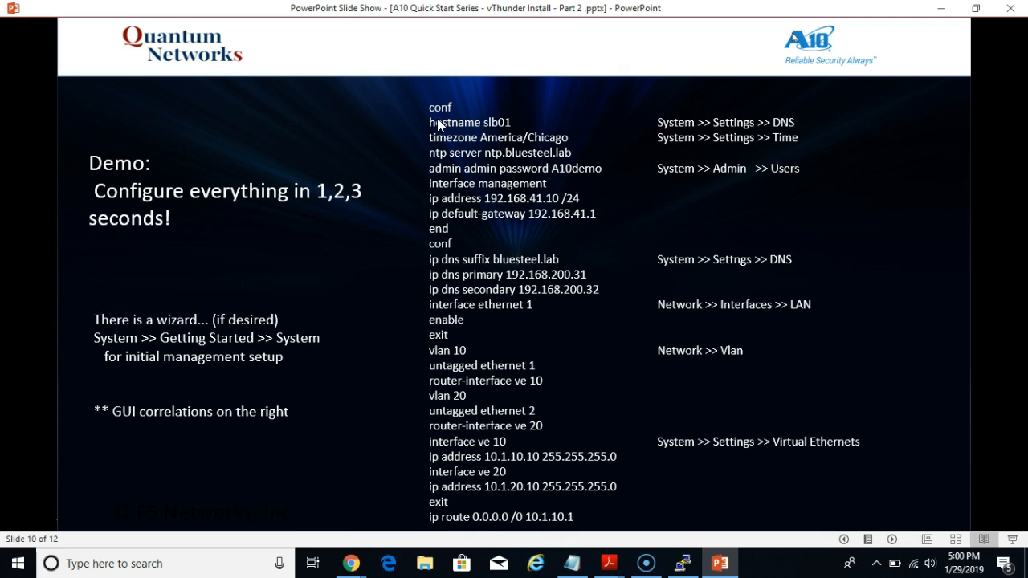
pyautogui.moveTo(447, 279)
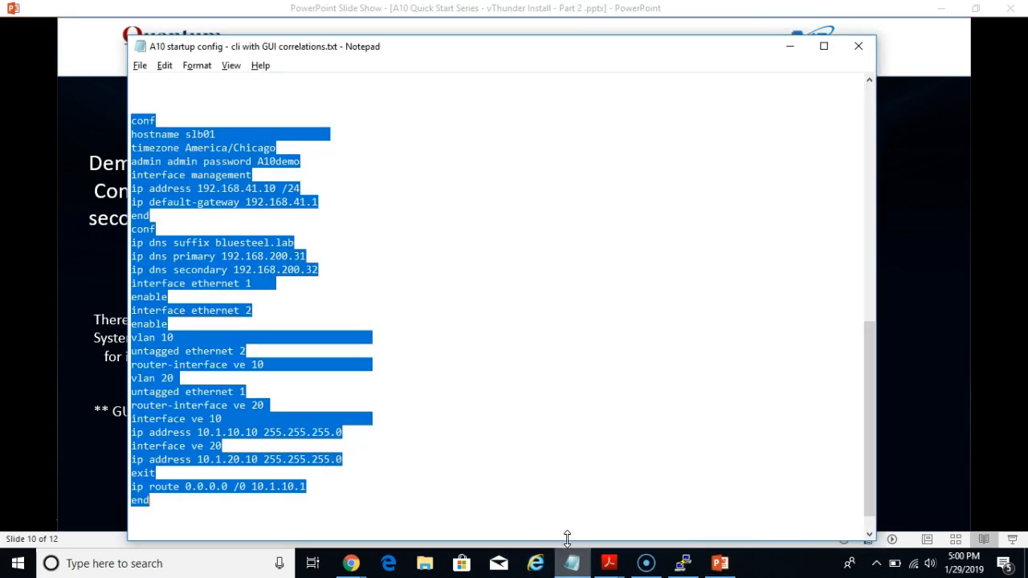
# Copy the whole selected startup configuration from Notepad and return to the PuTTY session.
pyautogui.rightClick(249, 189)
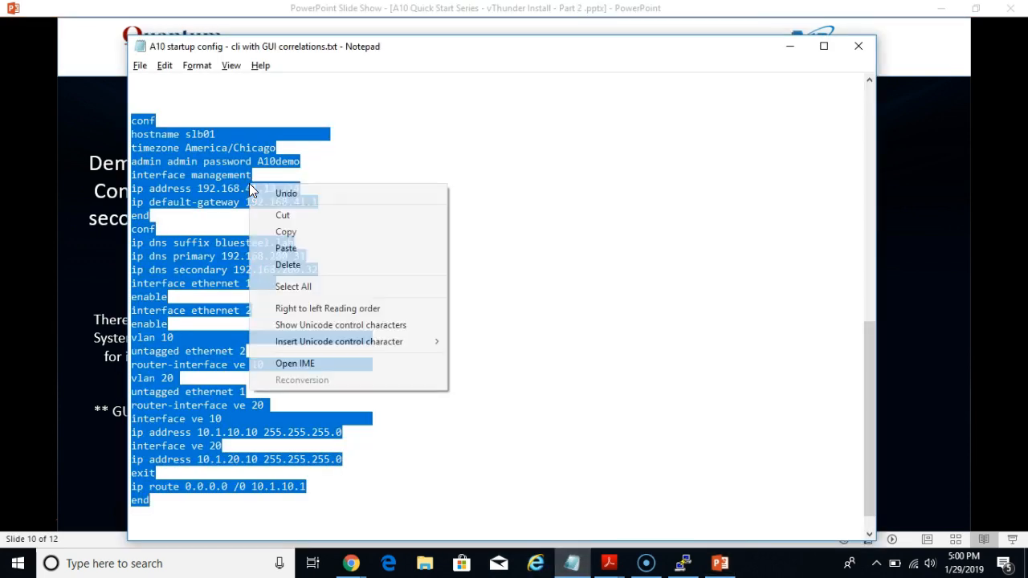
pyautogui.click(288, 233)
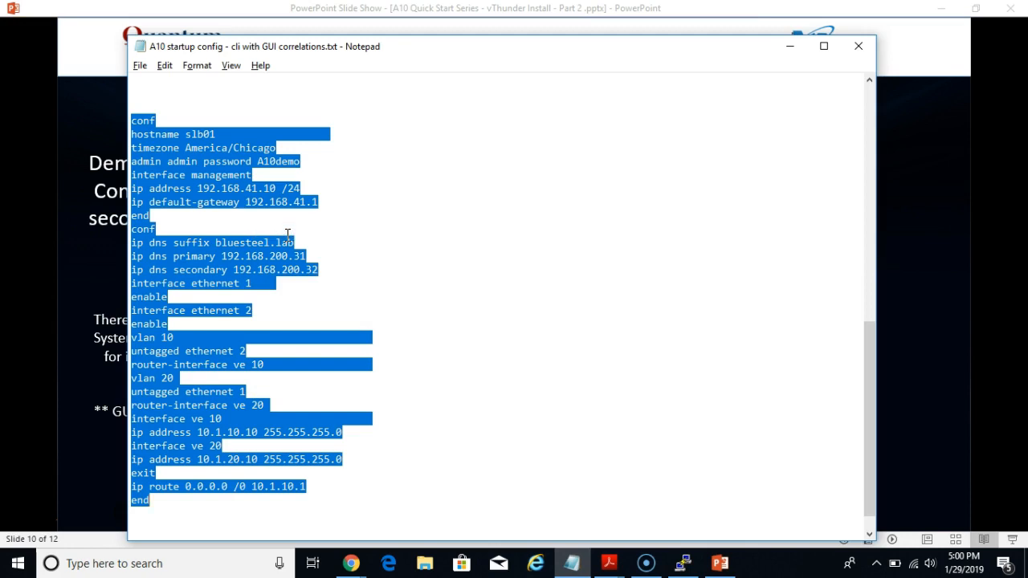
pyautogui.rightClick(211, 171)
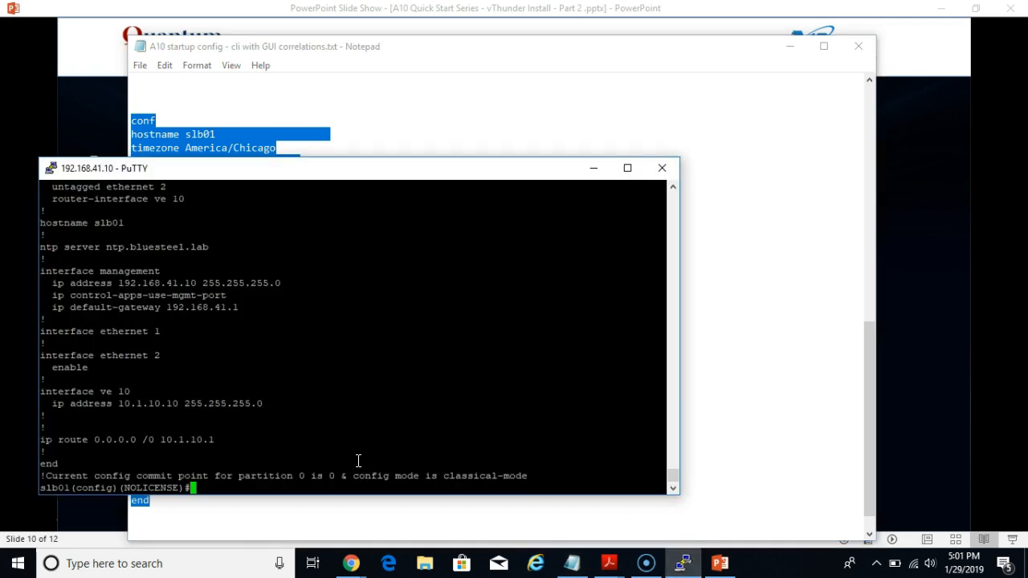
pyautogui.moveTo(260, 479)
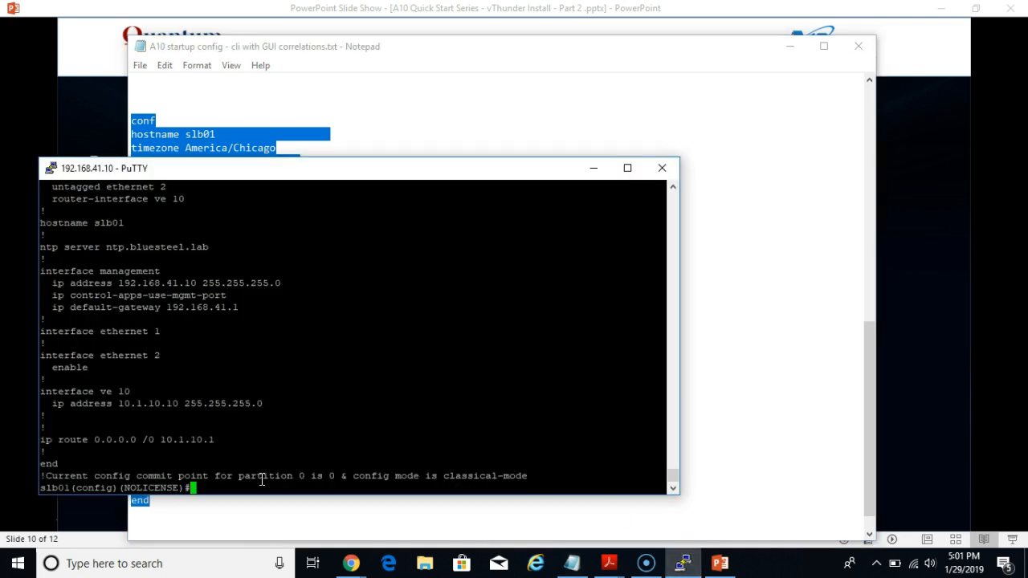
# Paste the configuration into the vThunder CLI and run 'sh run' to display the running config.
pyautogui.press('enter')
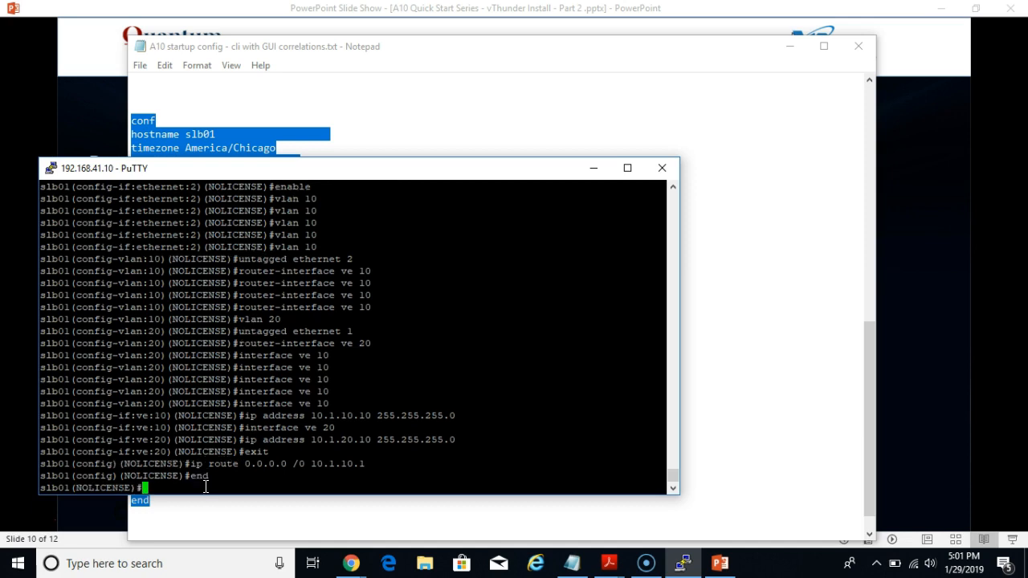
pyautogui.write('sh run')
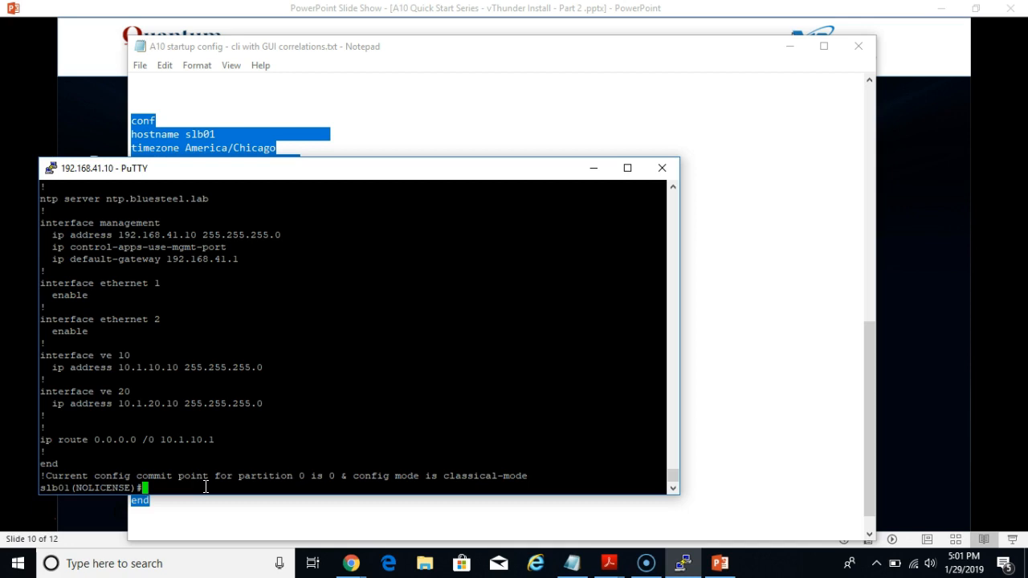
# Write the running configuration to the primary startup-config with 'wr m'.
pyautogui.write('wr mem')
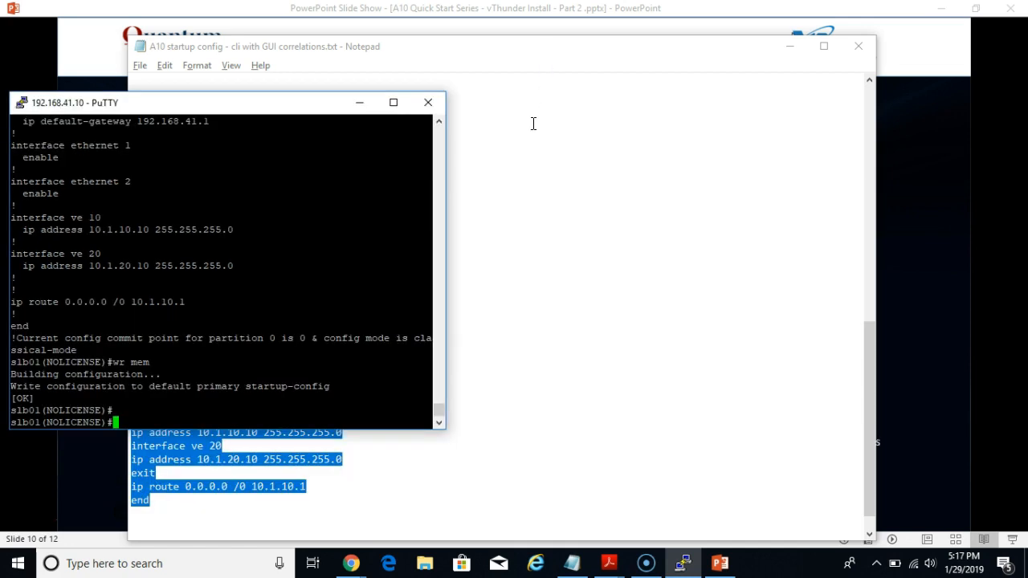
pyautogui.click(719, 562)
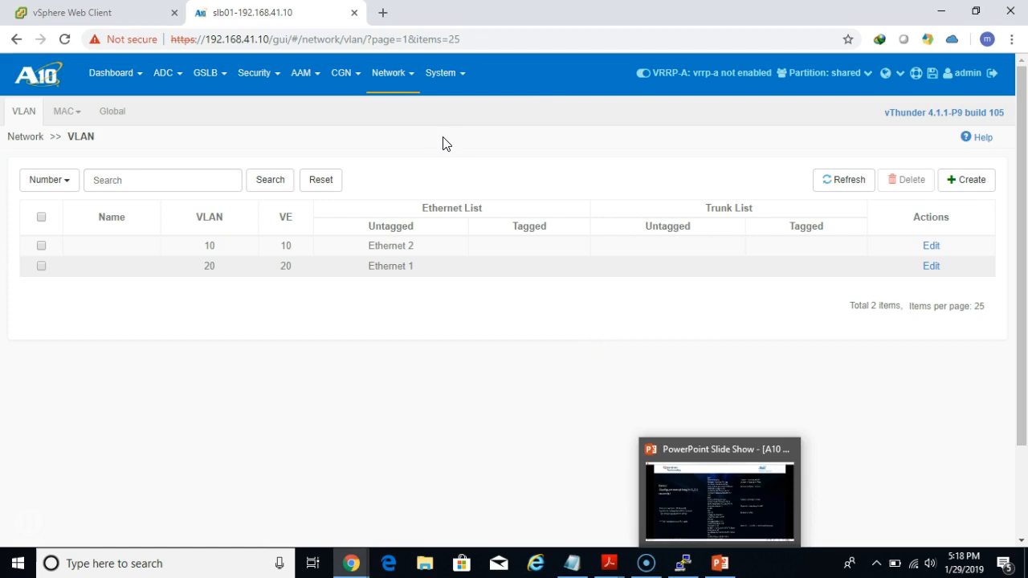
# Review System > Settings DNS (hostname slb01, bluesteel.lab servers) and Time (Central, ntp.bluesteel.lab) pages.
pyautogui.click(442, 73)
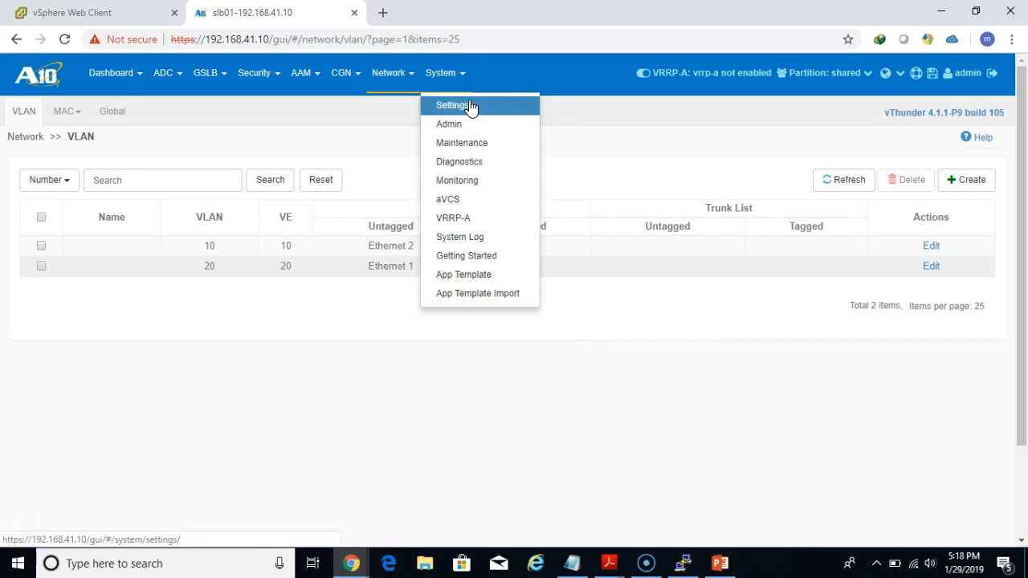
pyautogui.click(453, 106)
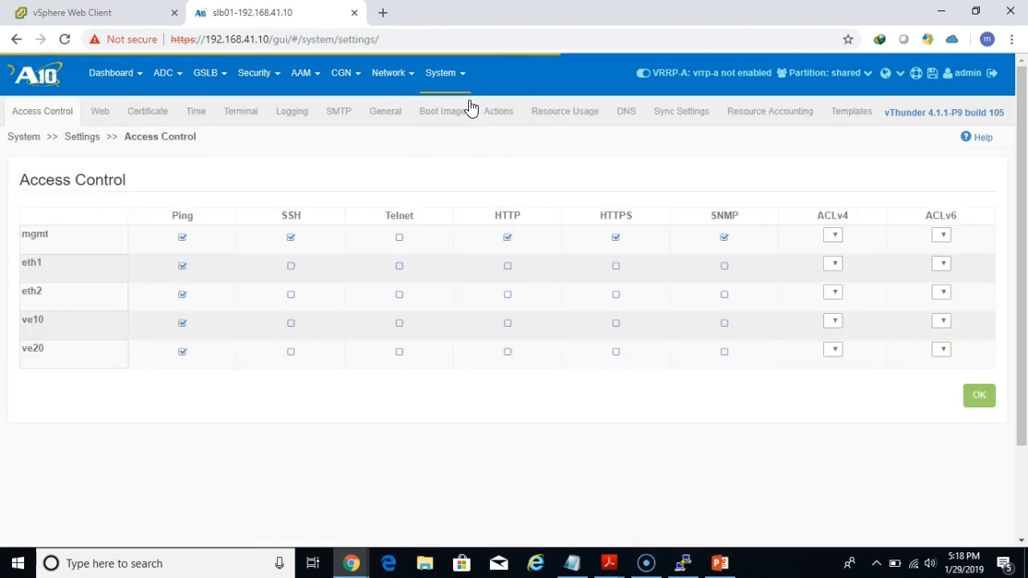
pyautogui.click(626, 110)
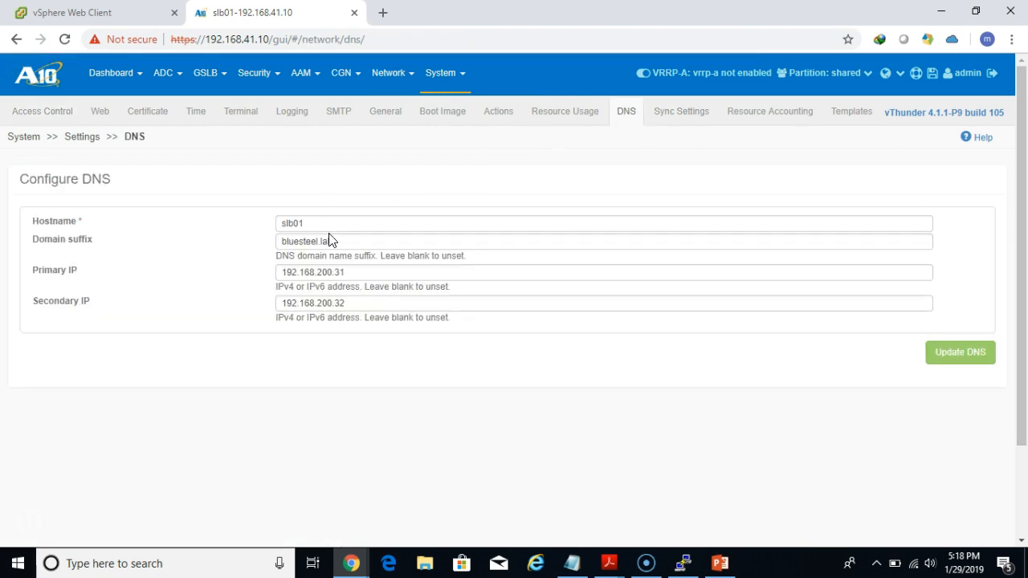
pyautogui.moveTo(368, 198)
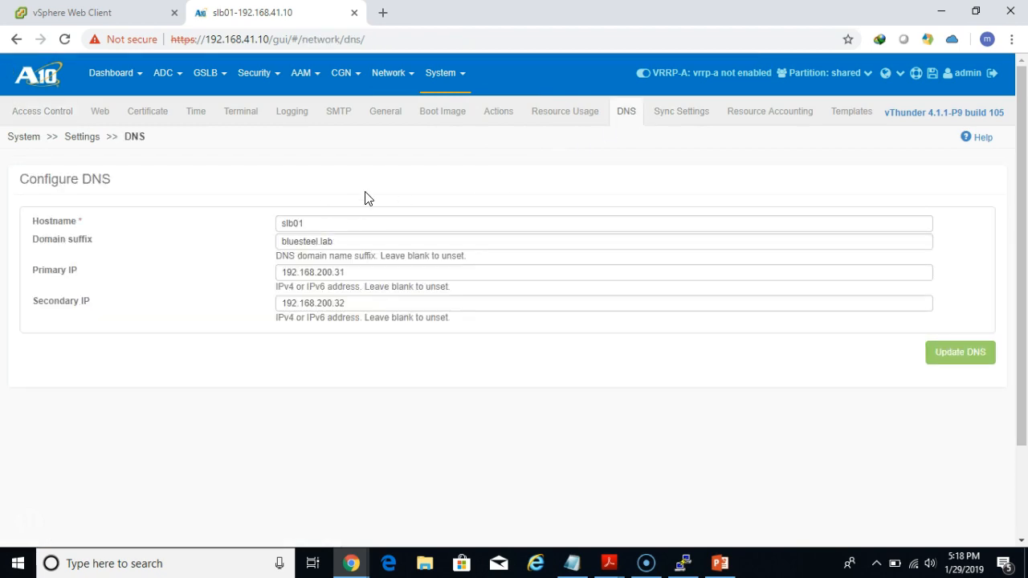
pyautogui.moveTo(196, 111)
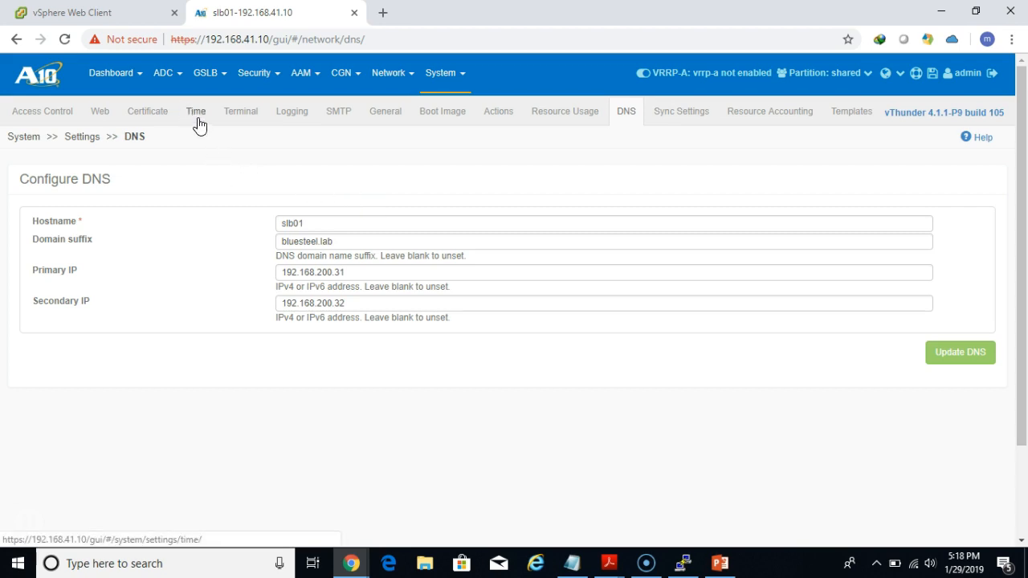
pyautogui.click(196, 111)
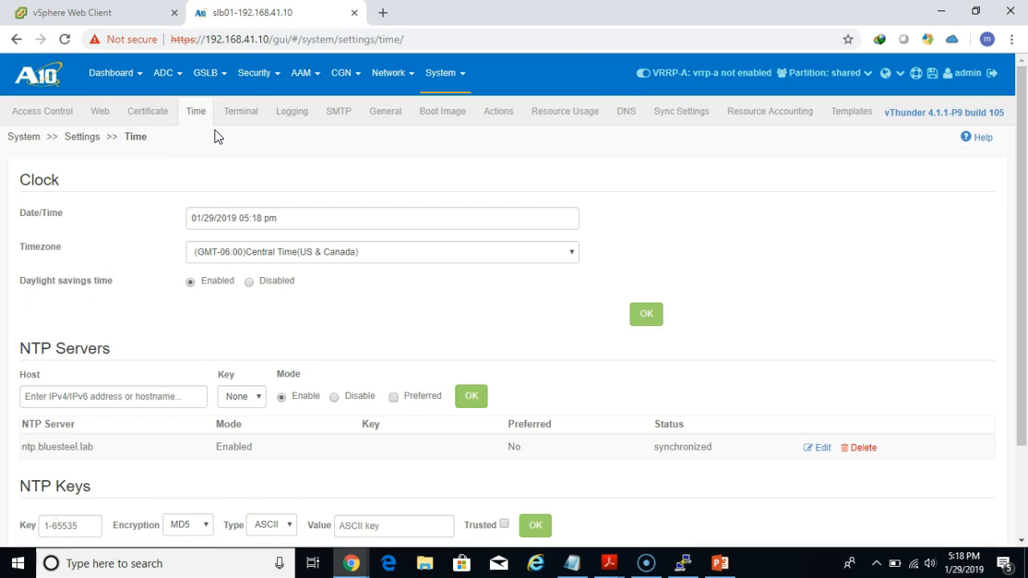
pyautogui.moveTo(170, 176)
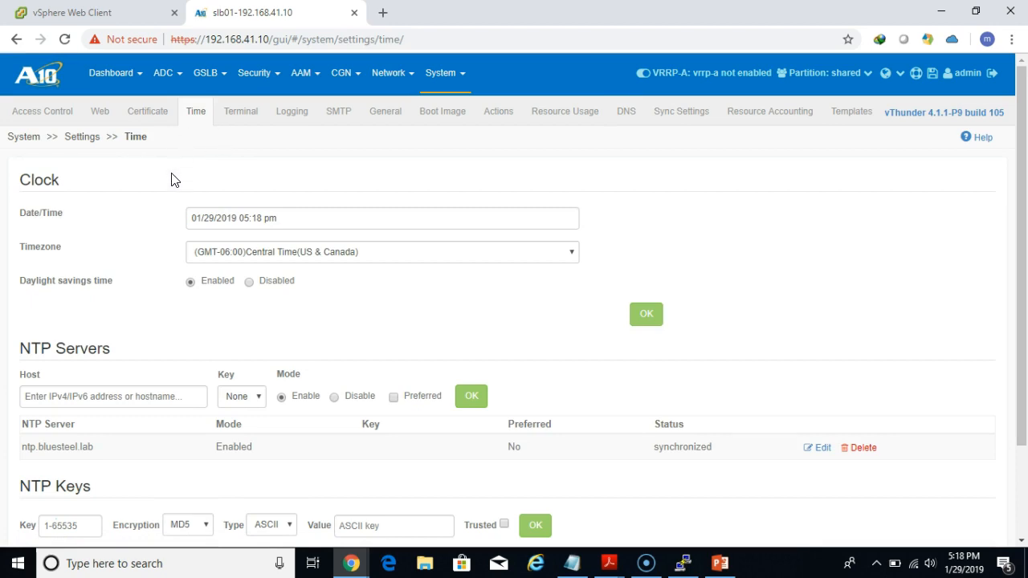
pyautogui.click(442, 74)
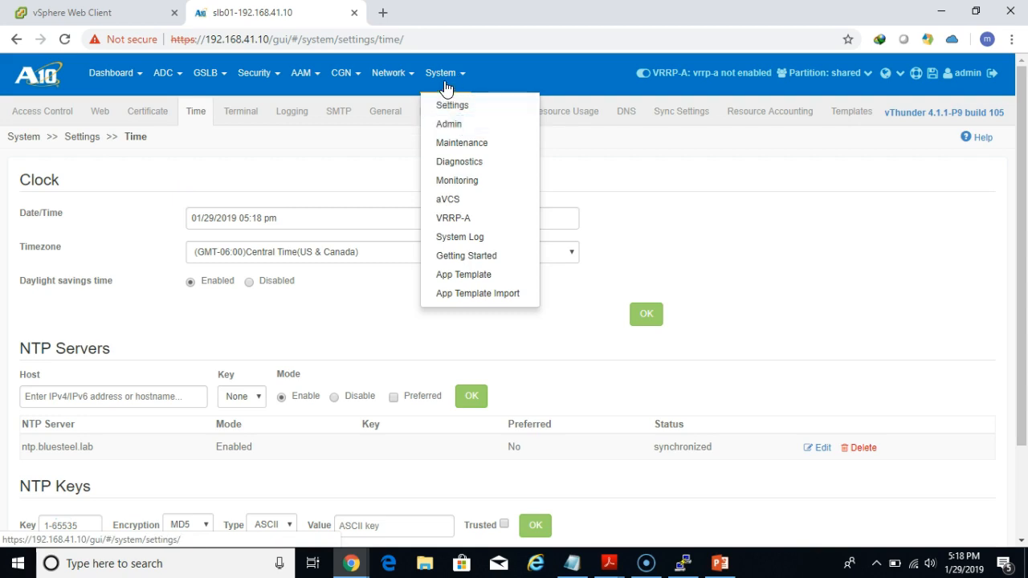
# Review the LAN interface list and the VLAN page showing VLANs 10 and 20.
pyautogui.click(389, 74)
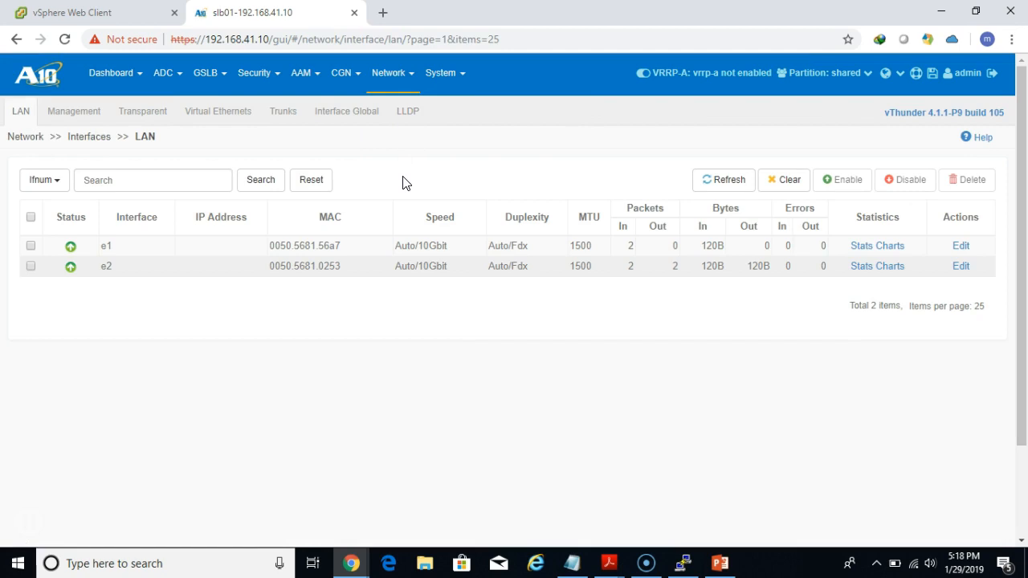
pyautogui.moveTo(464, 125)
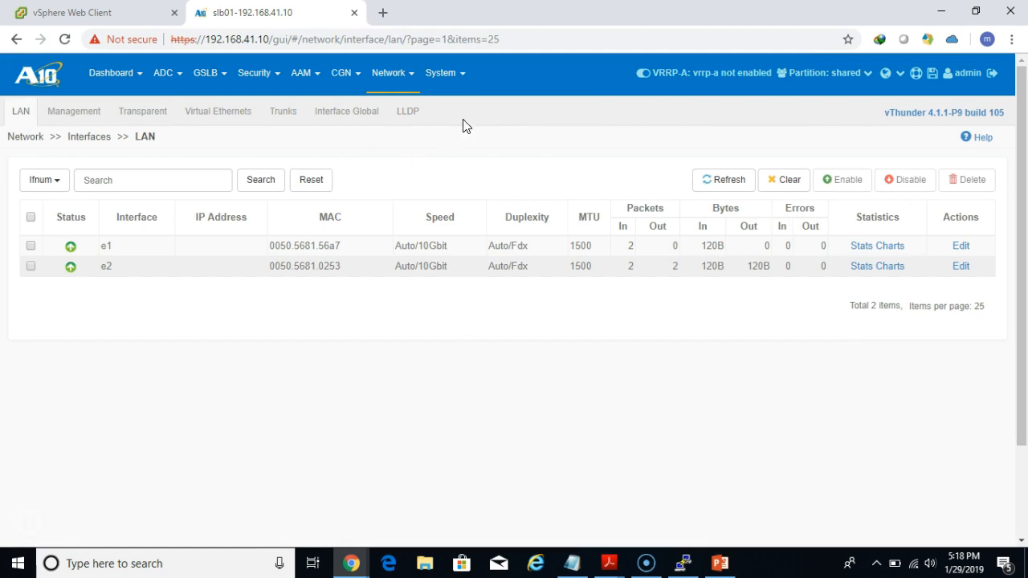
pyautogui.click(389, 72)
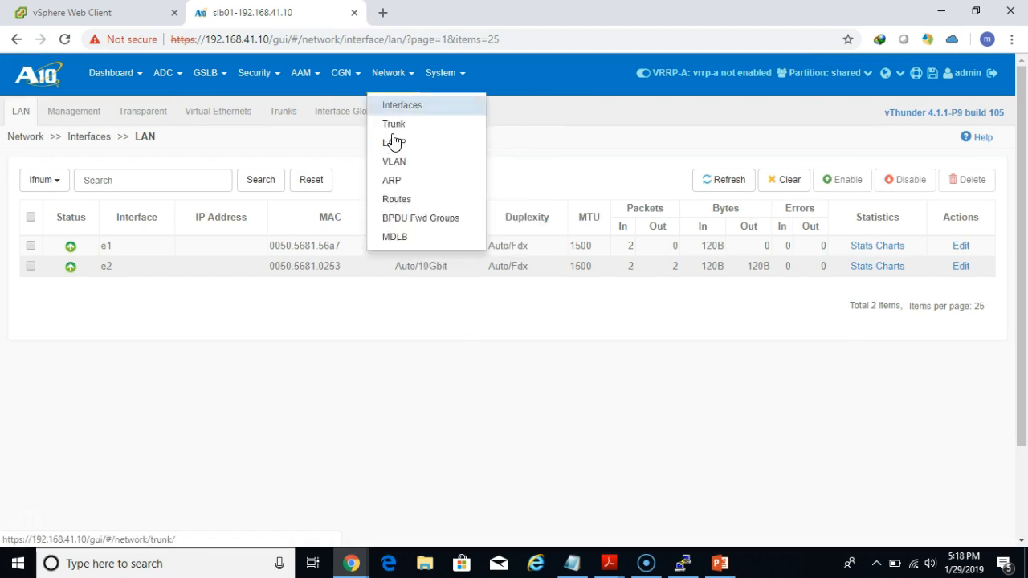
pyautogui.click(395, 161)
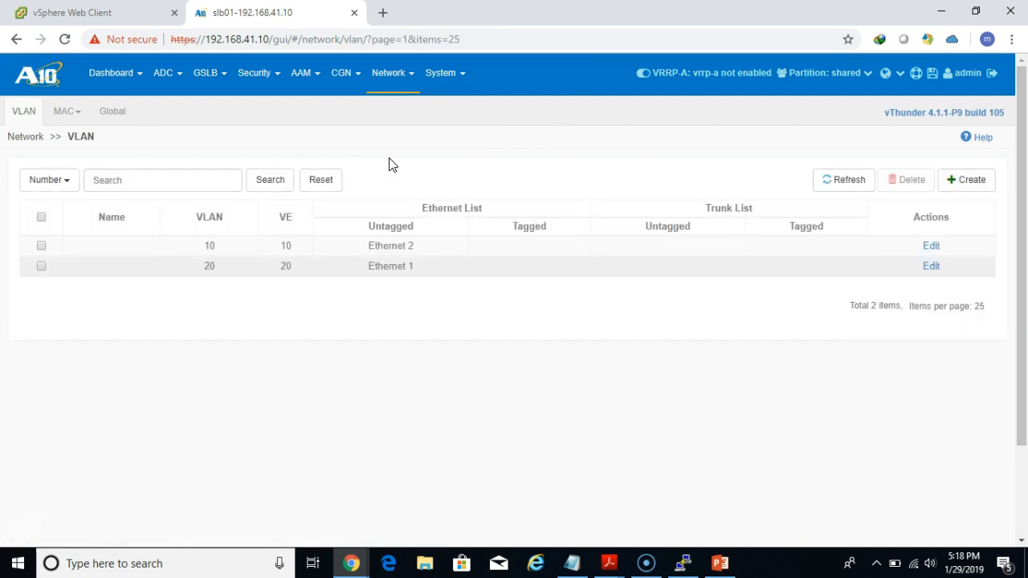
pyautogui.click(392, 74)
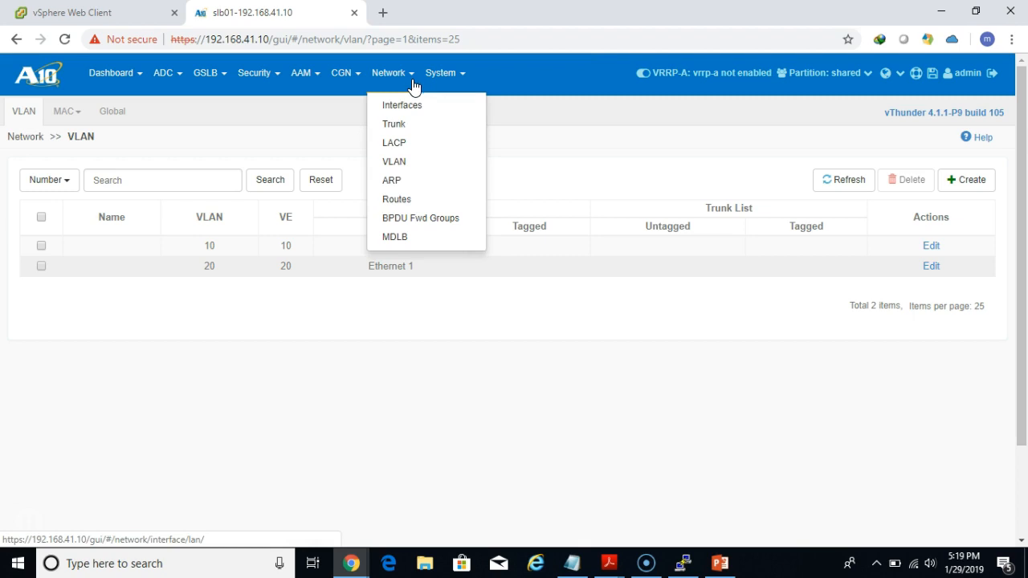
pyautogui.click(402, 105)
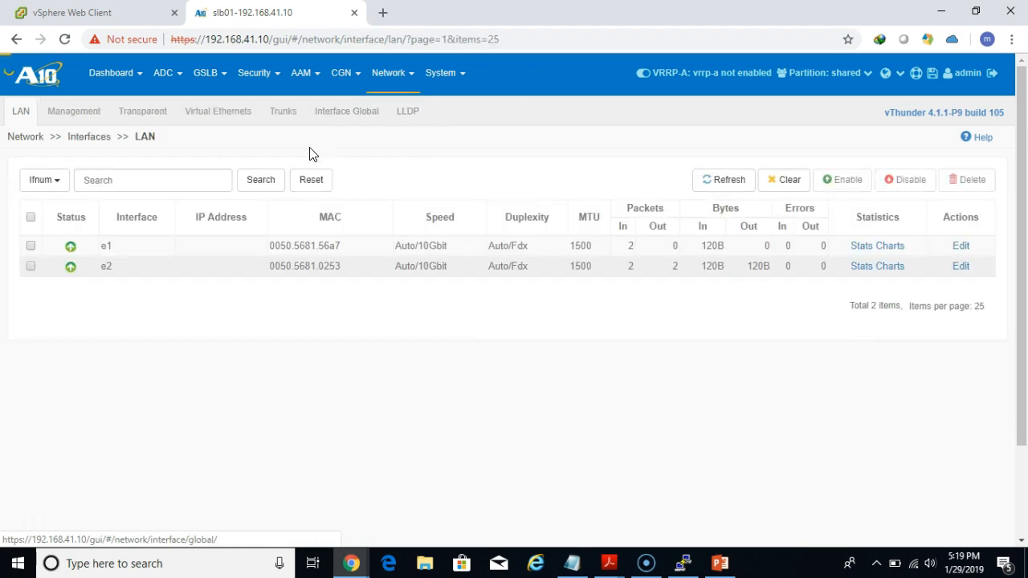
# View virtual Ethernets 10.1.10.10 and 10.1.20.10, then return to the PowerPoint slide show.
pyautogui.click(218, 111)
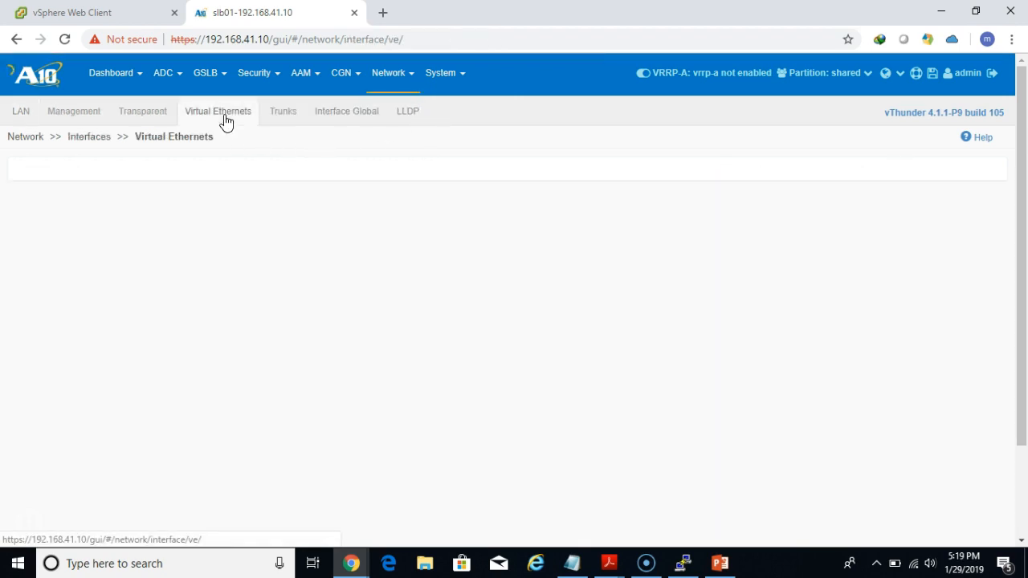
pyautogui.click(219, 111)
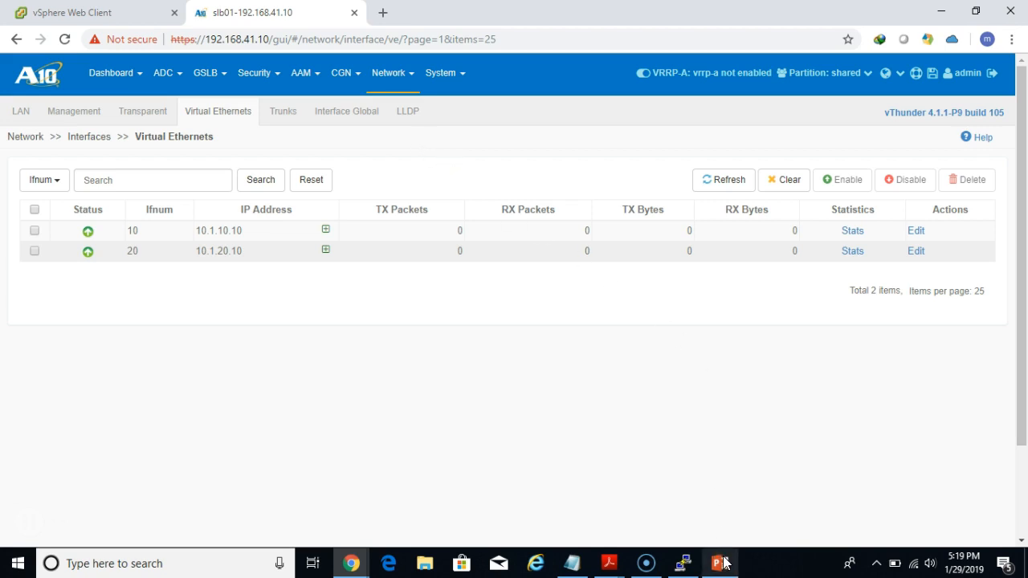
pyautogui.click(720, 562)
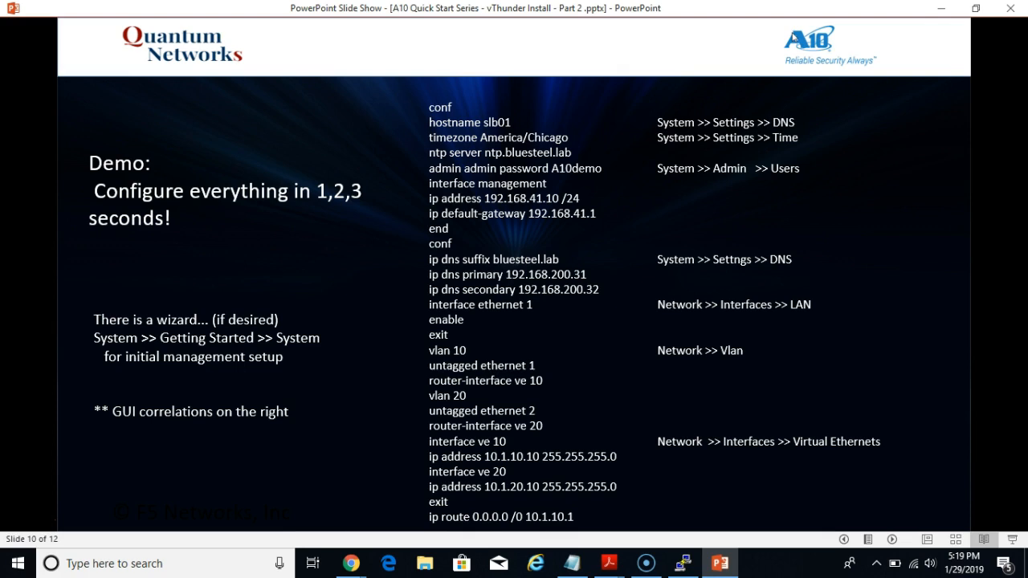
# Review the Getting Started wizard summary with management IP, gateway and NTP.
pyautogui.press('alt+tab')
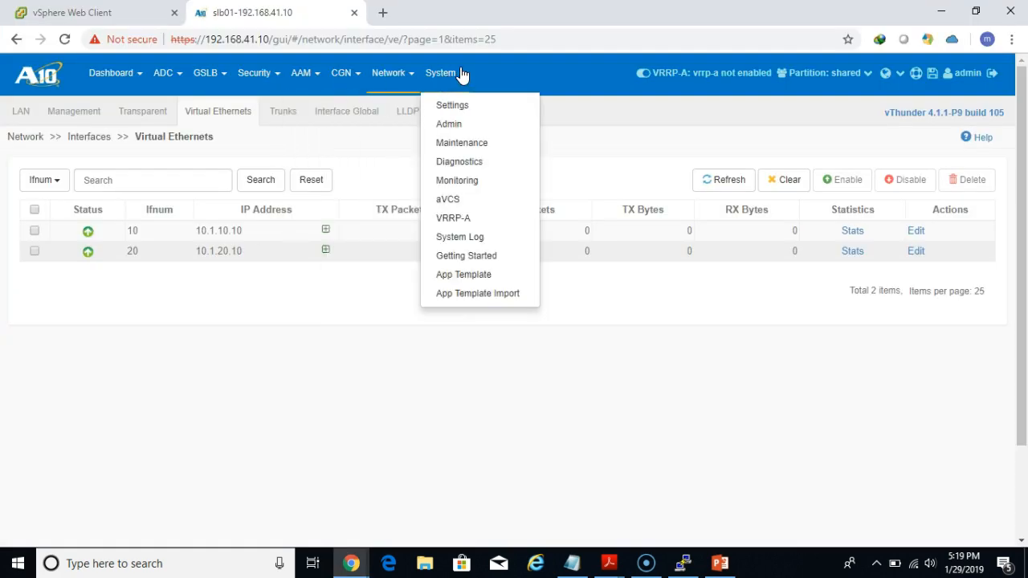
pyautogui.click(465, 256)
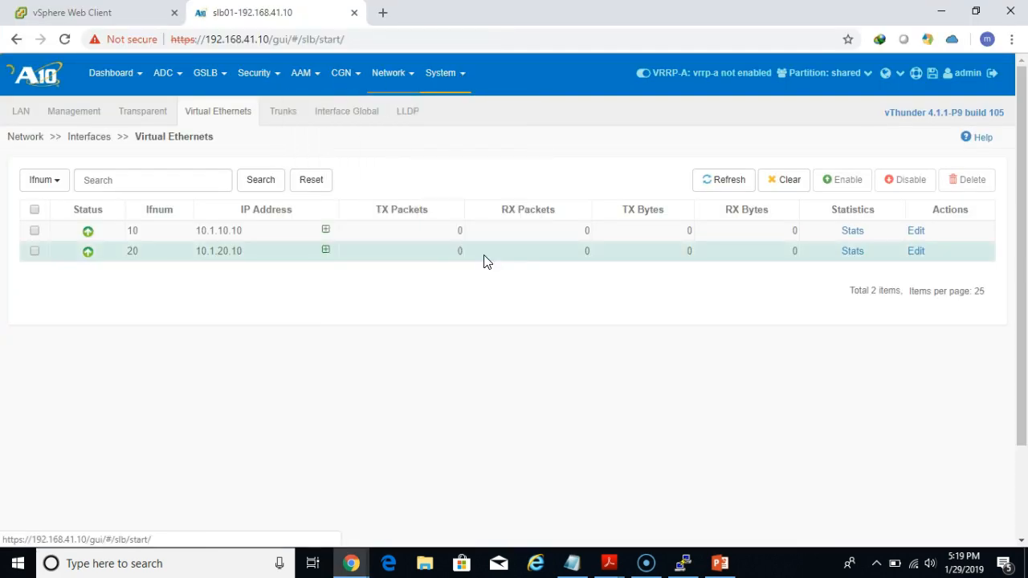
pyautogui.click(441, 74)
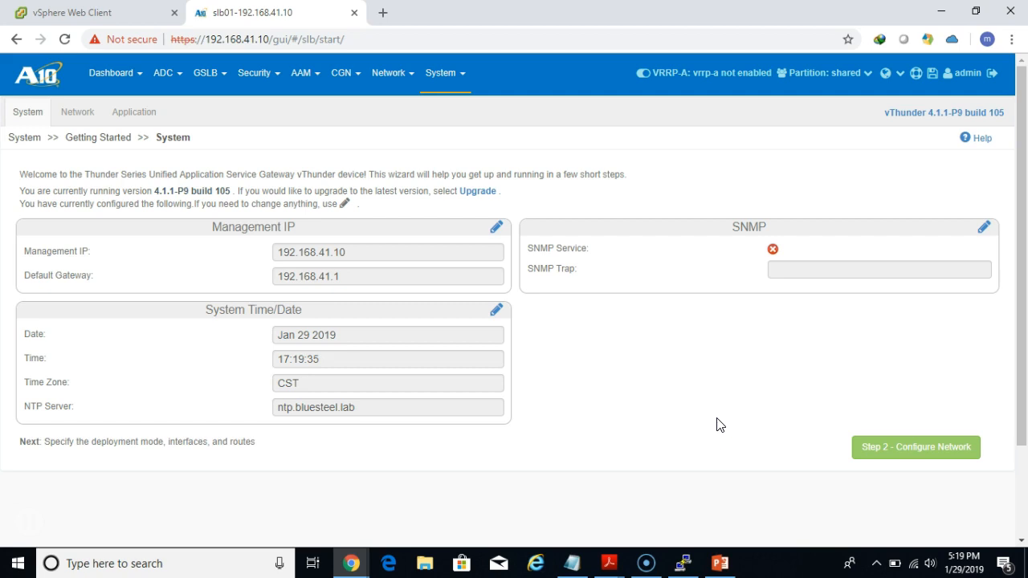
pyautogui.moveTo(665, 404)
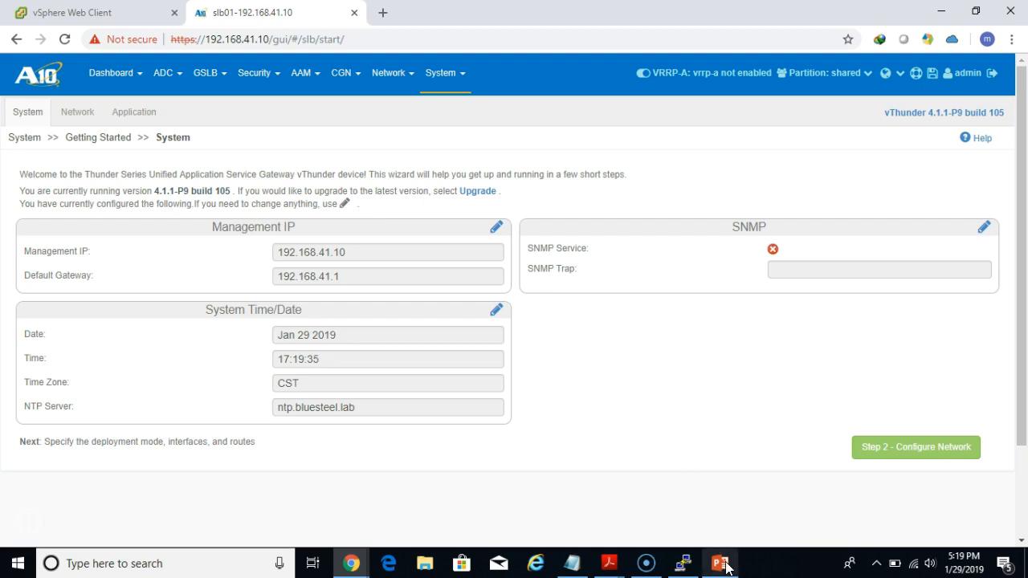
# Advance the slideshow to slide 11, useful CLI commands, and bring PuTTY forward.
pyautogui.click(720, 562)
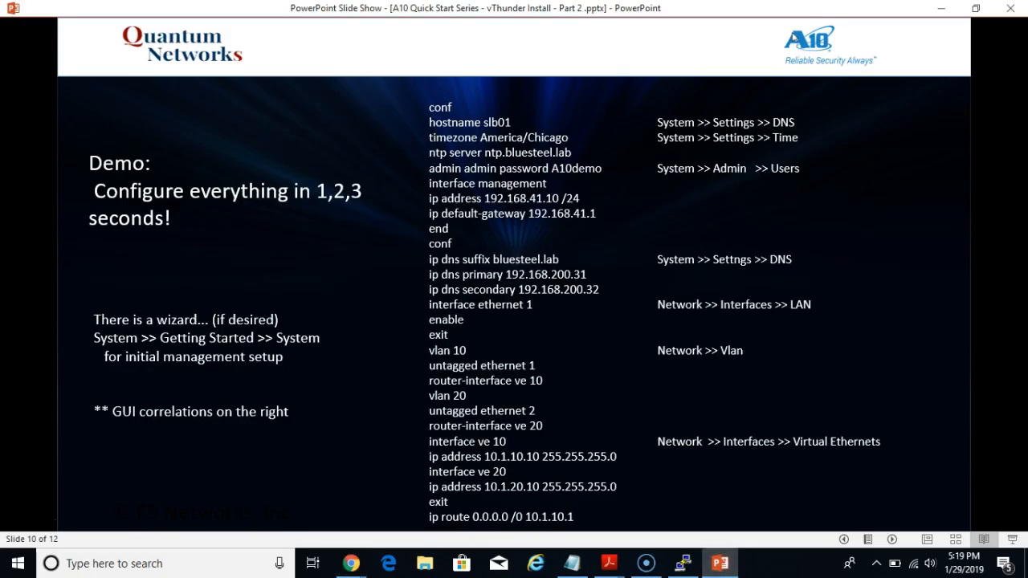
pyautogui.press('right')
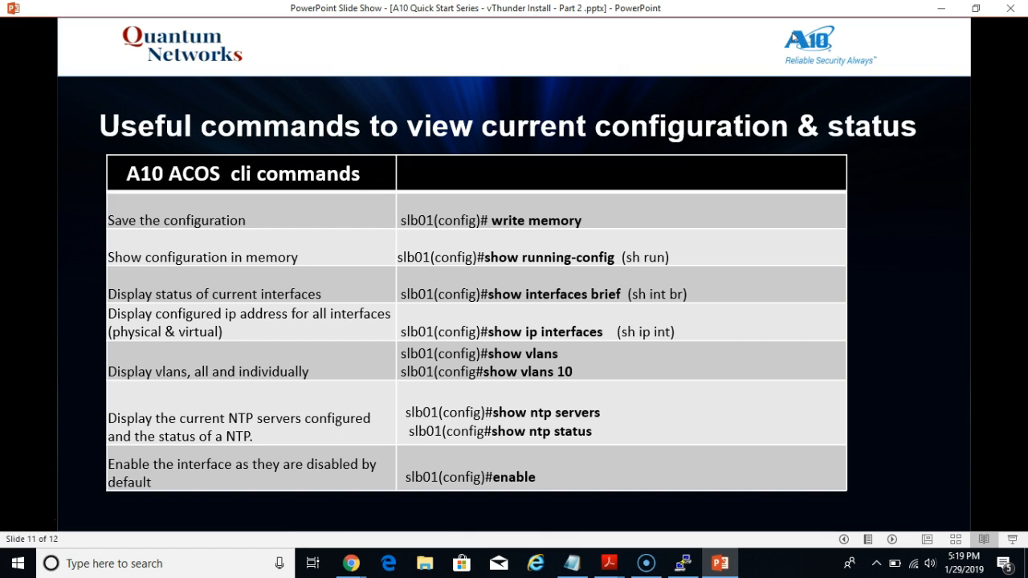
pyautogui.click(682, 562)
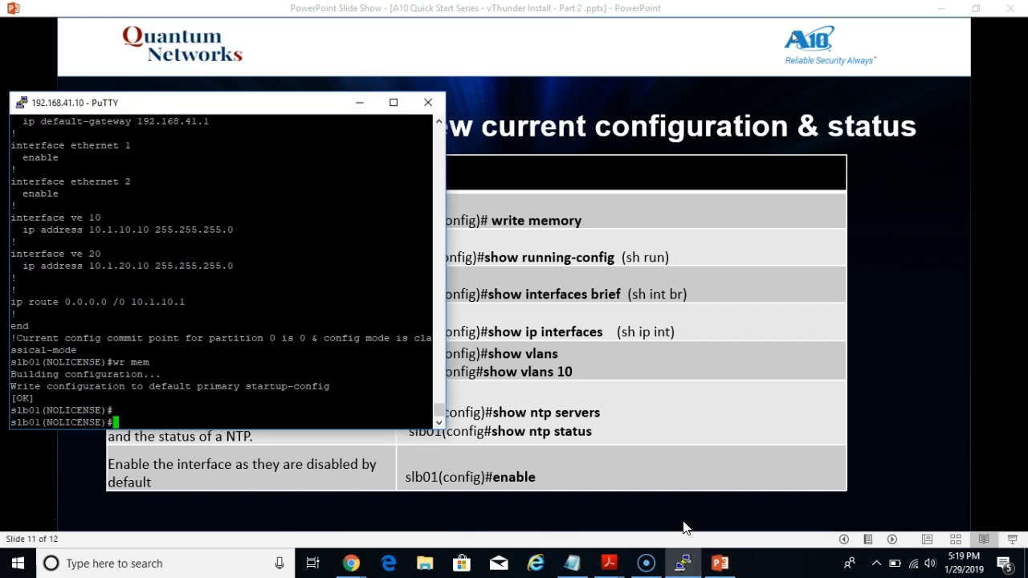
# Save the config with 'wr mem' and page through the full running configuration.
pyautogui.write('w')
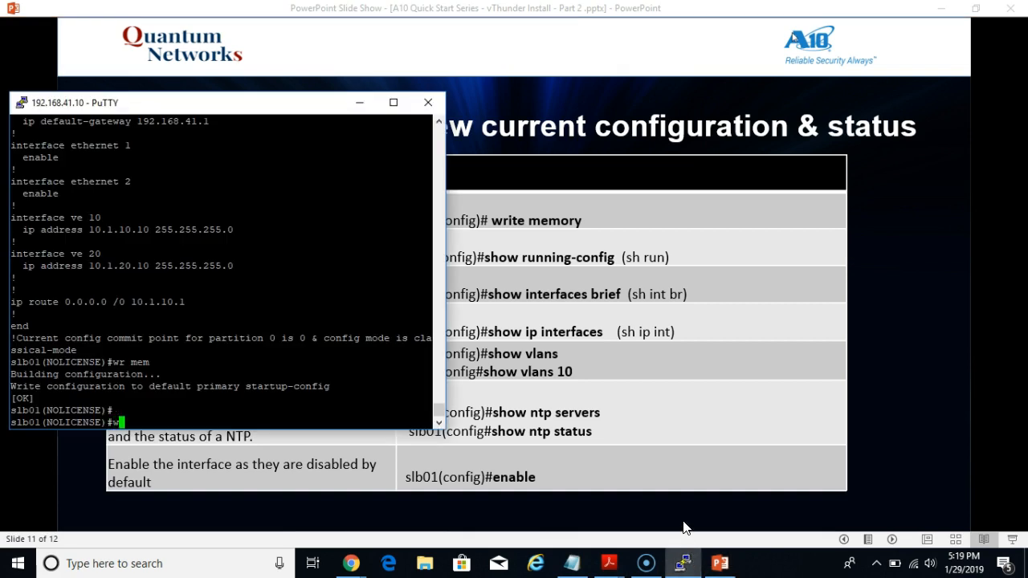
pyautogui.write('r')
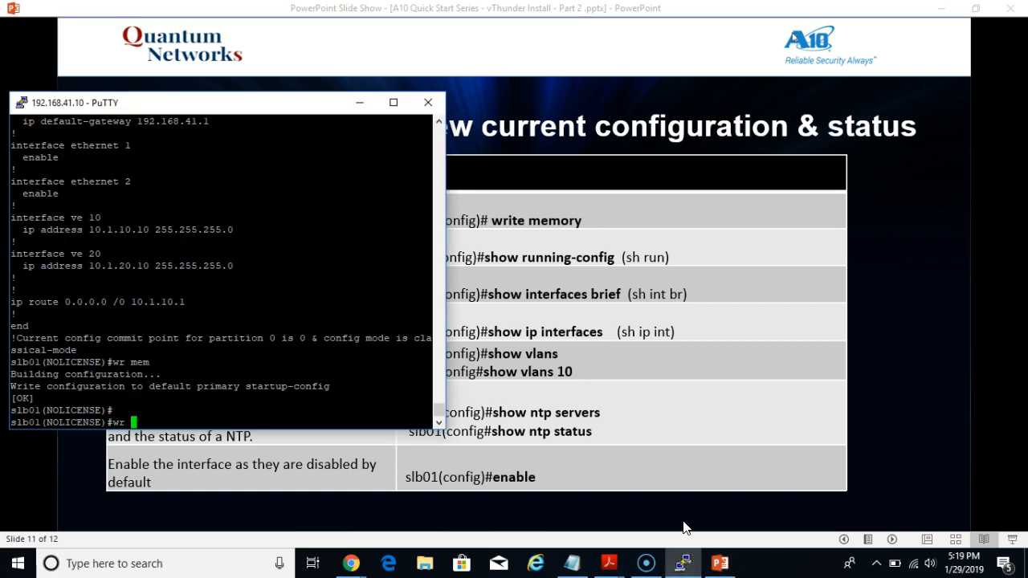
pyautogui.write('mem')
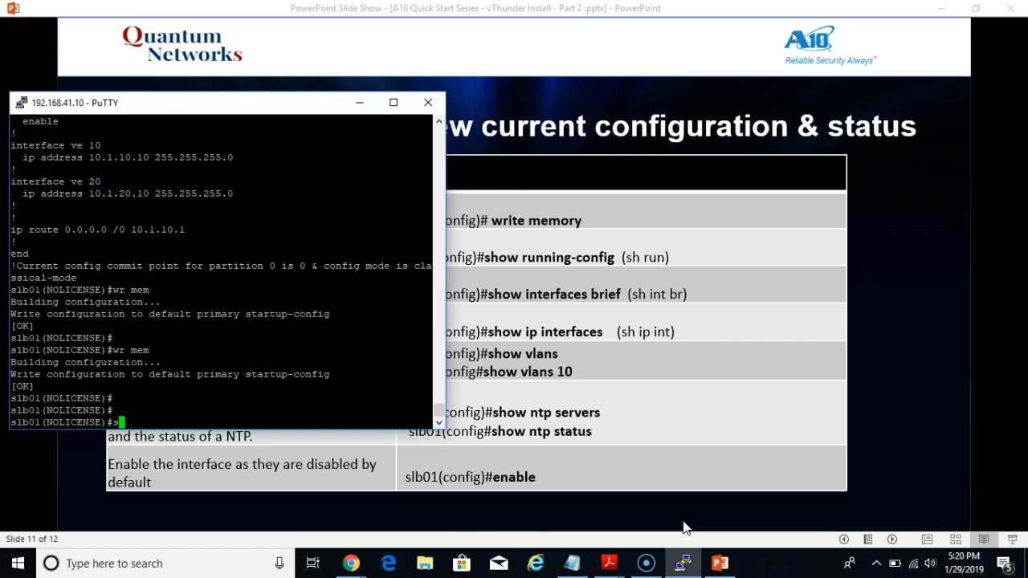
pyautogui.write('h running-config')
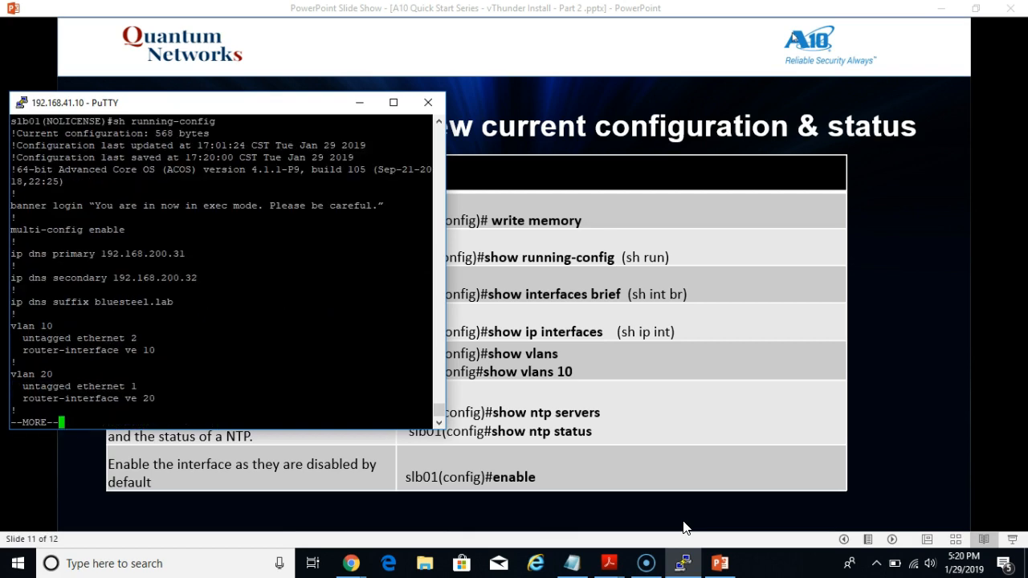
pyautogui.press('space')
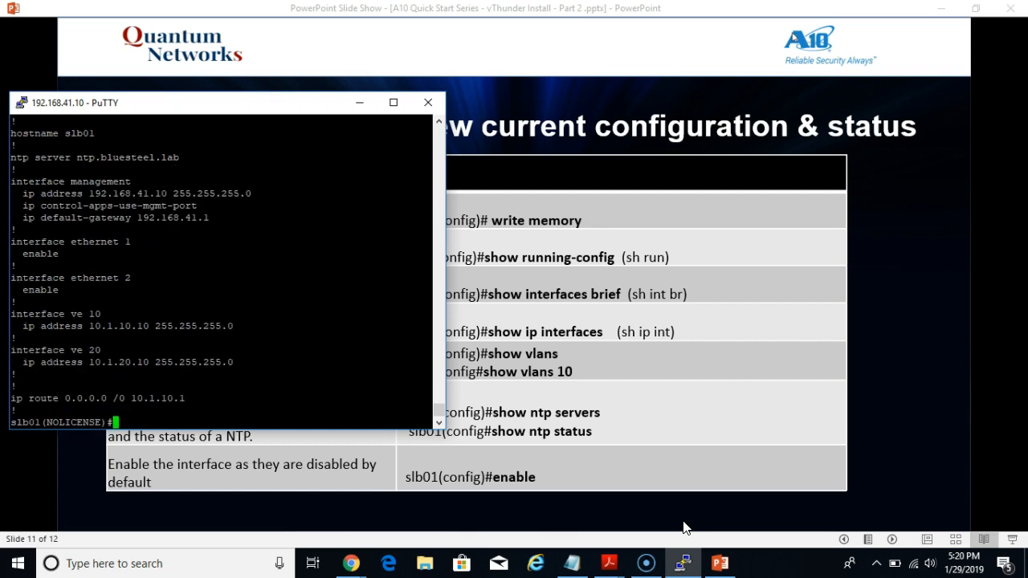
# Display brief interface status and interface IP addresses for mgmt, ve10 and ve20.
pyautogui.write('sh')
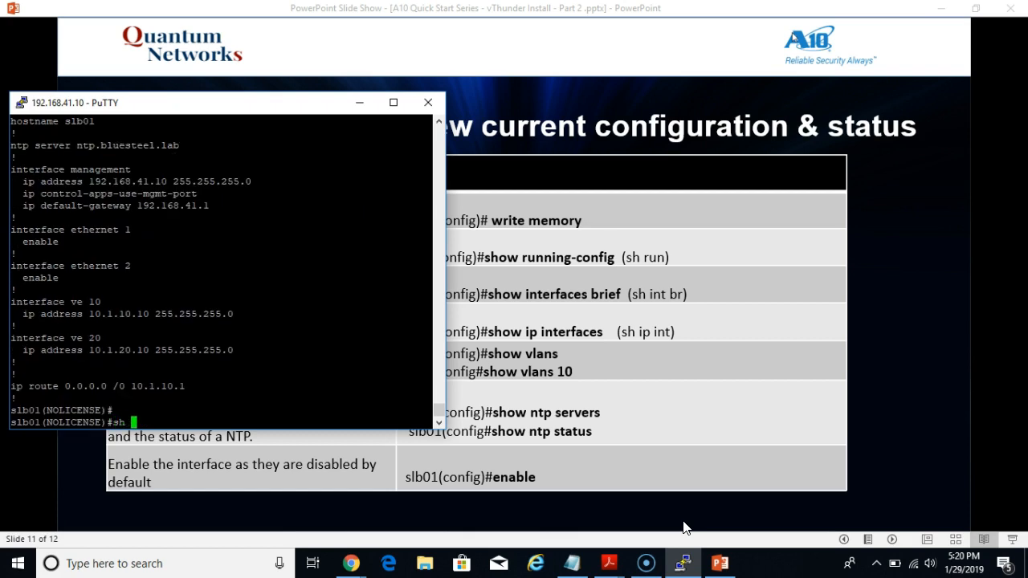
pyautogui.write('int br')
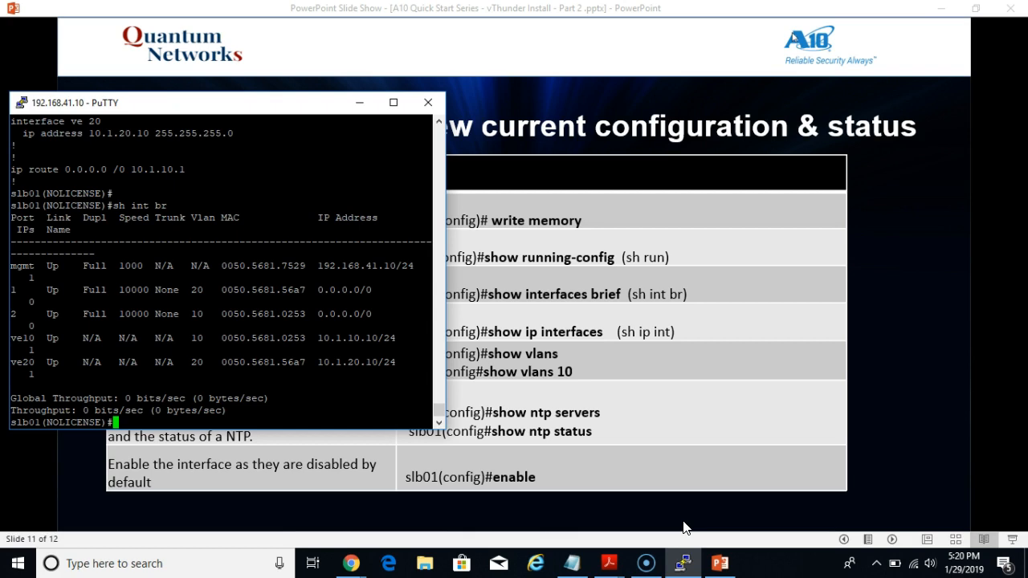
pyautogui.write('sh ip int')
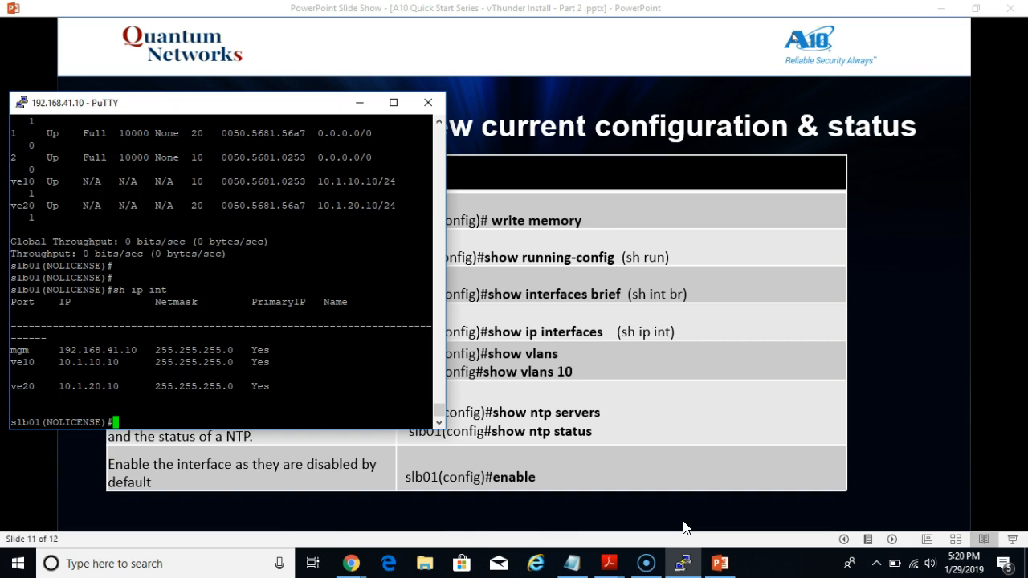
# List all VLANs with 'sh vlans' and show the details of VLAN 10.
pyautogui.write('sh')
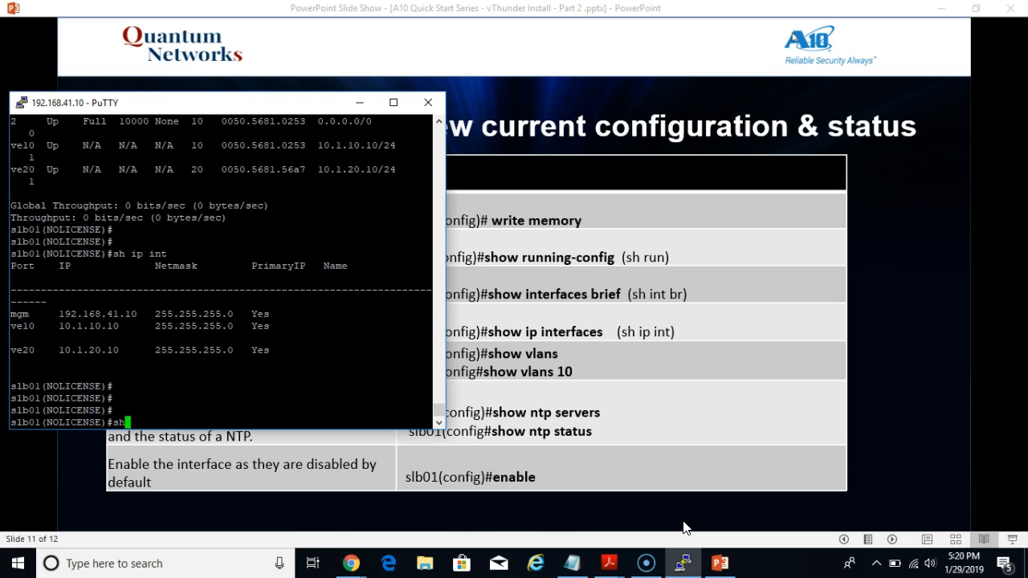
pyautogui.write('vlan')
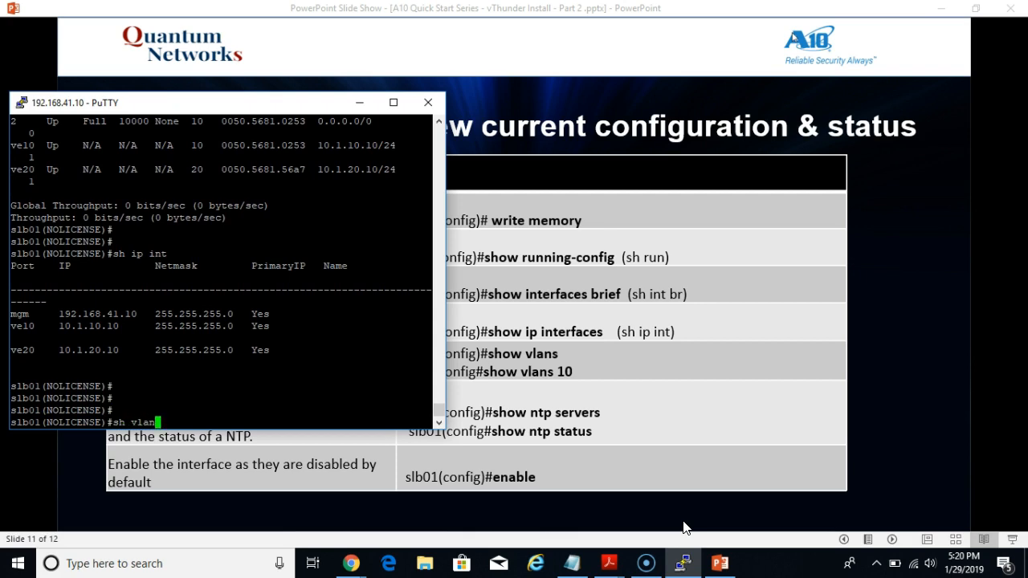
pyautogui.write('s')
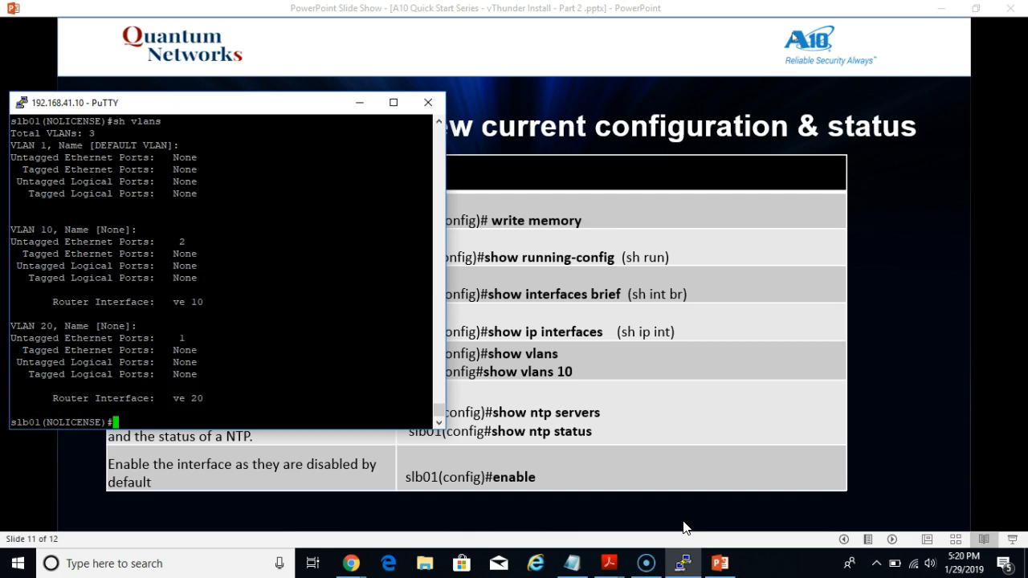
pyautogui.write('sh vlans')
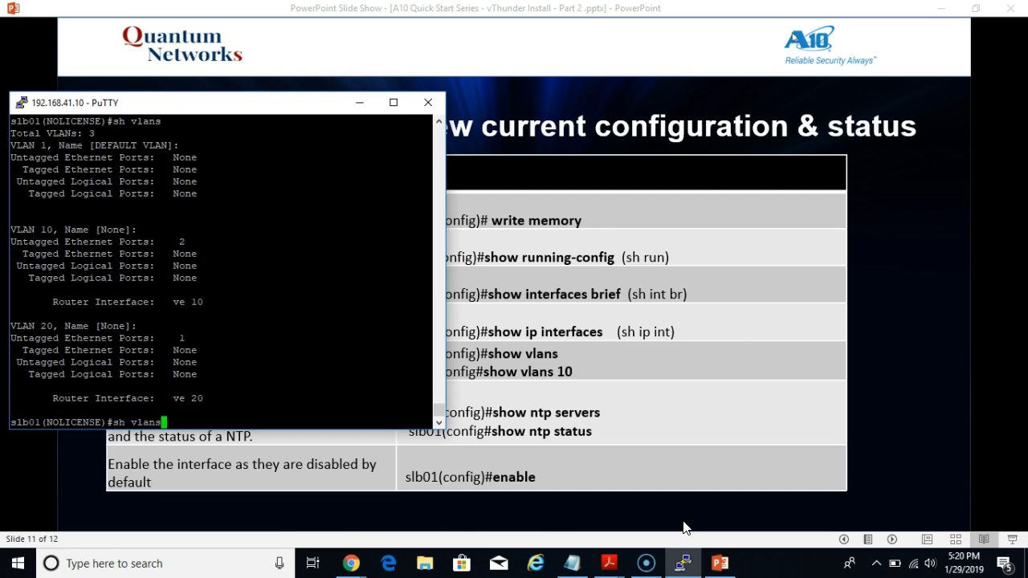
pyautogui.write('10')
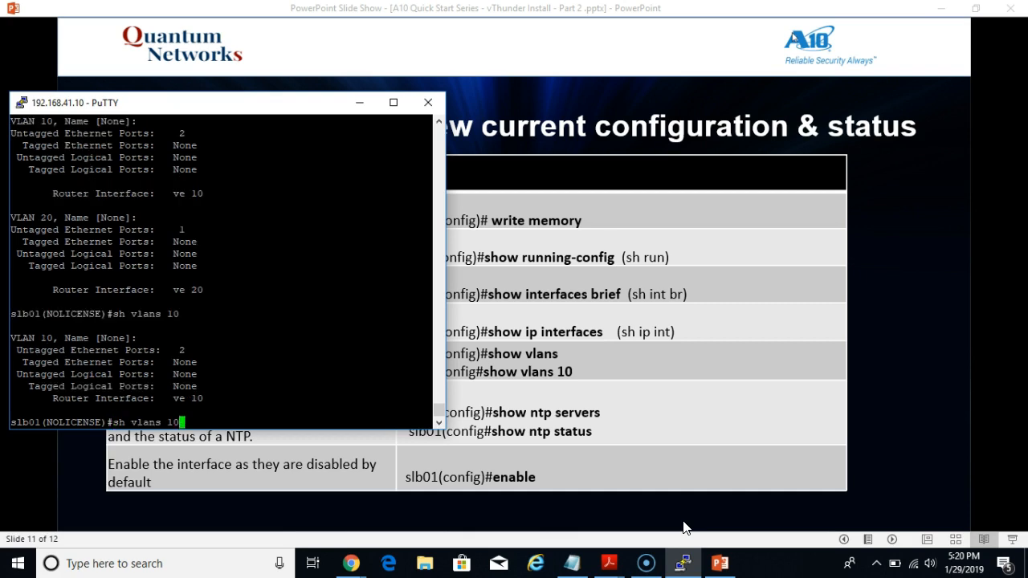
# List the vlan command options and show the zero traffic counters for VLANs 10 and 20.
pyautogui.press('BackSpace')
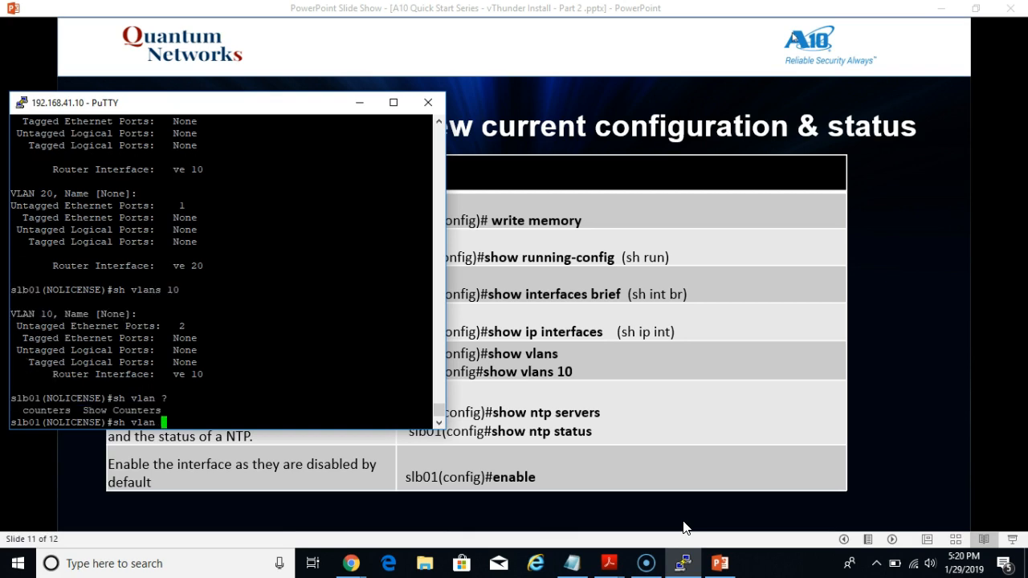
pyautogui.write('counters')
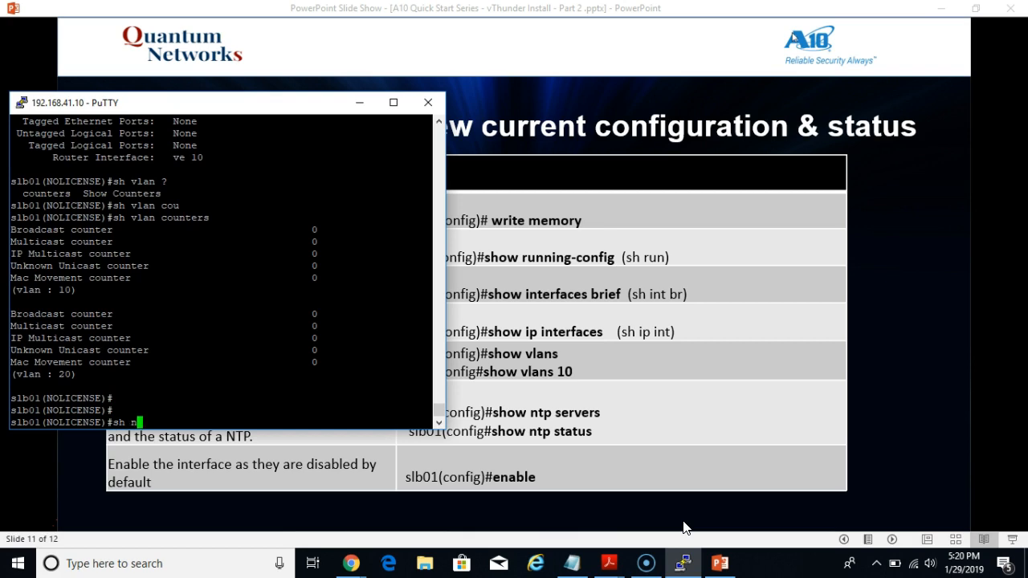
# Show ntp.bluesteel.lab NTP server status and list the available exec commands with '?'.
pyautogui.write('tp ser')
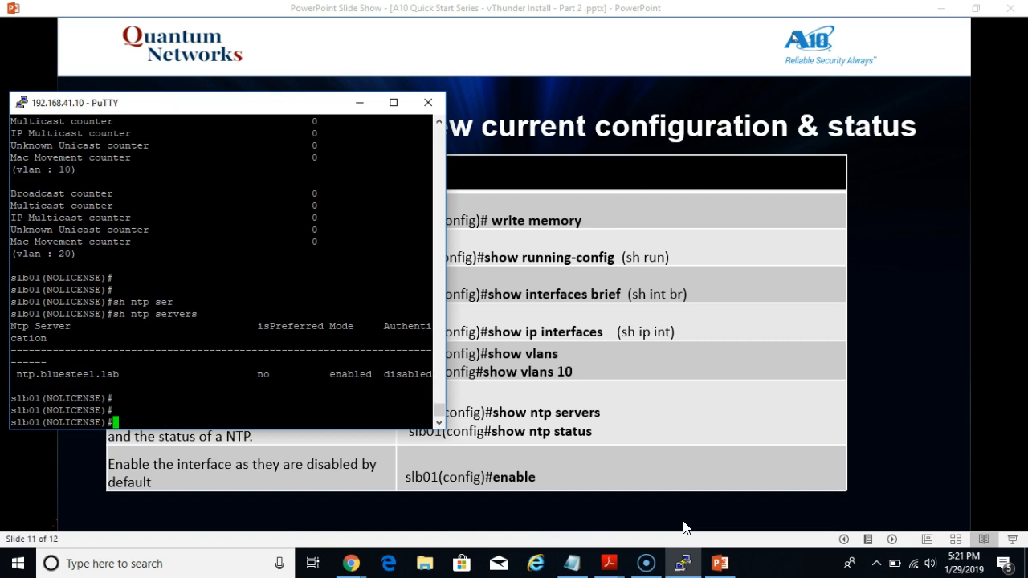
pyautogui.write('?')
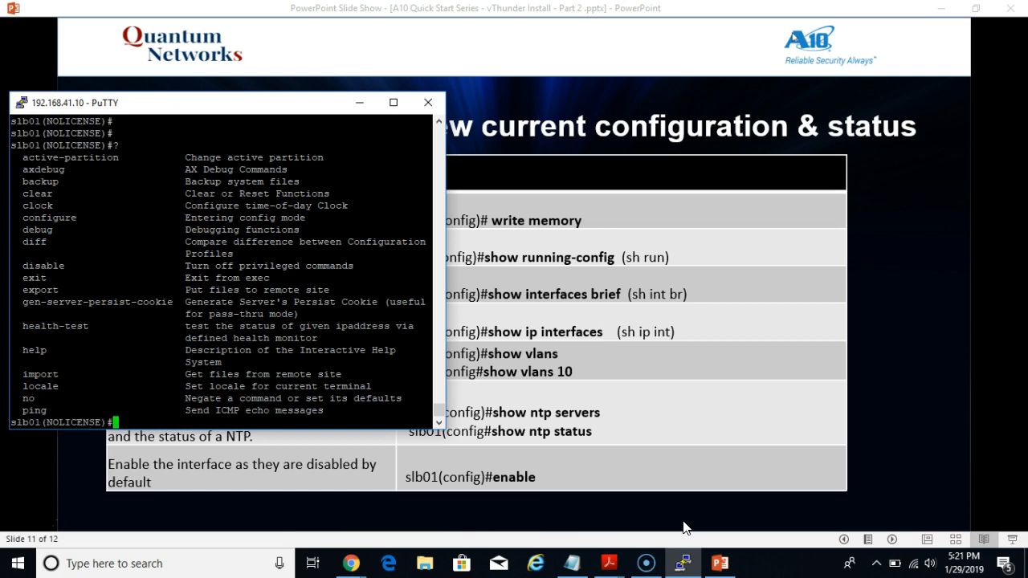
pyautogui.moveTo(930, 162)
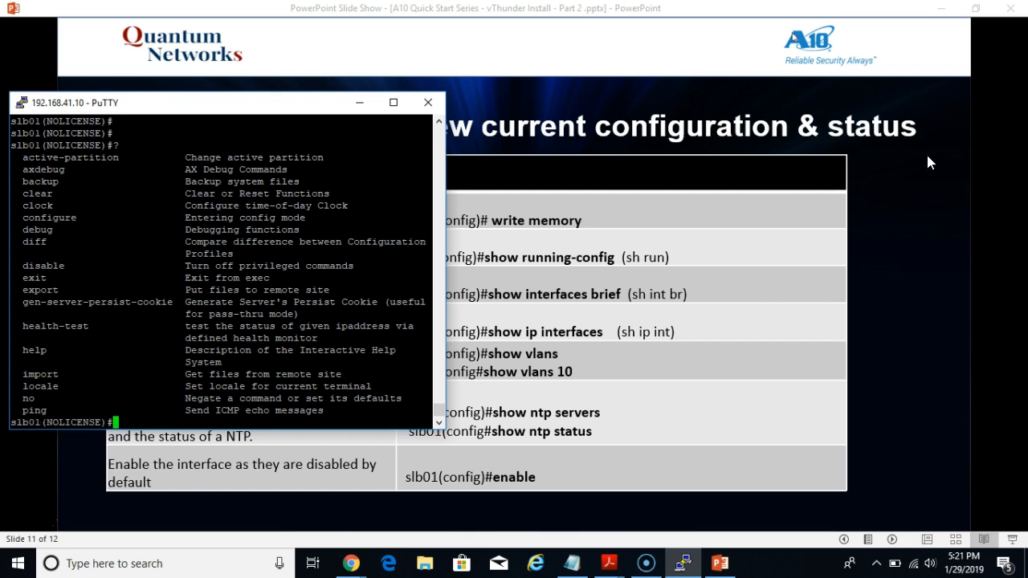